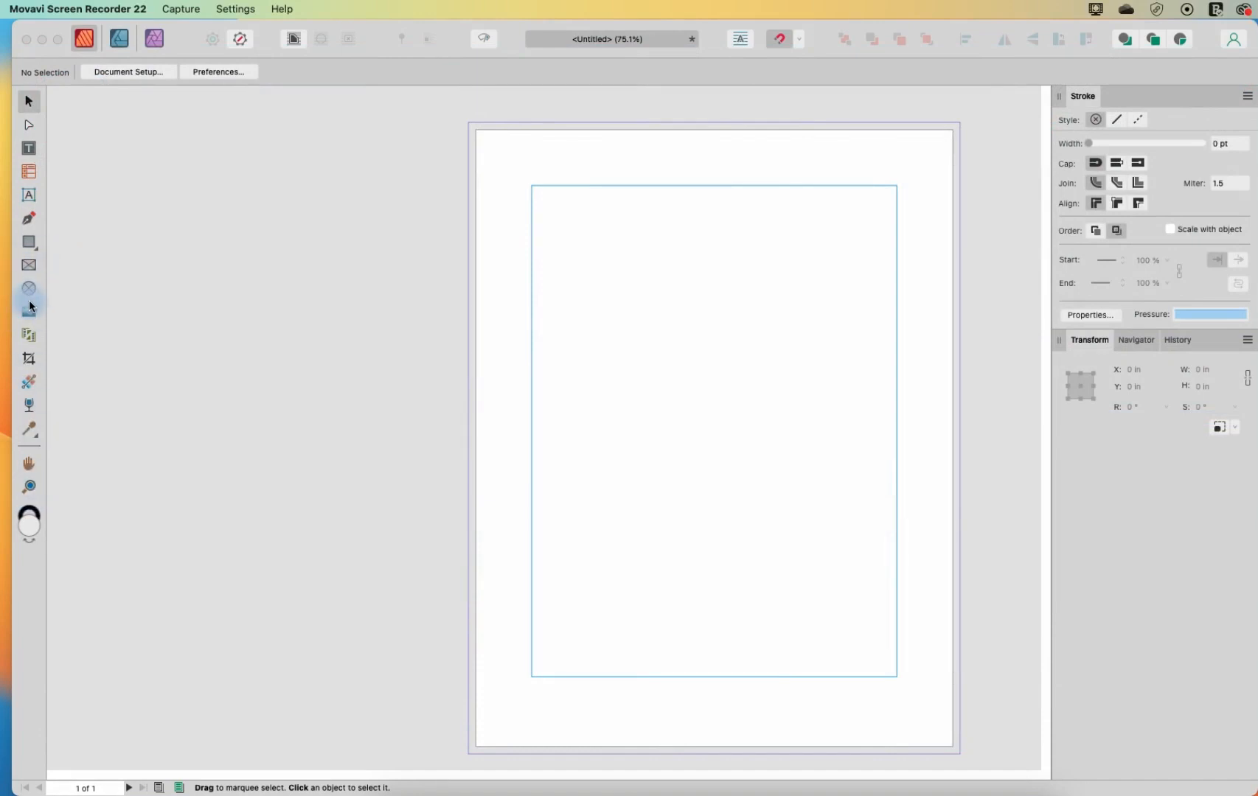
{"action": "mouse_move", "coordinate": [29, 266]}
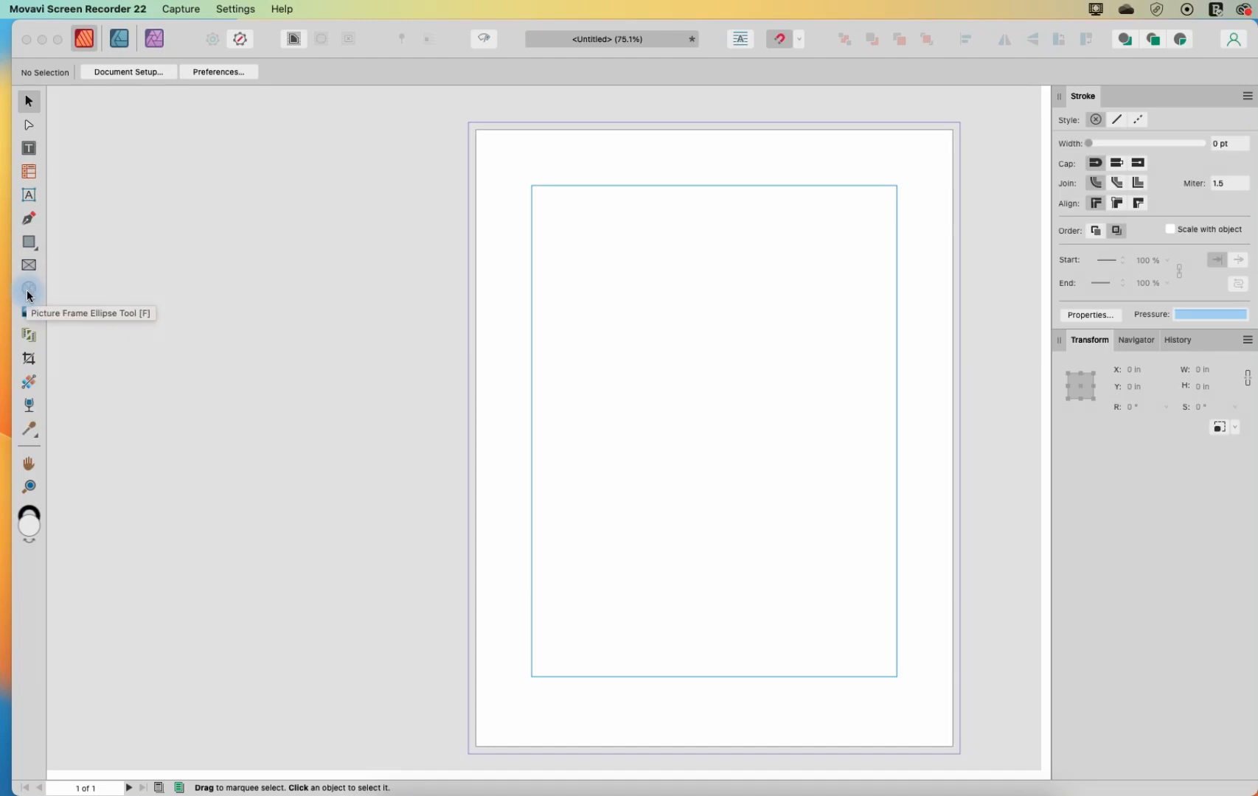
Step: Activate the Picture Frame Rectangle Tool in the Tools panel
{"action": "left_click", "coordinate": [28, 287]}
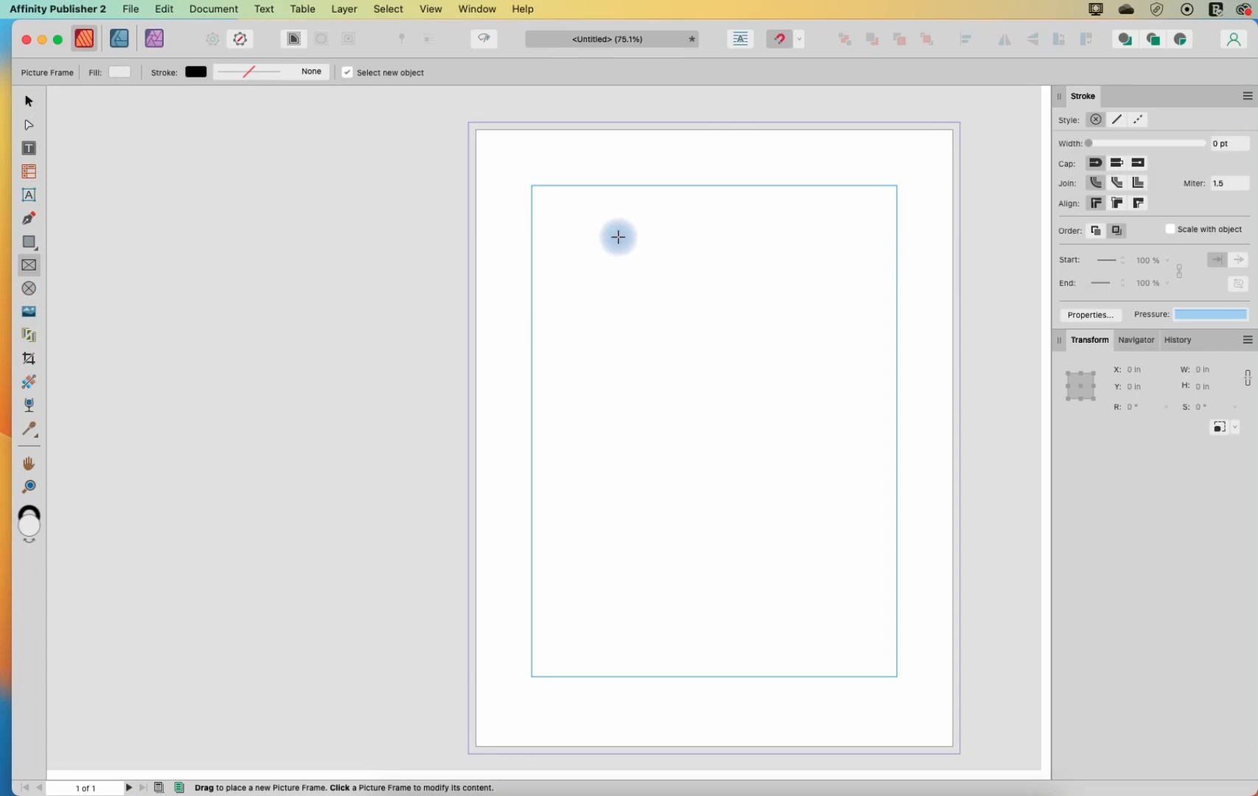
{"action": "mouse_move", "coordinate": [623, 237]}
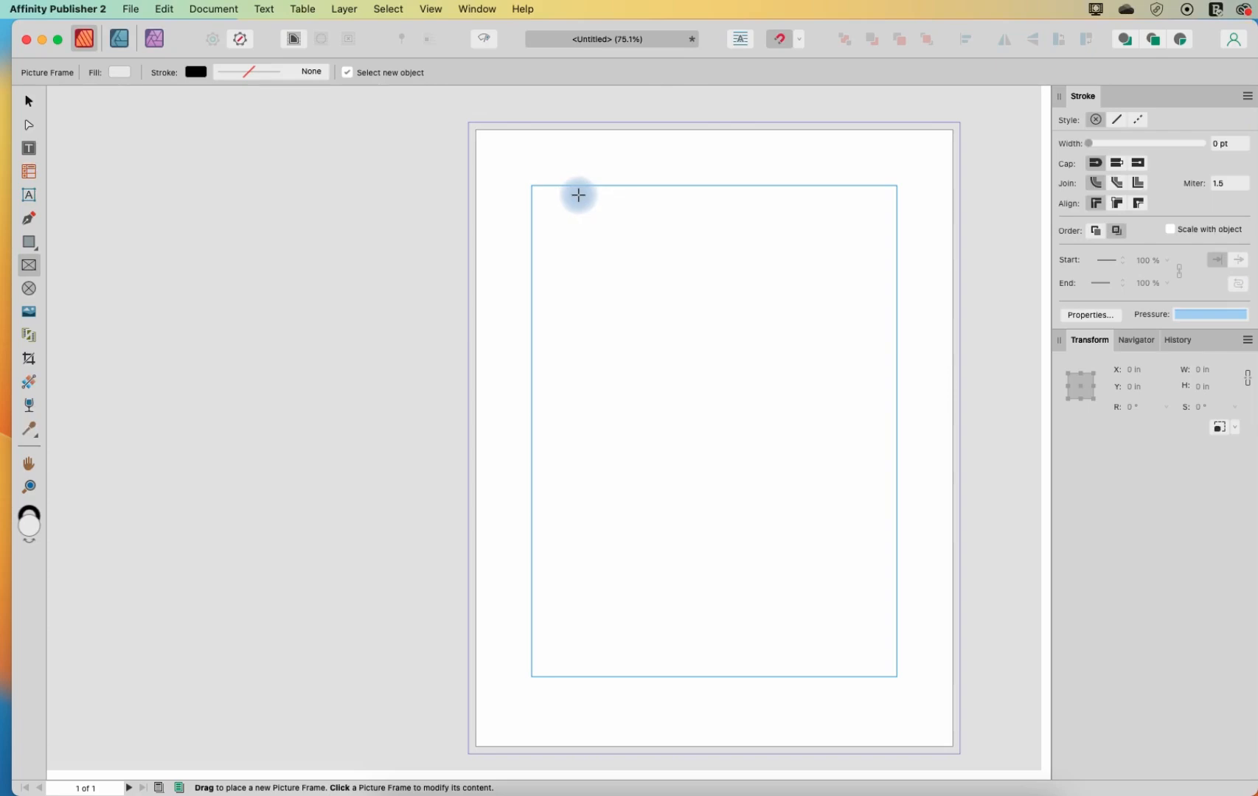
Step: Draw a large top rectangle, a tall oval, a small circle and a small square frame
{"action": "left_click_drag", "start_coordinate": [577, 195], "coordinate": [837, 419]}
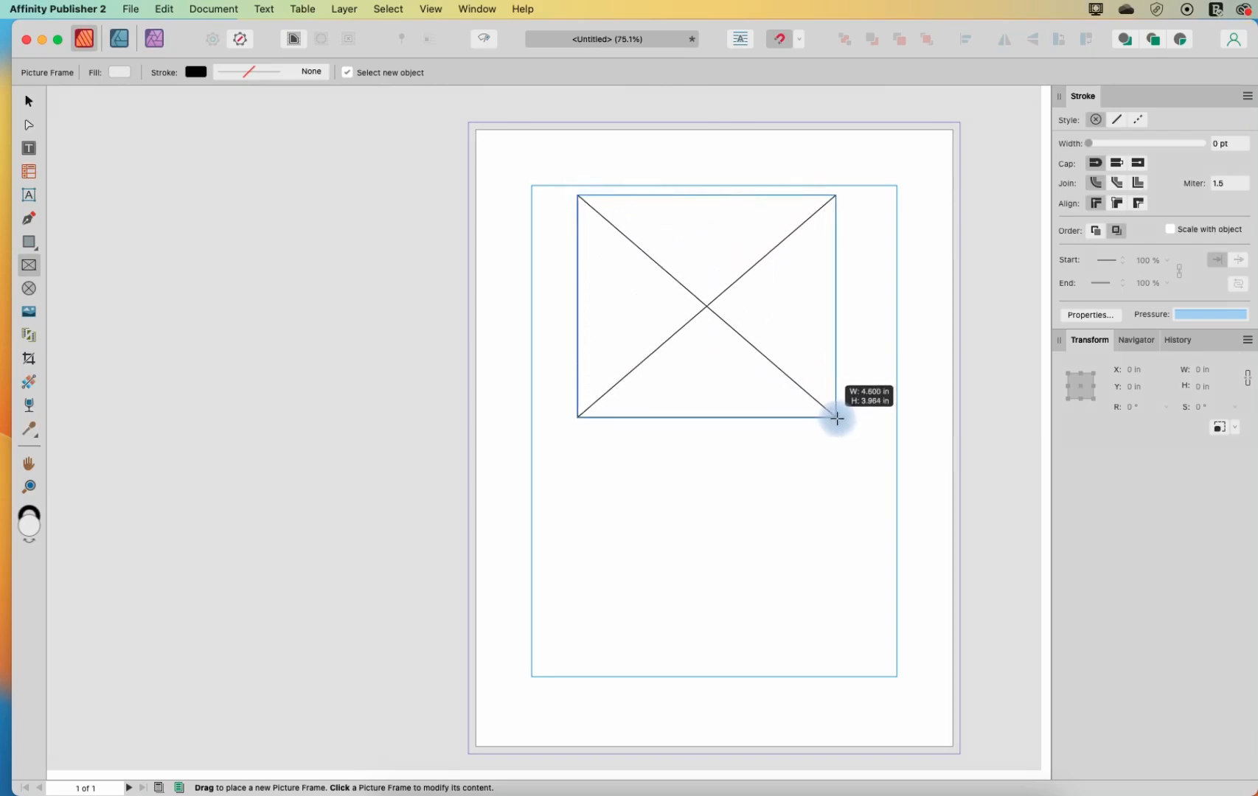
{"action": "left_click_drag", "start_coordinate": [837, 418], "coordinate": [840, 422]}
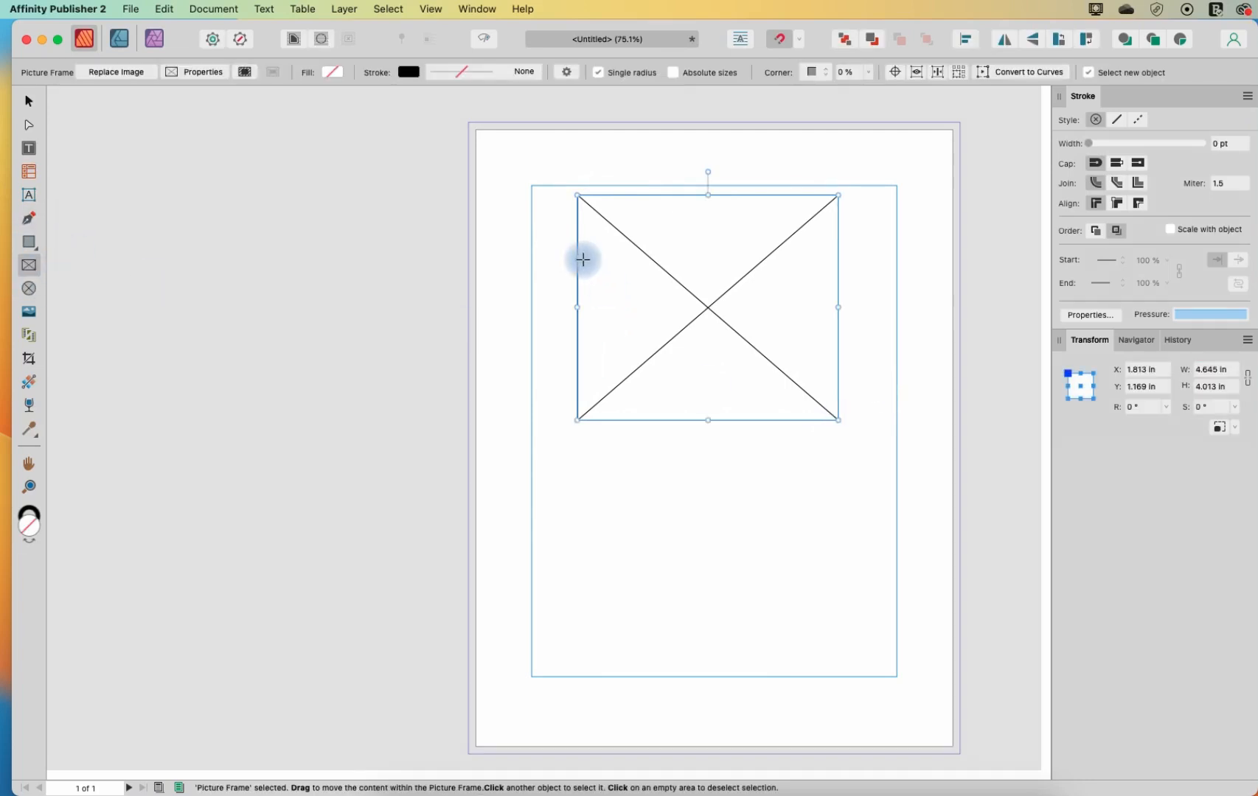
{"action": "mouse_move", "coordinate": [848, 395]}
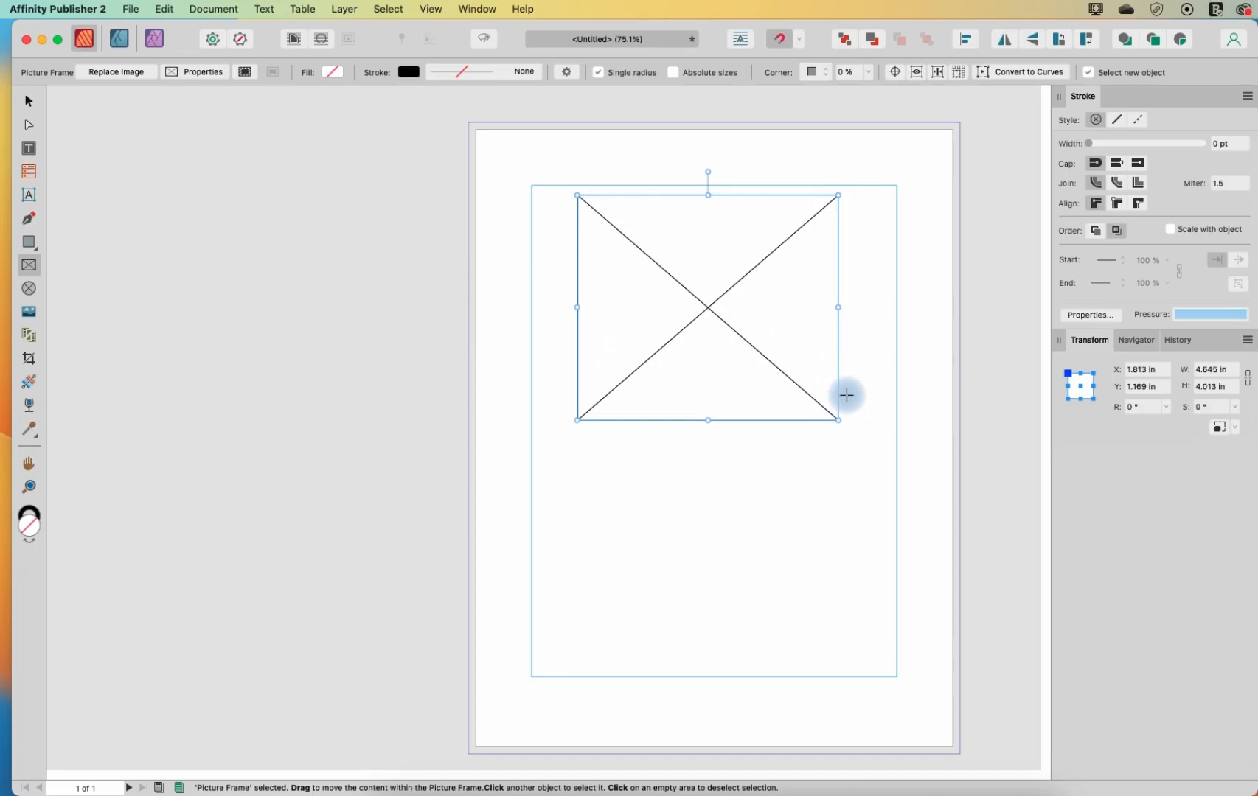
{"action": "mouse_move", "coordinate": [776, 411]}
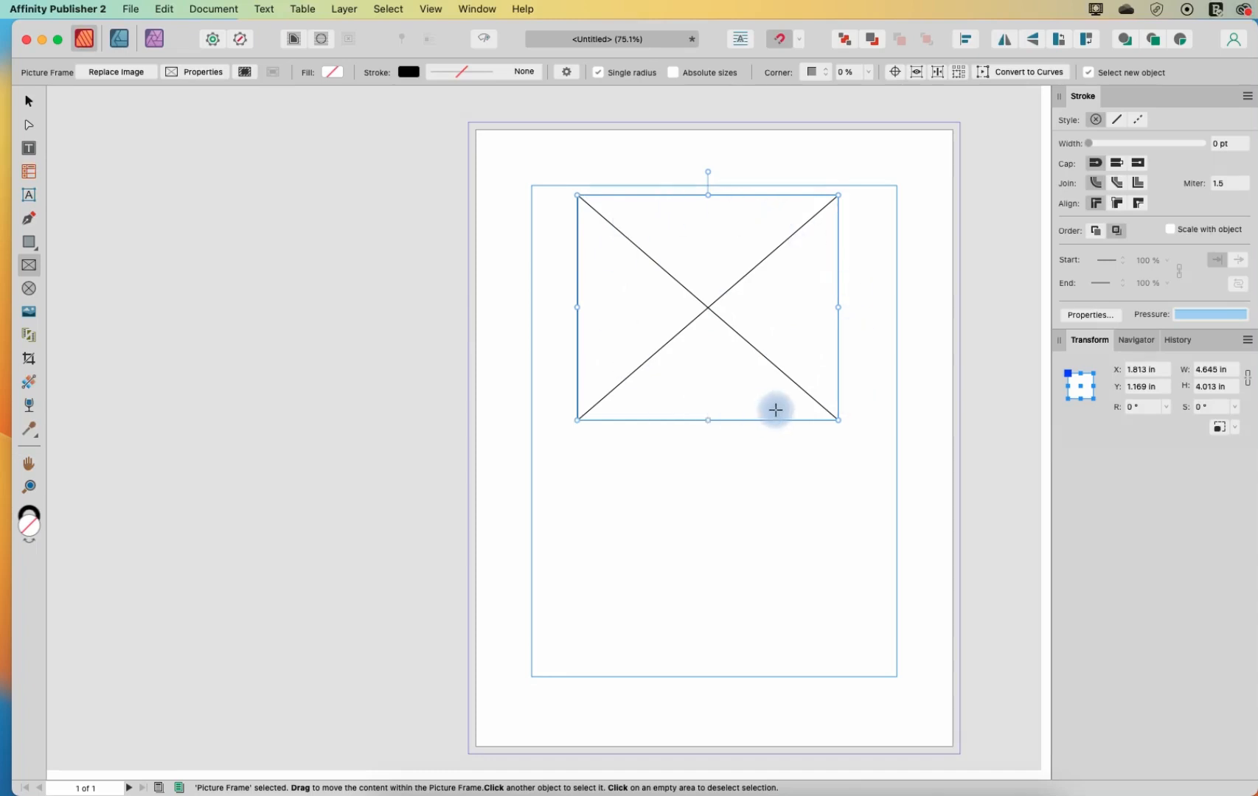
{"action": "mouse_move", "coordinate": [749, 387]}
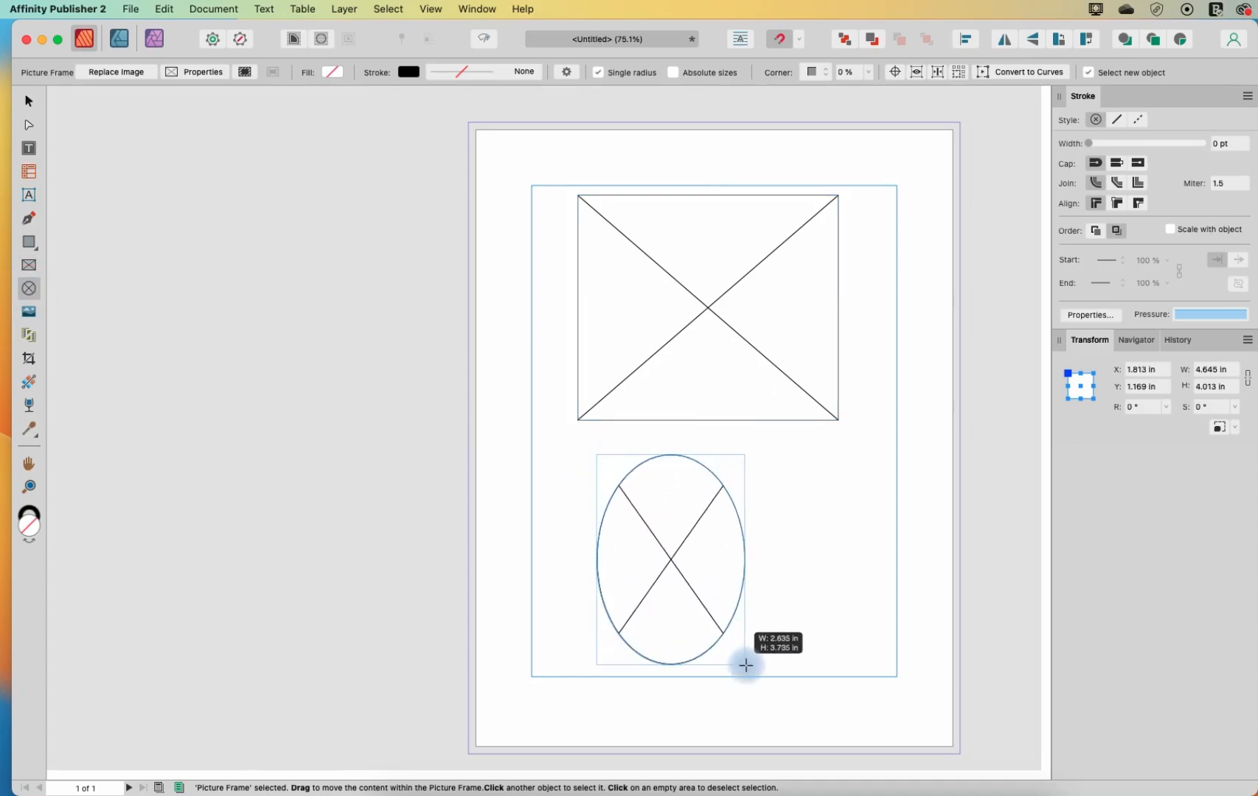
{"action": "left_click_drag", "start_coordinate": [746, 666], "coordinate": [753, 672]}
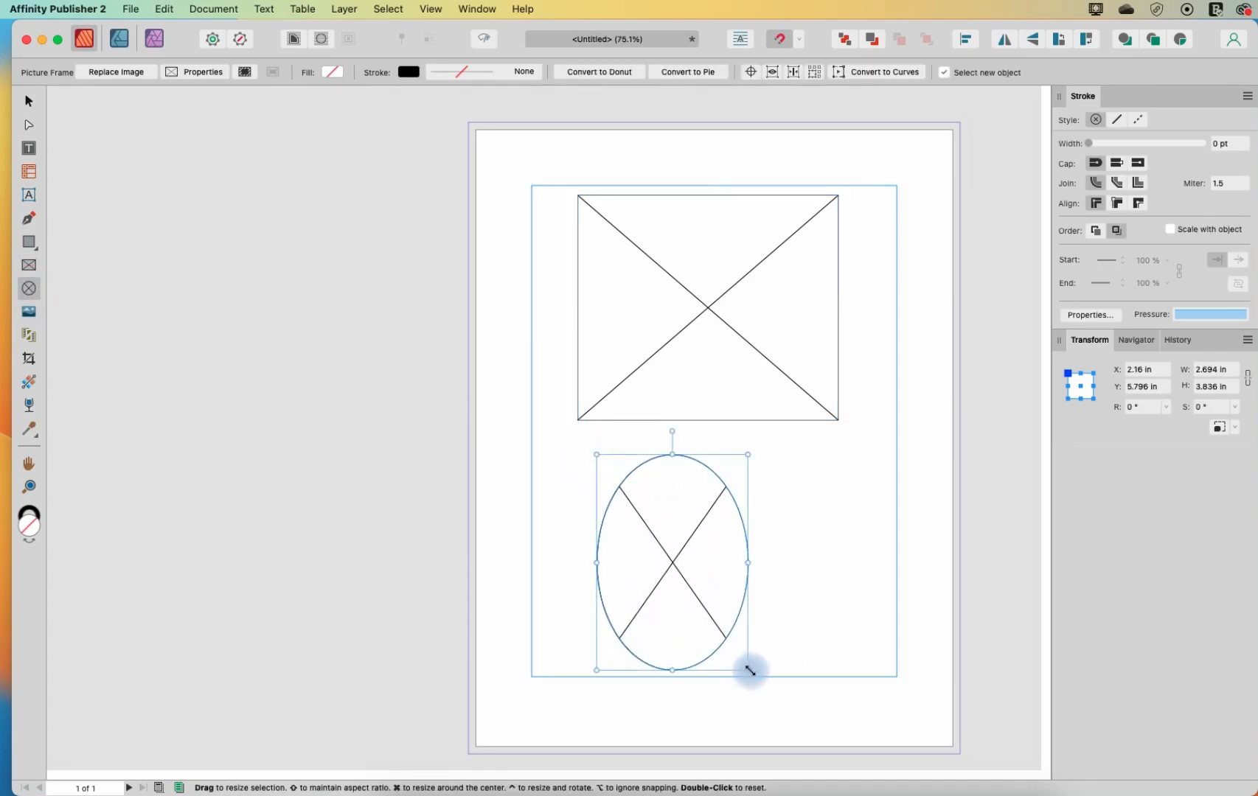
{"action": "mouse_move", "coordinate": [754, 566]}
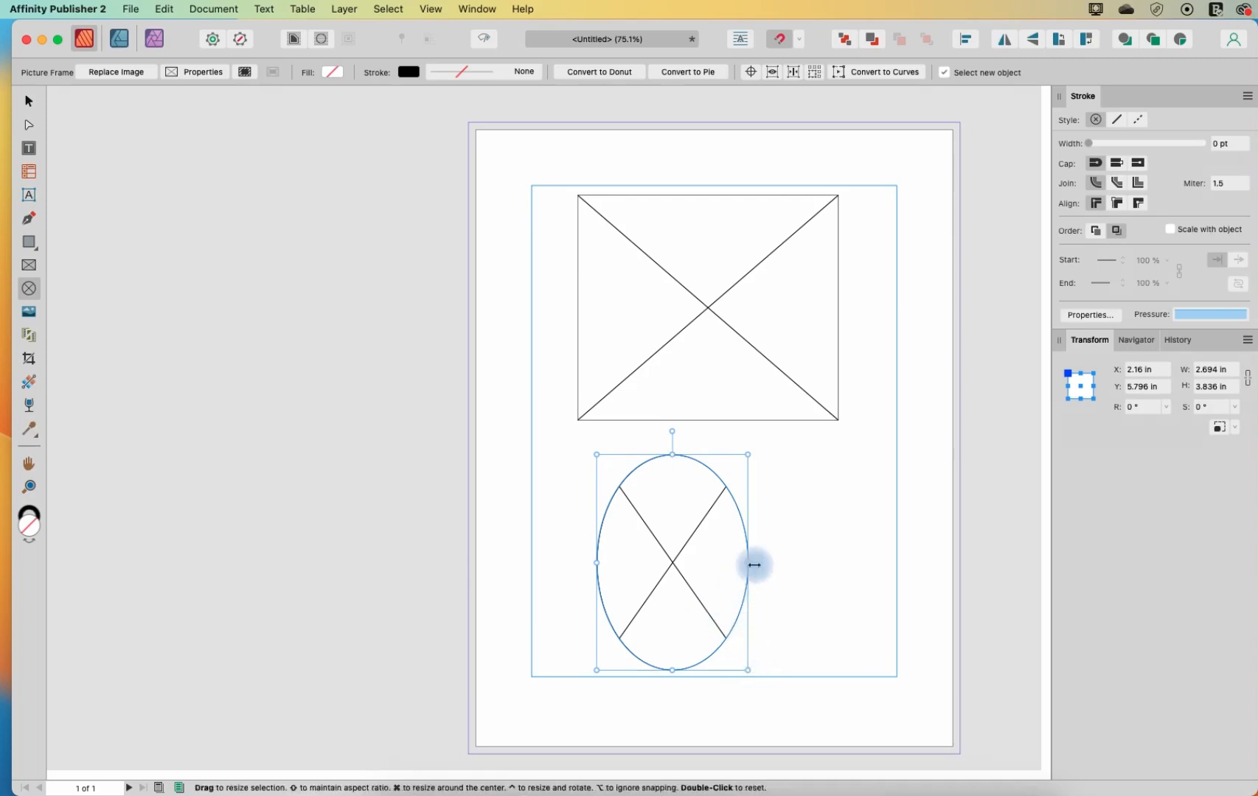
{"action": "left_click_drag", "start_coordinate": [754, 565], "coordinate": [897, 556]}
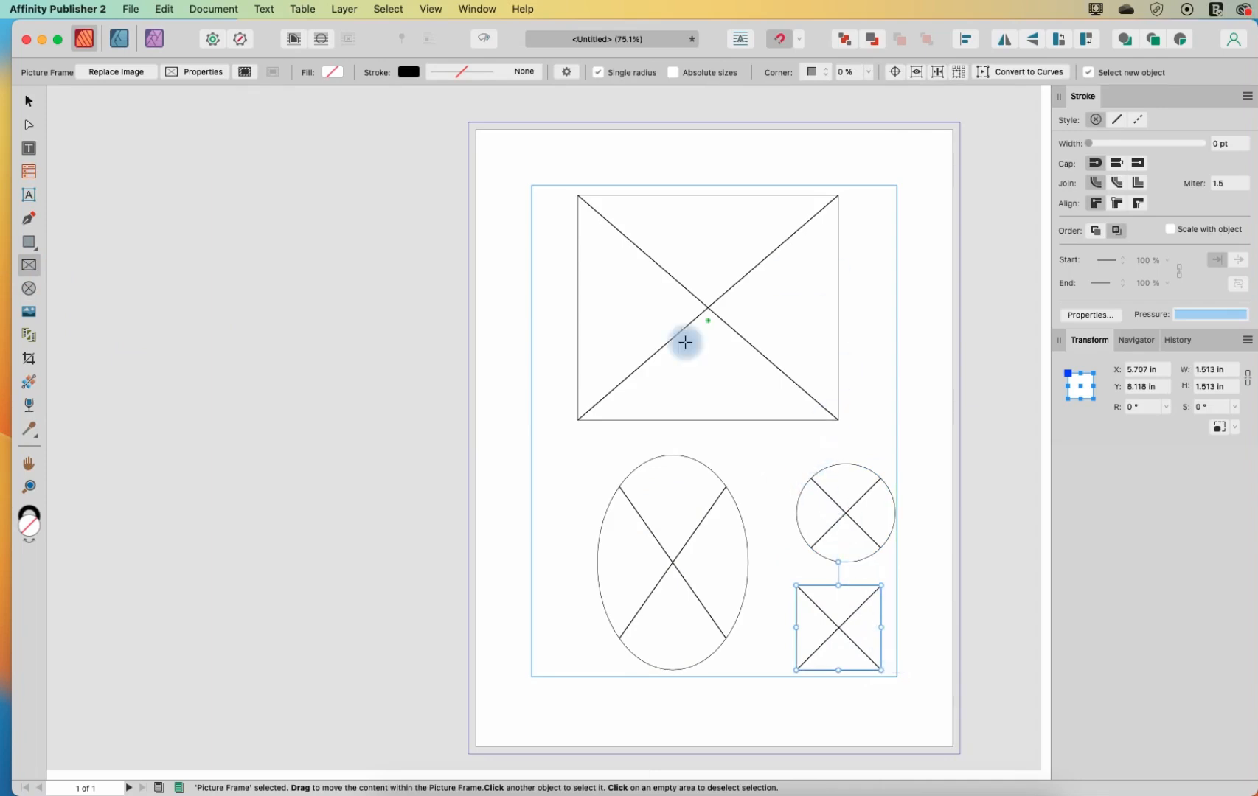
{"action": "mouse_move", "coordinate": [891, 395]}
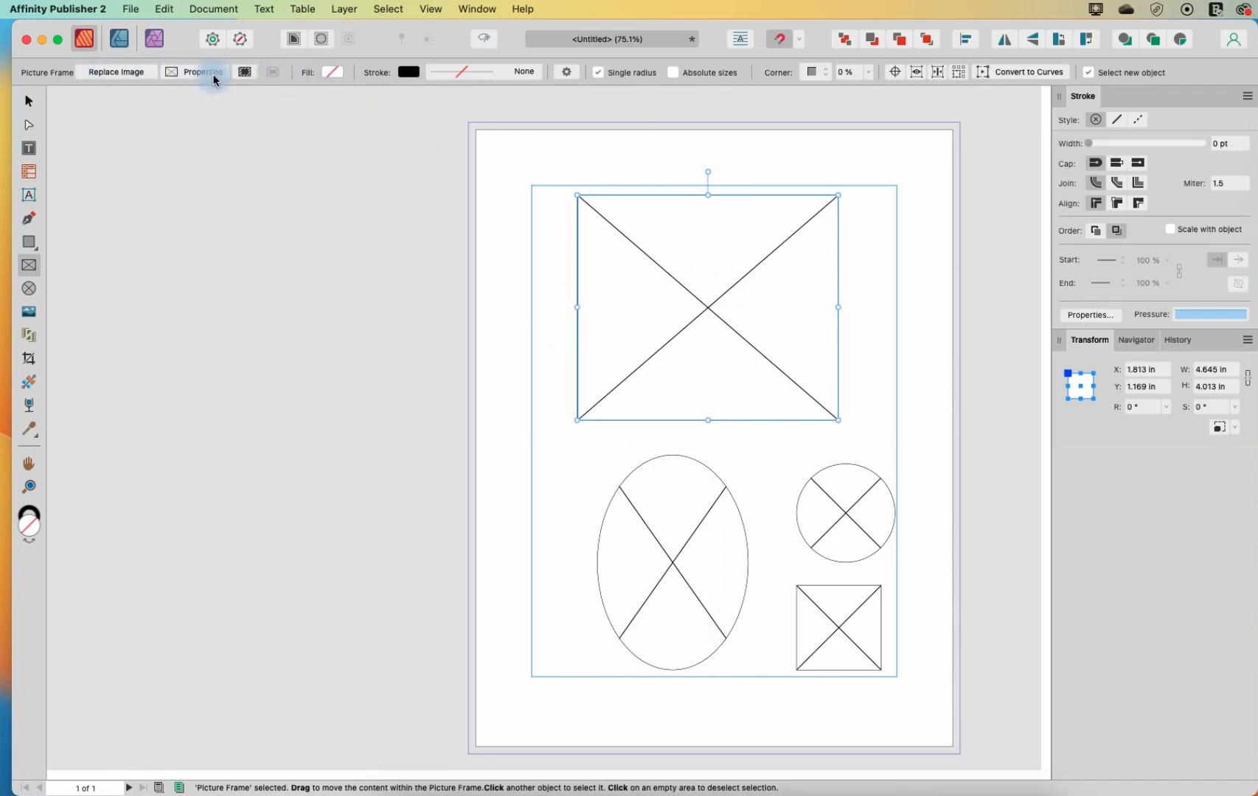
{"action": "mouse_move", "coordinate": [202, 72]}
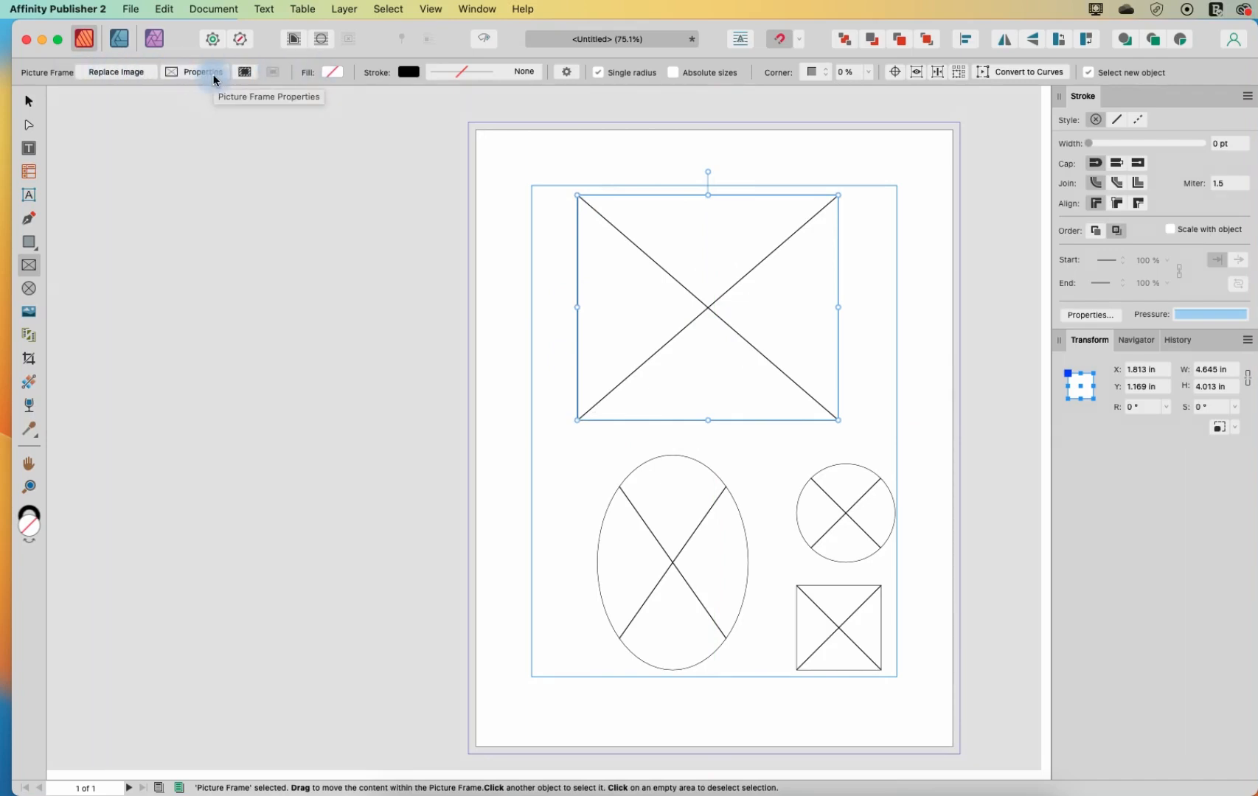
{"action": "mouse_move", "coordinate": [117, 72]}
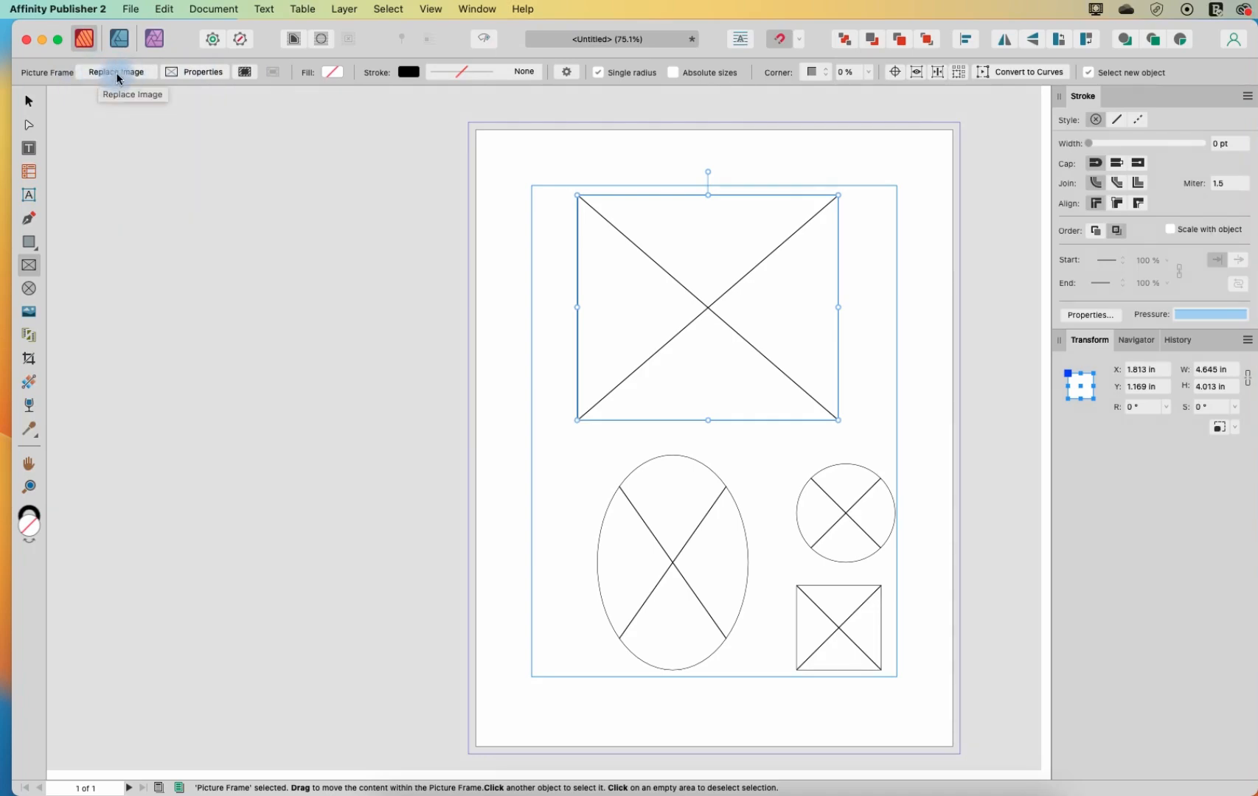
Step: Place the landscape PNG into the top rectangular frame via Replace Image
{"action": "left_click", "coordinate": [117, 71]}
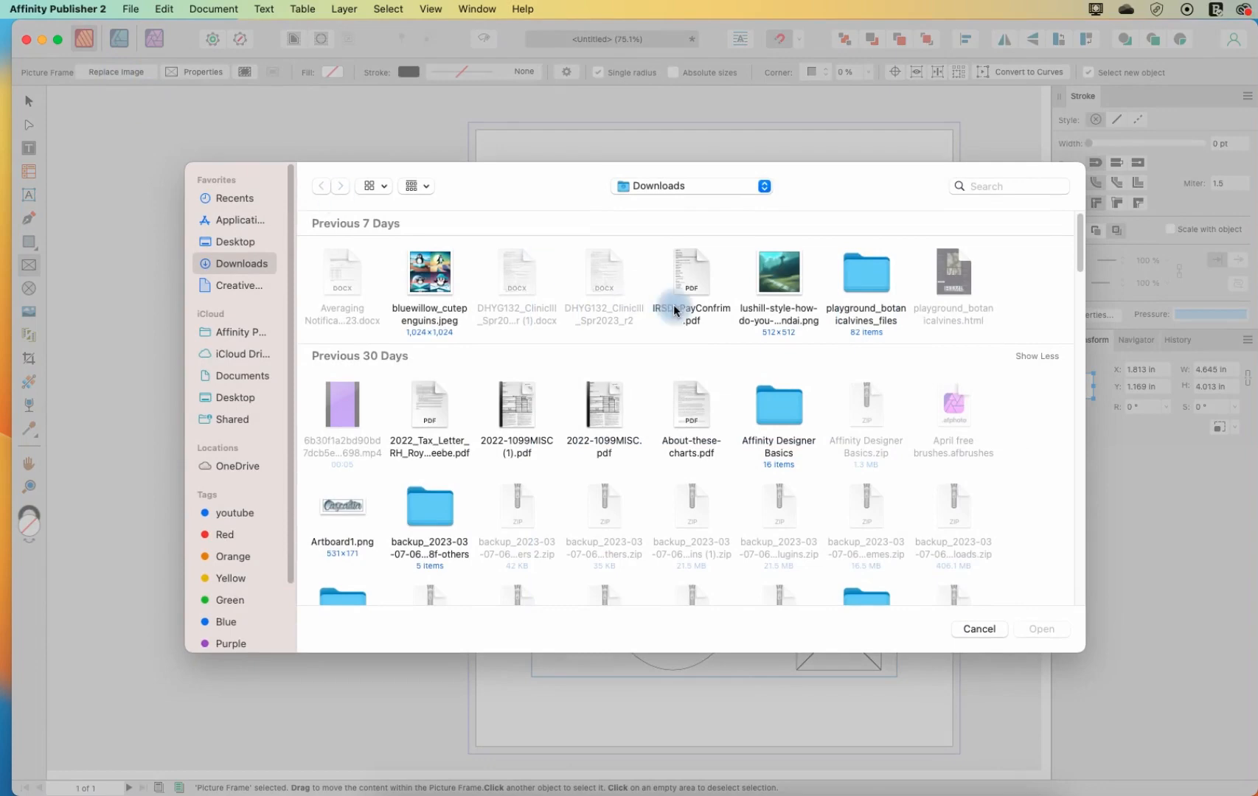
{"action": "left_click", "coordinate": [776, 272]}
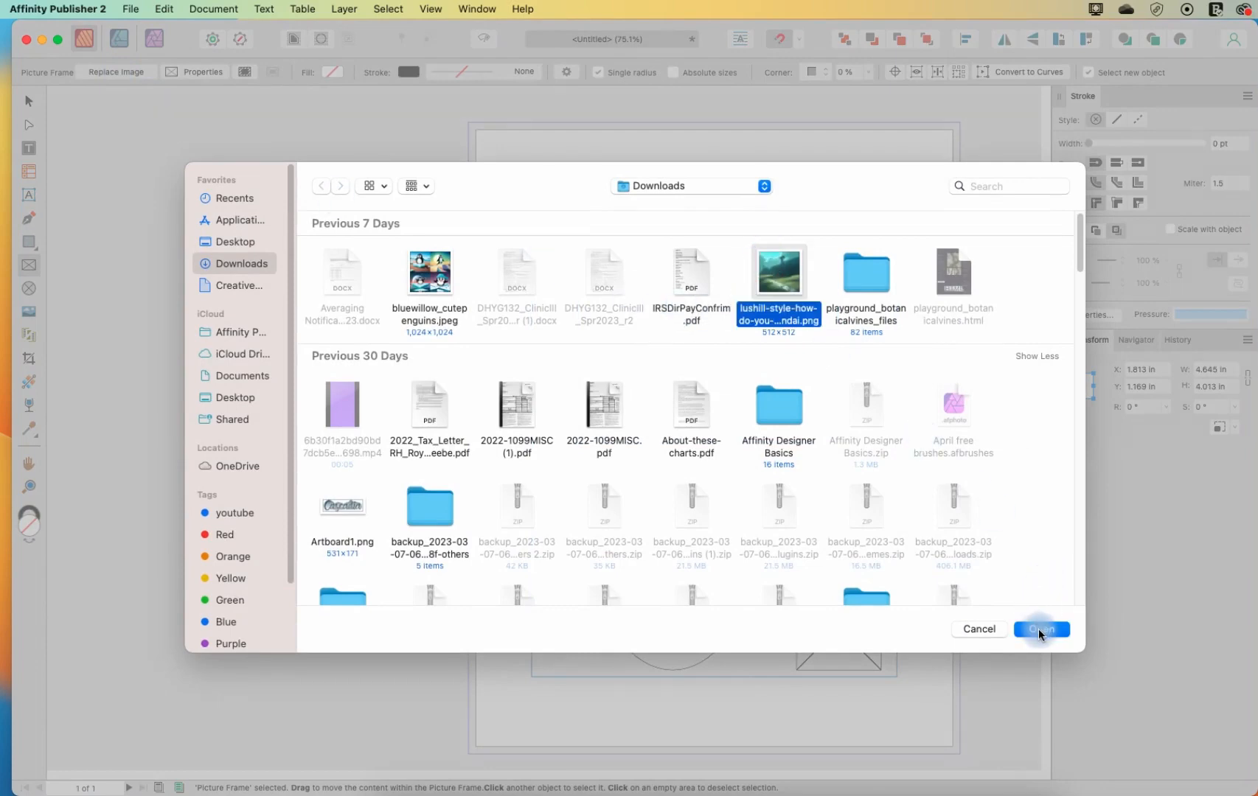
{"action": "left_click", "coordinate": [1040, 629]}
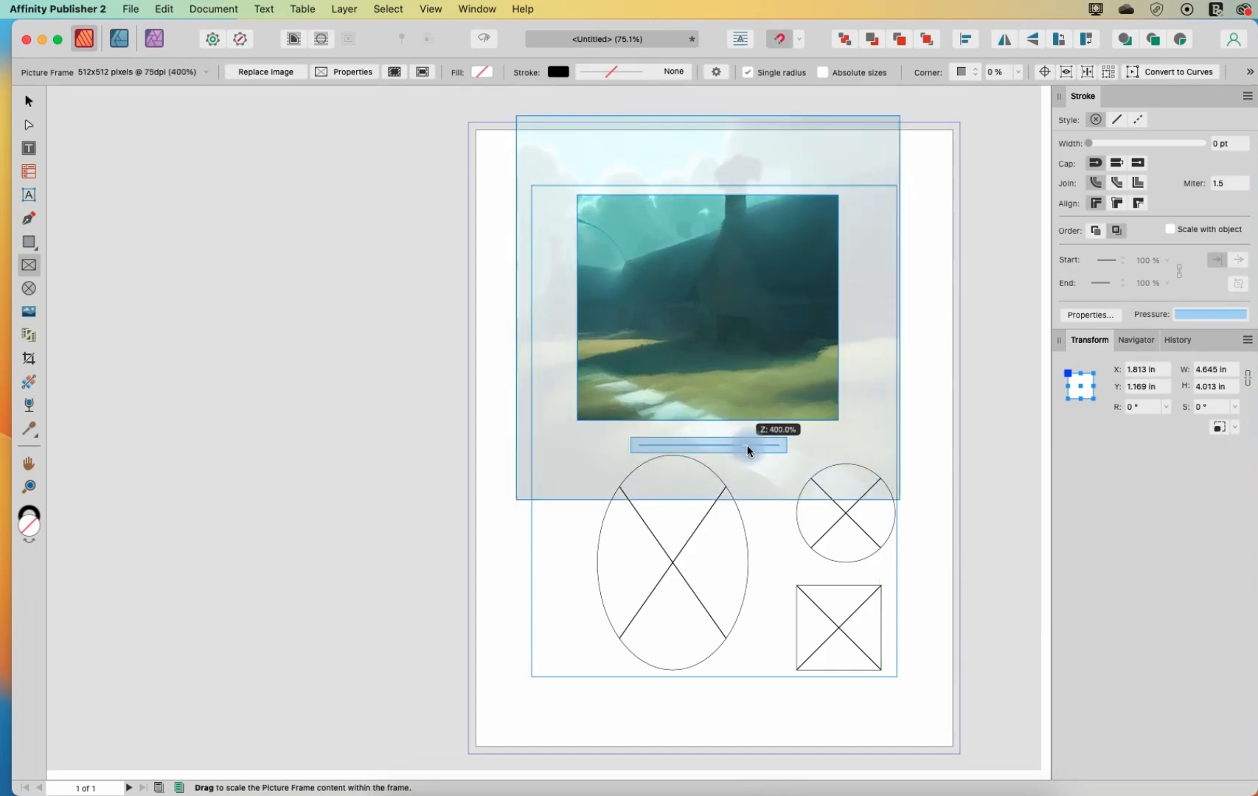
Step: Scale the landscape image up to cover the frame and recentre it inside
{"action": "left_click_drag", "start_coordinate": [746, 446], "coordinate": [674, 447]}
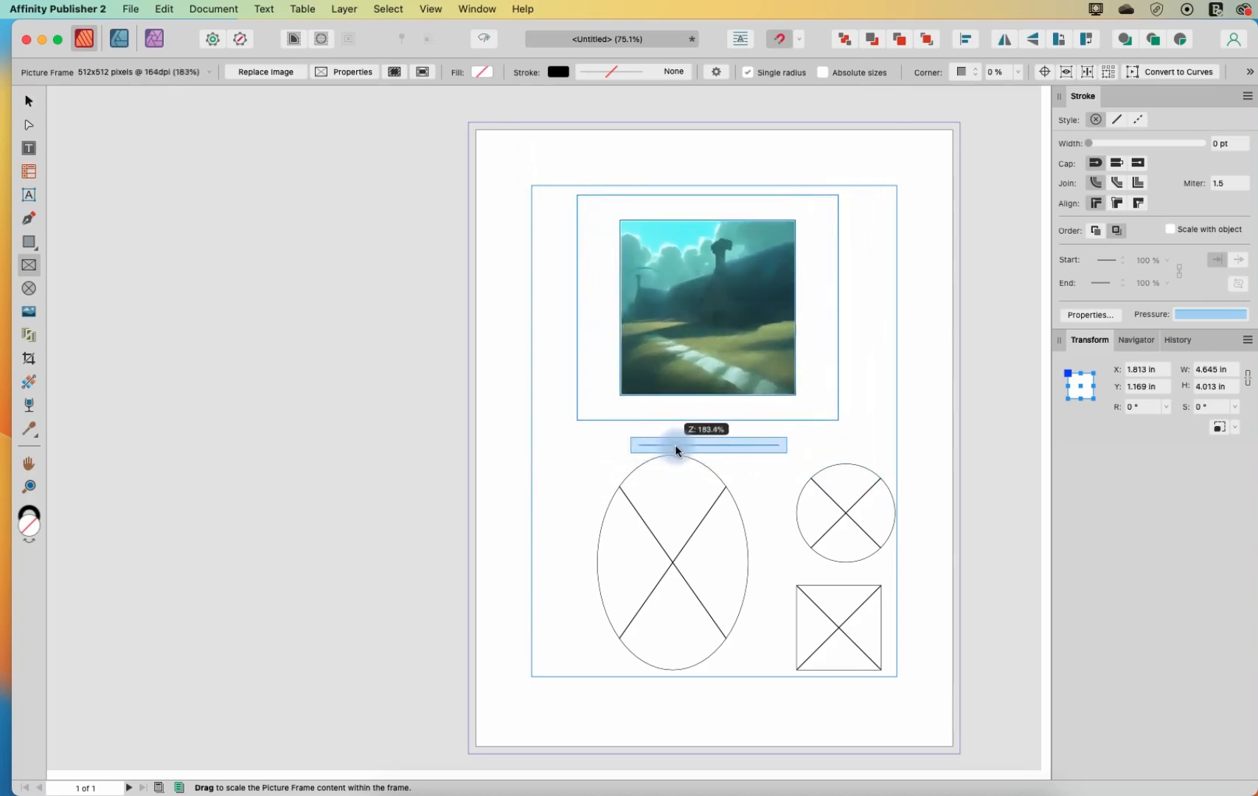
{"action": "left_click_drag", "start_coordinate": [676, 451], "coordinate": [707, 454]}
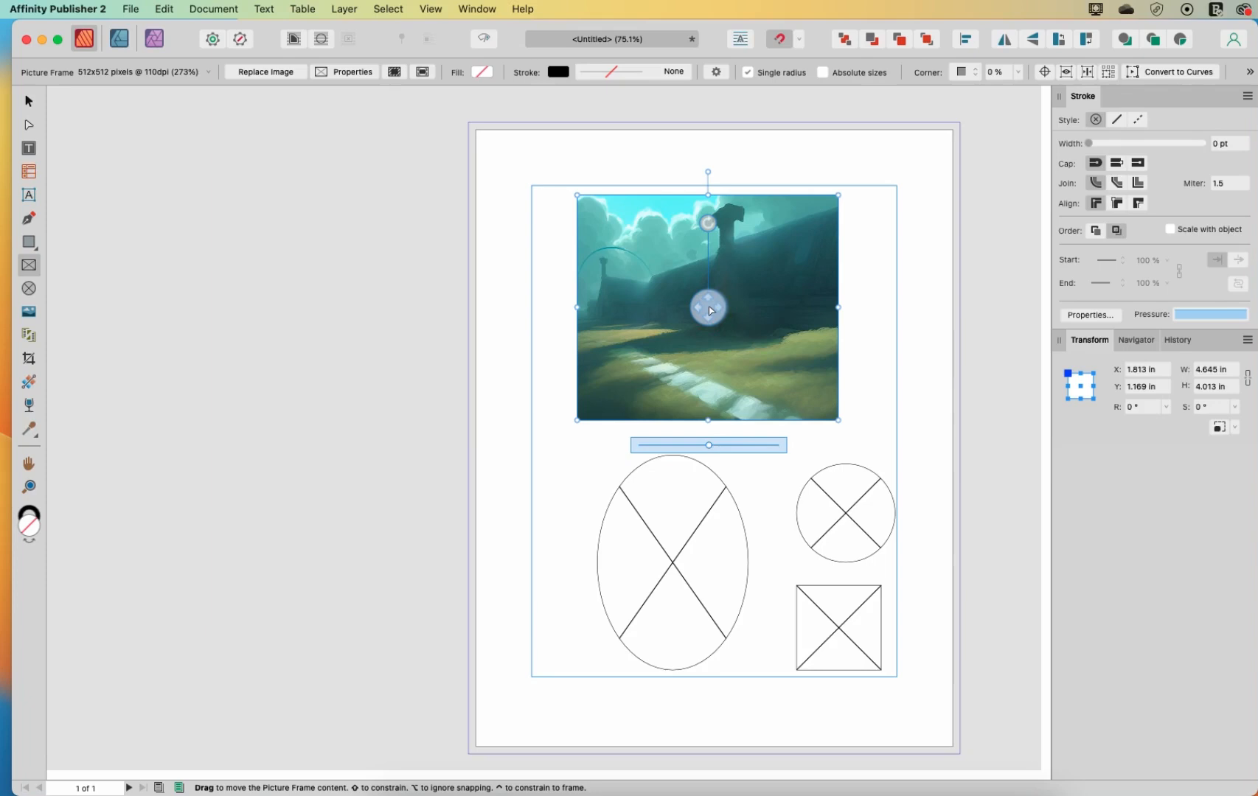
{"action": "left_click_drag", "start_coordinate": [708, 308], "coordinate": [732, 314]}
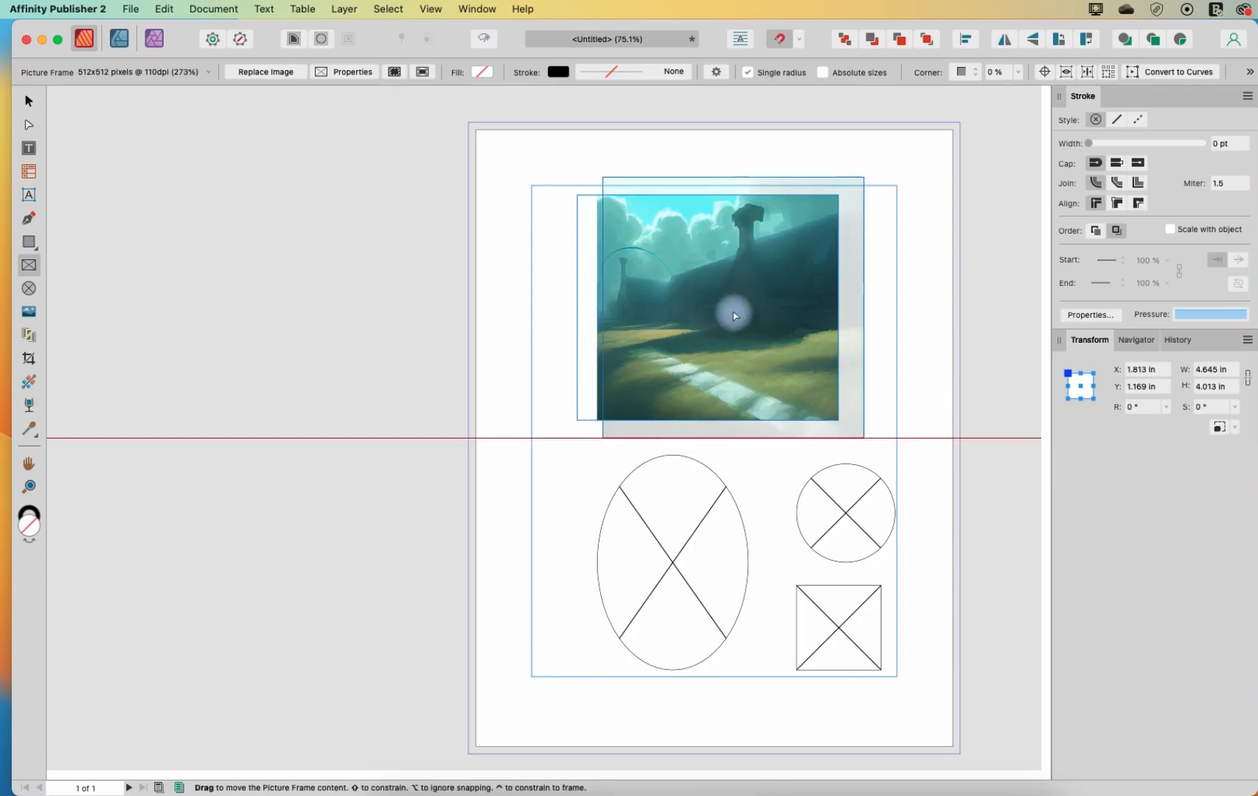
{"action": "left_click_drag", "start_coordinate": [734, 316], "coordinate": [707, 314]}
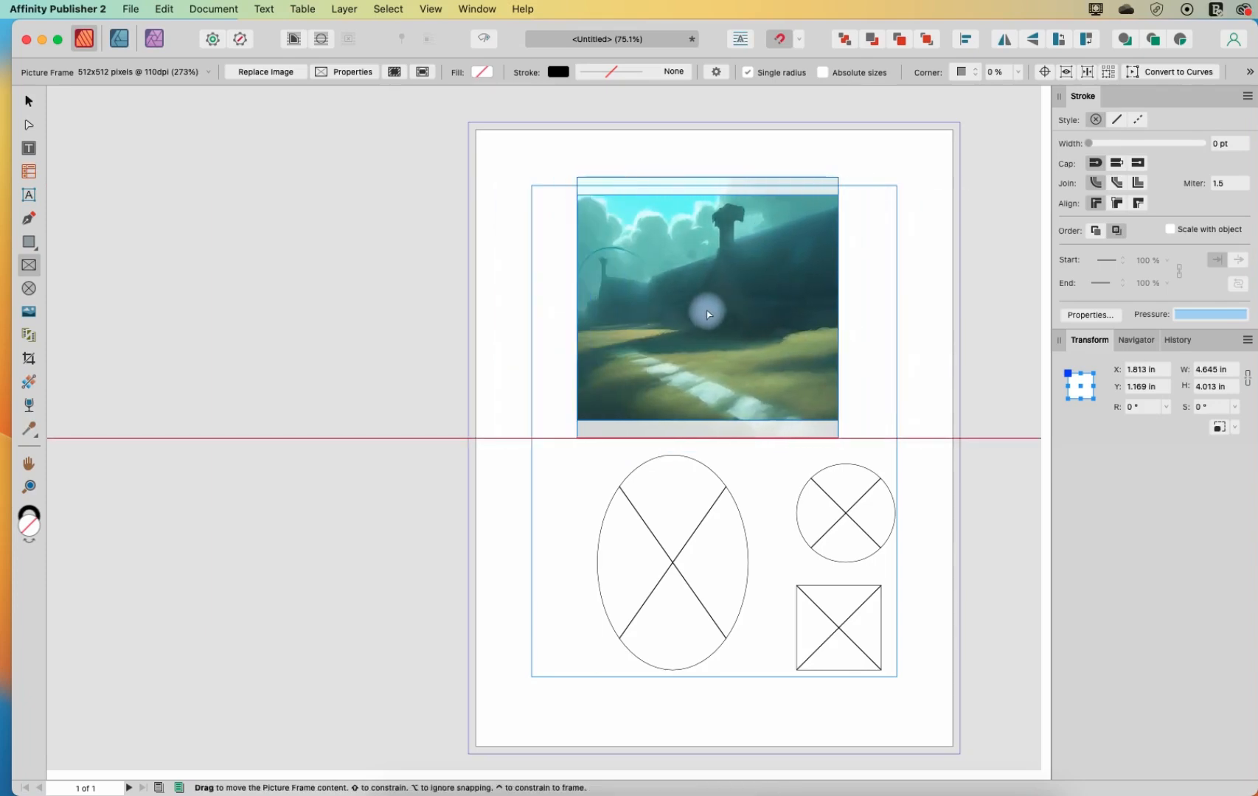
{"action": "left_click_drag", "start_coordinate": [707, 314], "coordinate": [704, 306]}
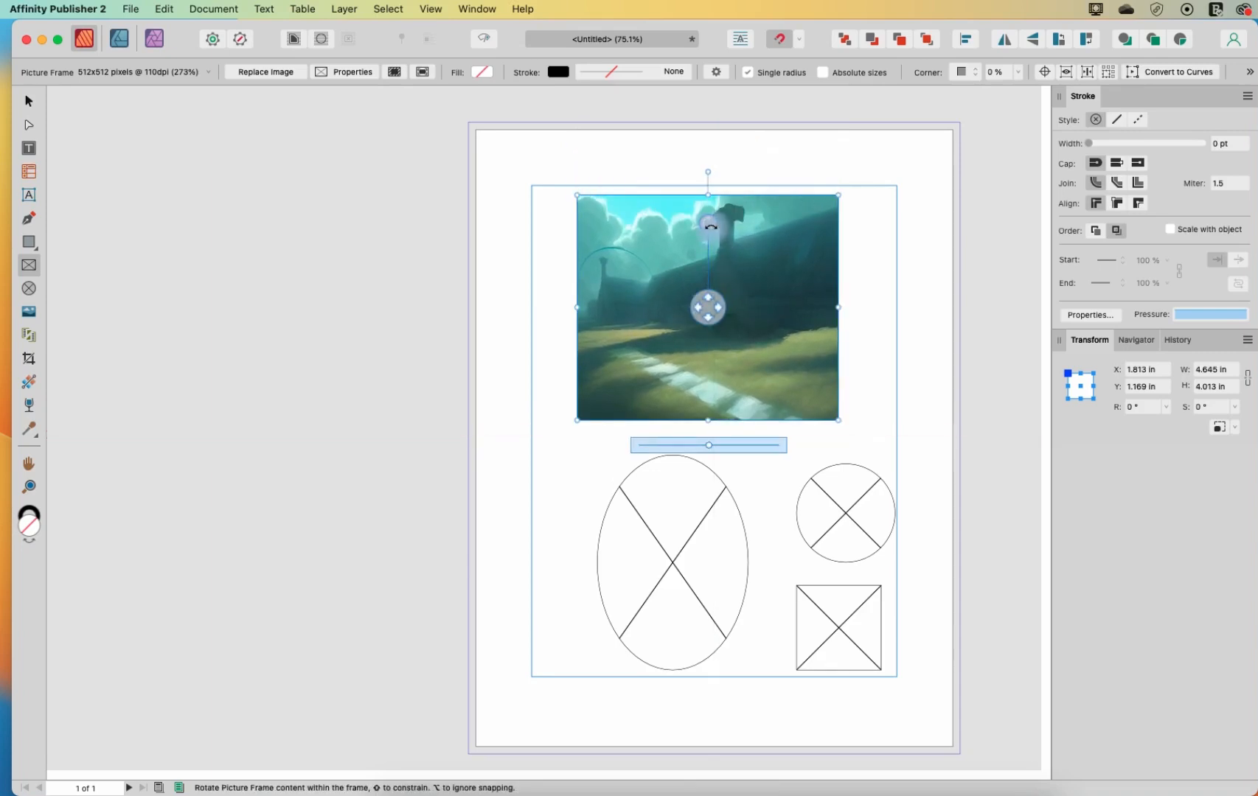
Step: Rotate the image content and the top frame, then straighten both back upright
{"action": "left_click_drag", "start_coordinate": [708, 173], "coordinate": [763, 265]}
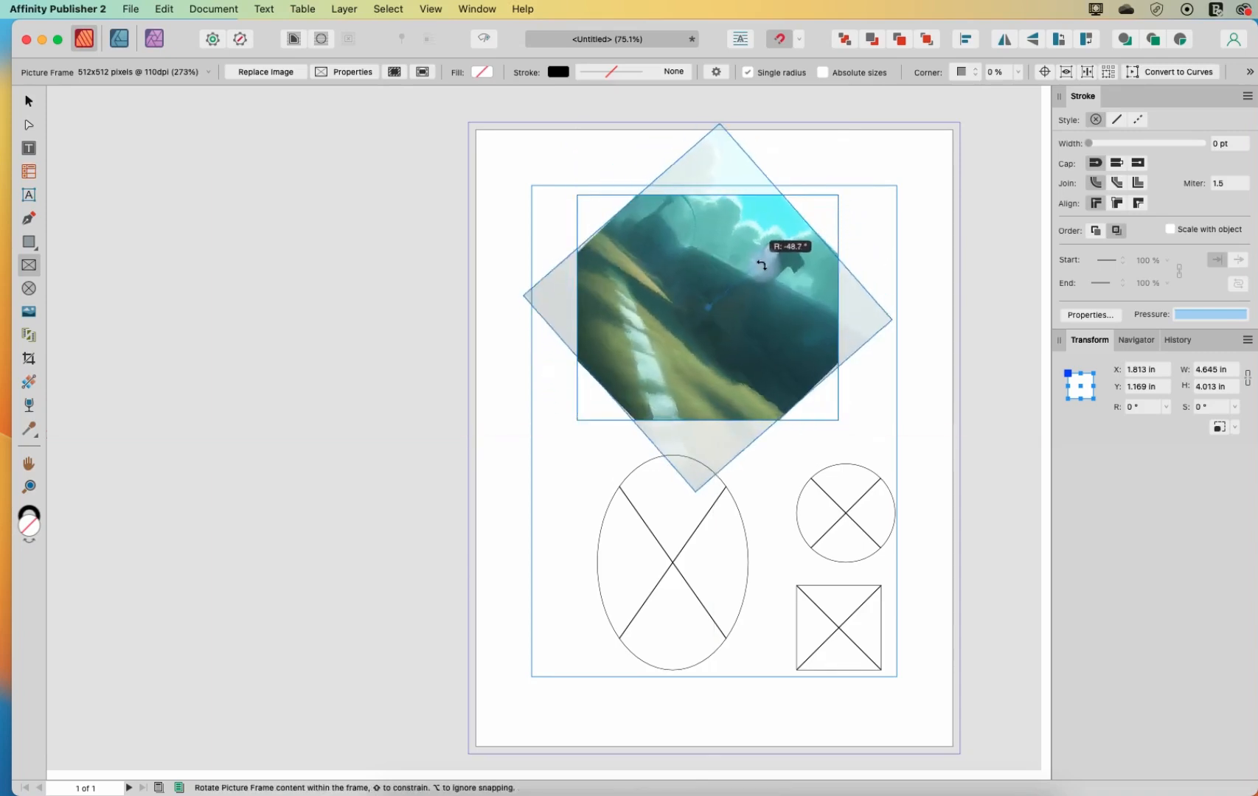
{"action": "left_click_drag", "start_coordinate": [762, 265], "coordinate": [651, 279]}
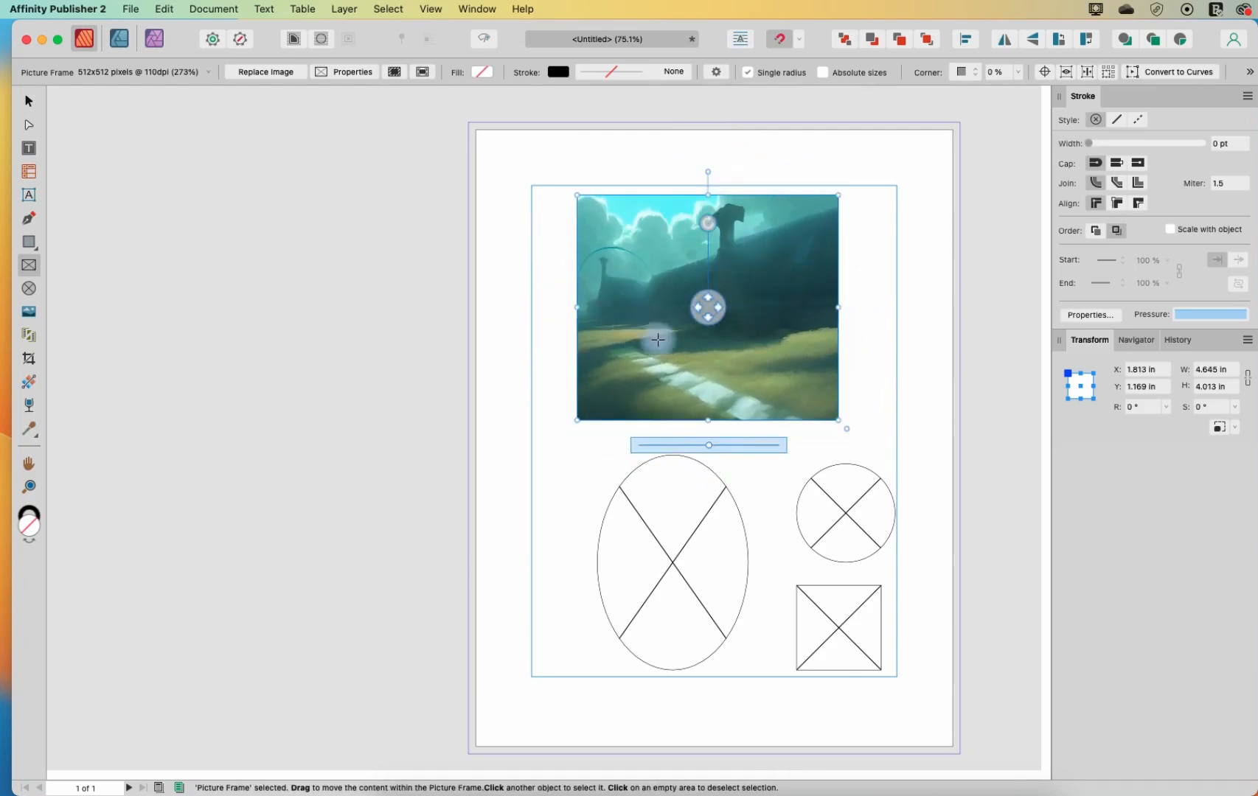
{"action": "mouse_move", "coordinate": [708, 168]}
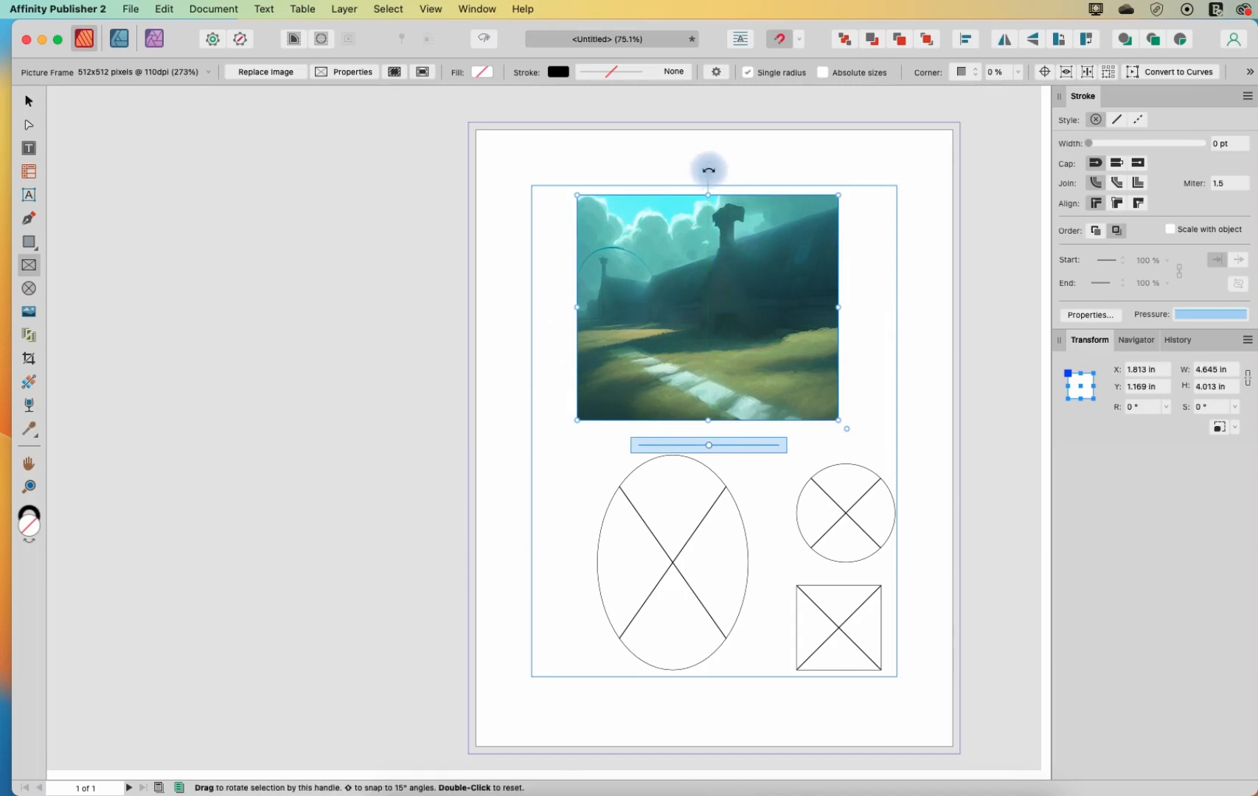
{"action": "left_click_drag", "start_coordinate": [708, 168], "coordinate": [686, 171]}
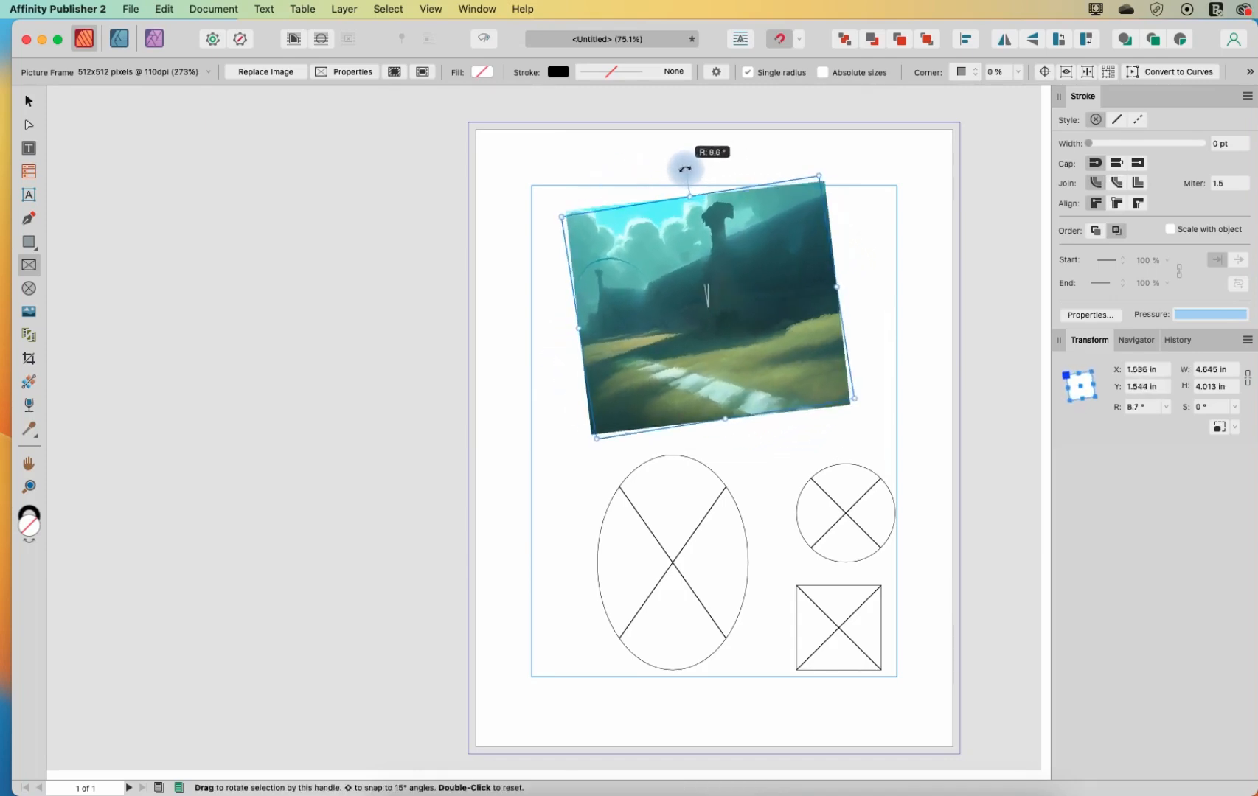
{"action": "left_click_drag", "start_coordinate": [684, 168], "coordinate": [712, 177]}
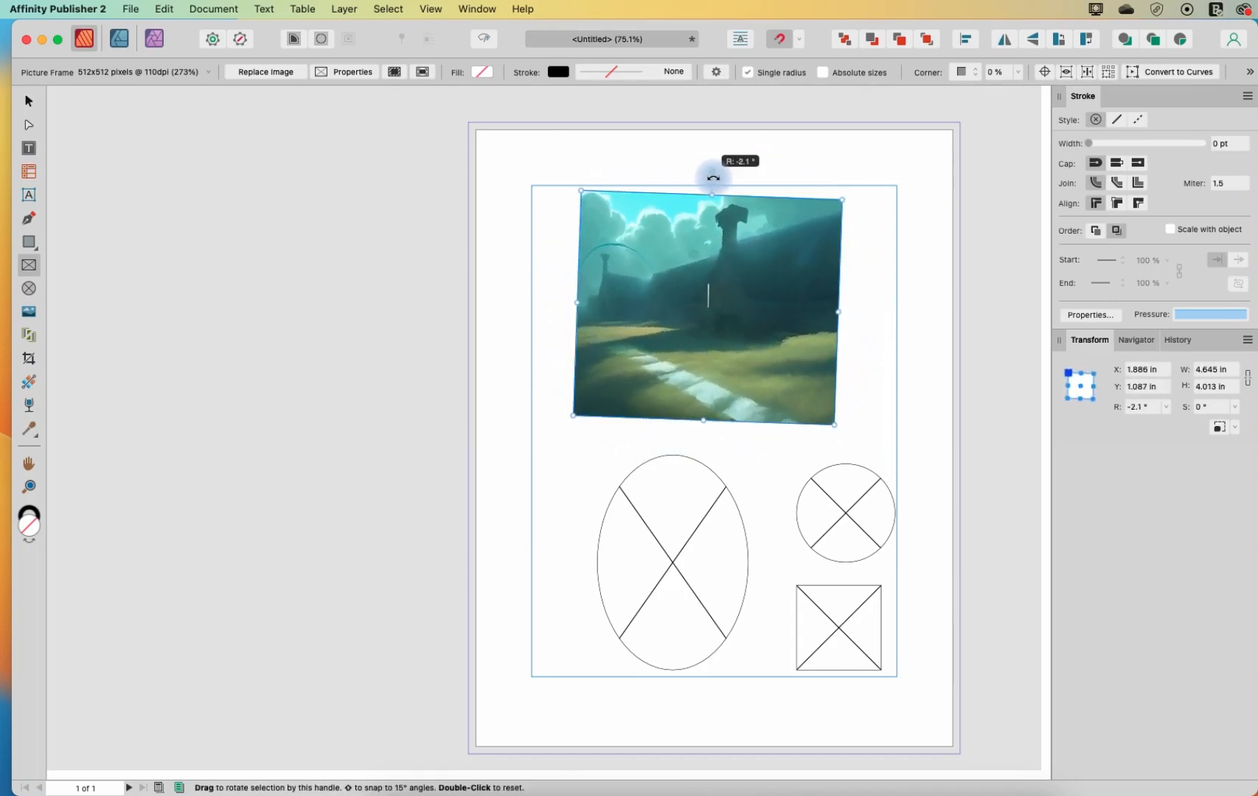
{"action": "left_click_drag", "start_coordinate": [713, 177], "coordinate": [708, 174]}
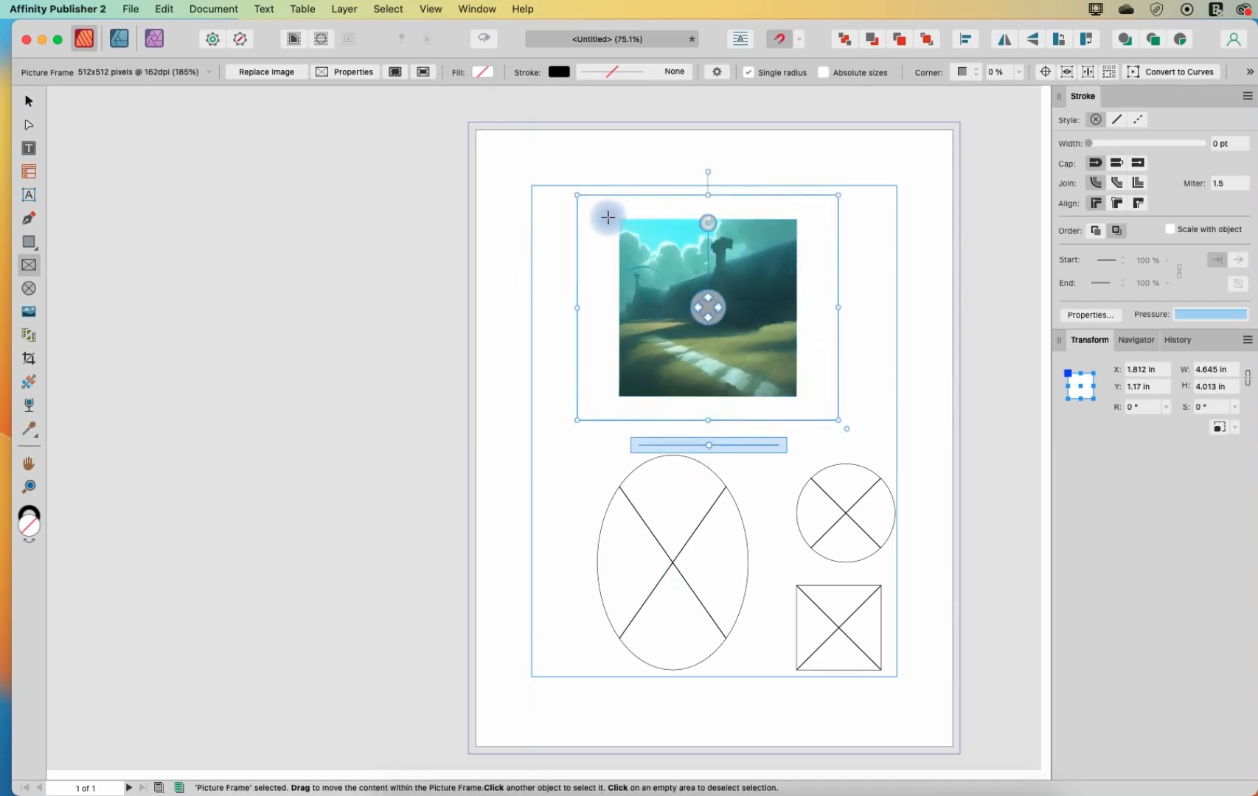
Step: Widen the top frame on both sides and remove its landscape image
{"action": "left_click_drag", "start_coordinate": [837, 308], "coordinate": [870, 307]}
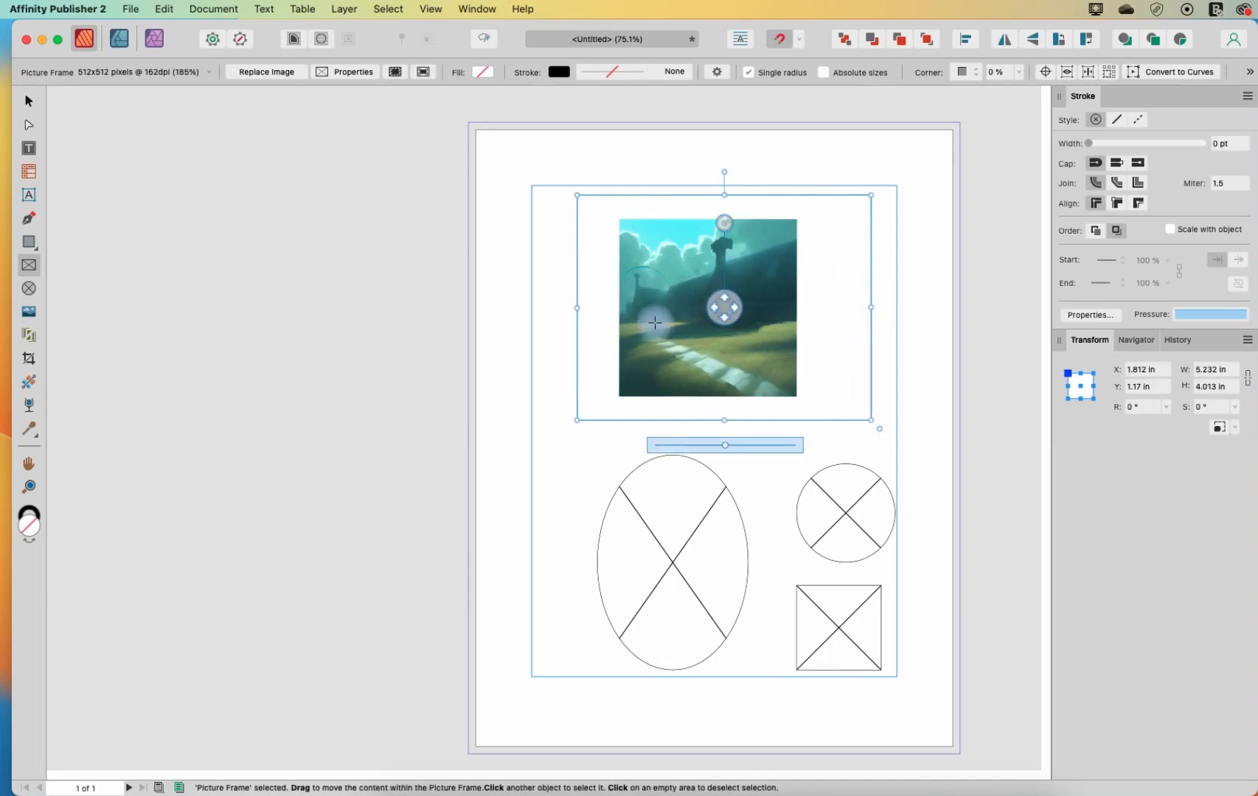
{"action": "left_click_drag", "start_coordinate": [576, 308], "coordinate": [553, 308]}
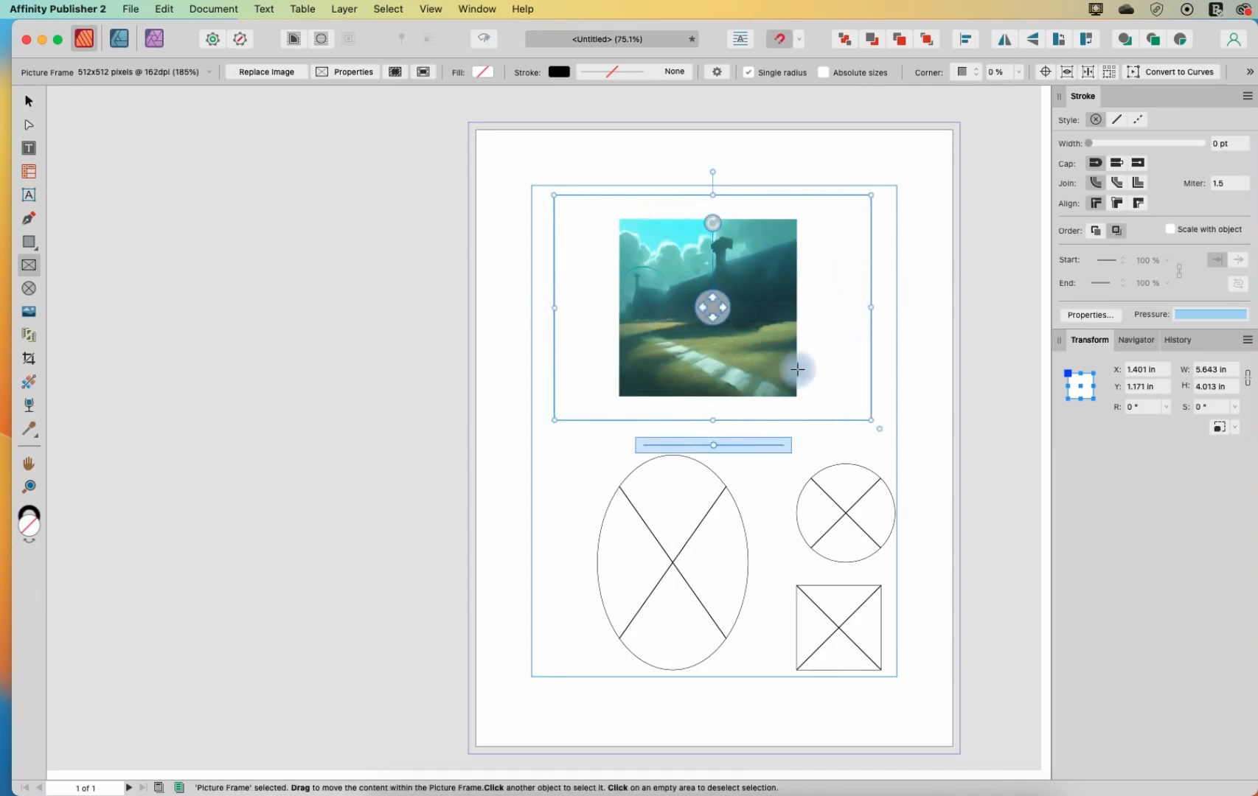
{"action": "mouse_move", "coordinate": [814, 248]}
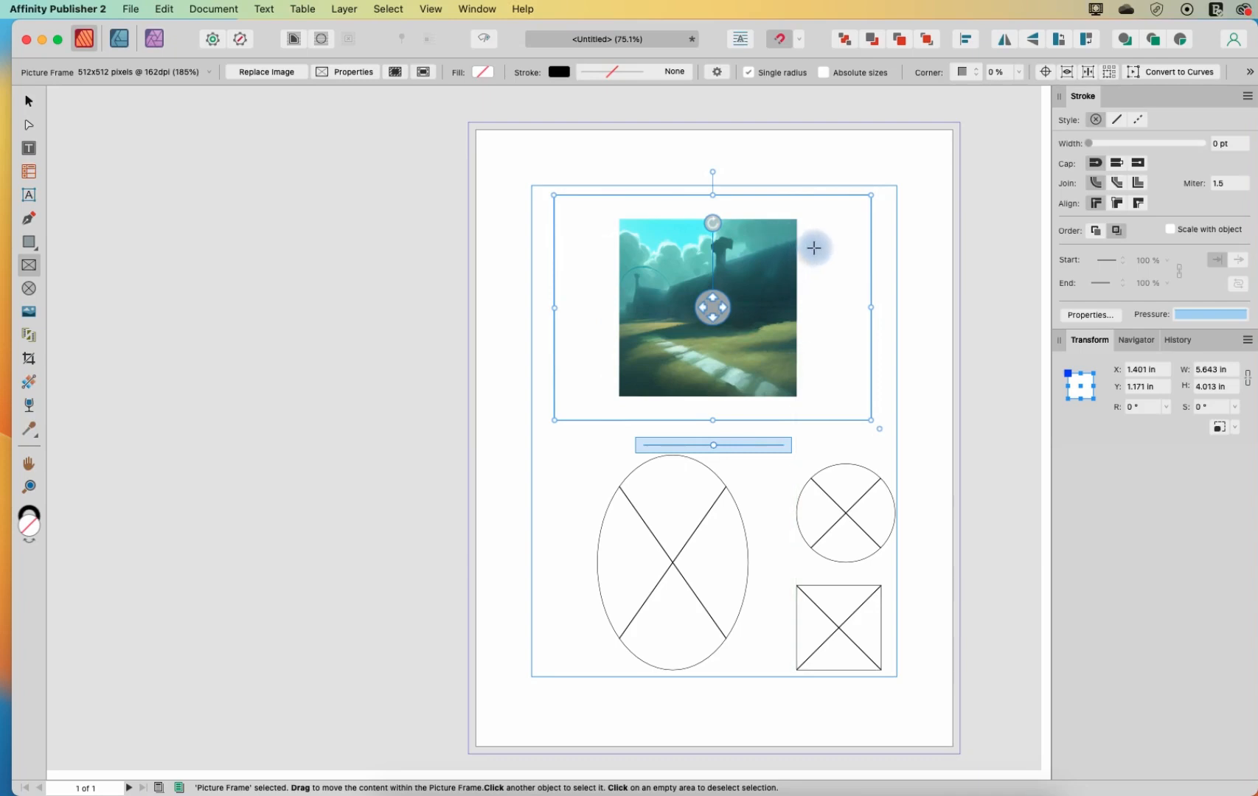
{"action": "mouse_move", "coordinate": [353, 72]}
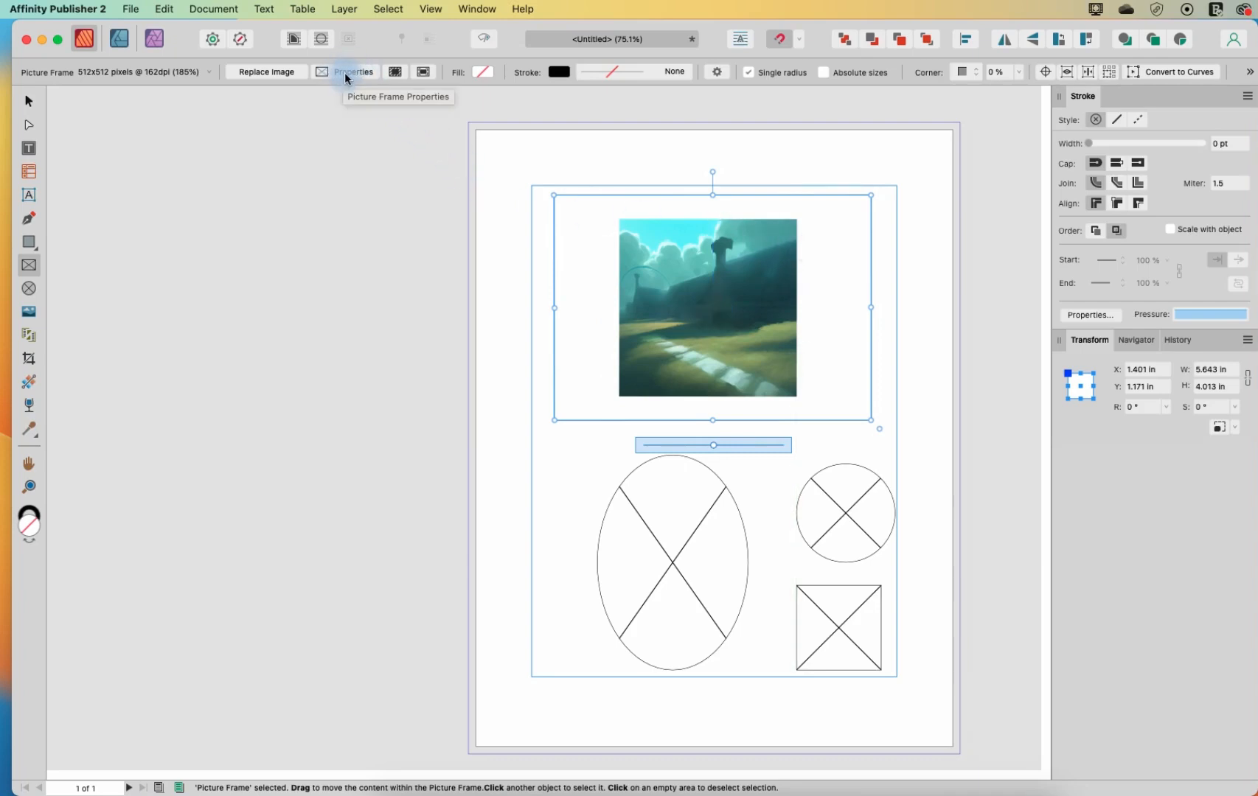
{"action": "left_click", "coordinate": [353, 73]}
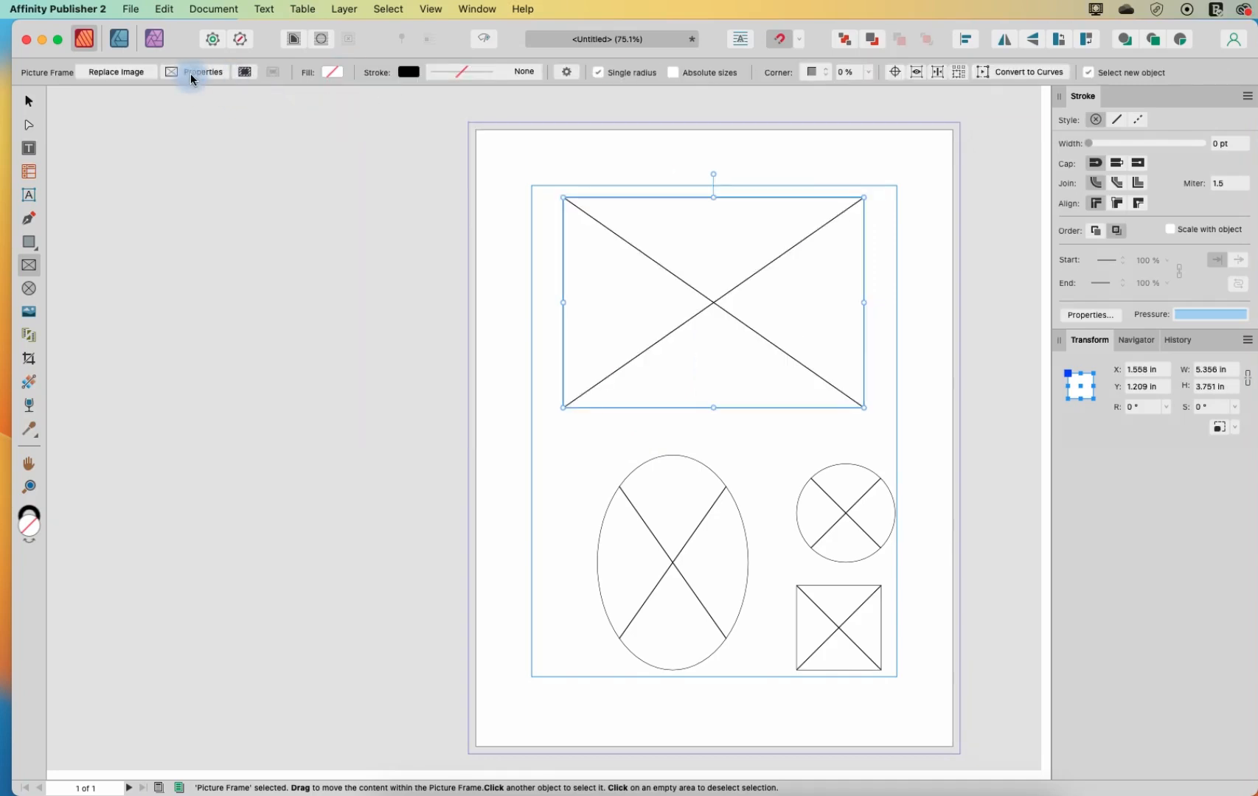
Step: Open Picture Frame Properties to see scaling options for the empty top frame
{"action": "left_click", "coordinate": [203, 71]}
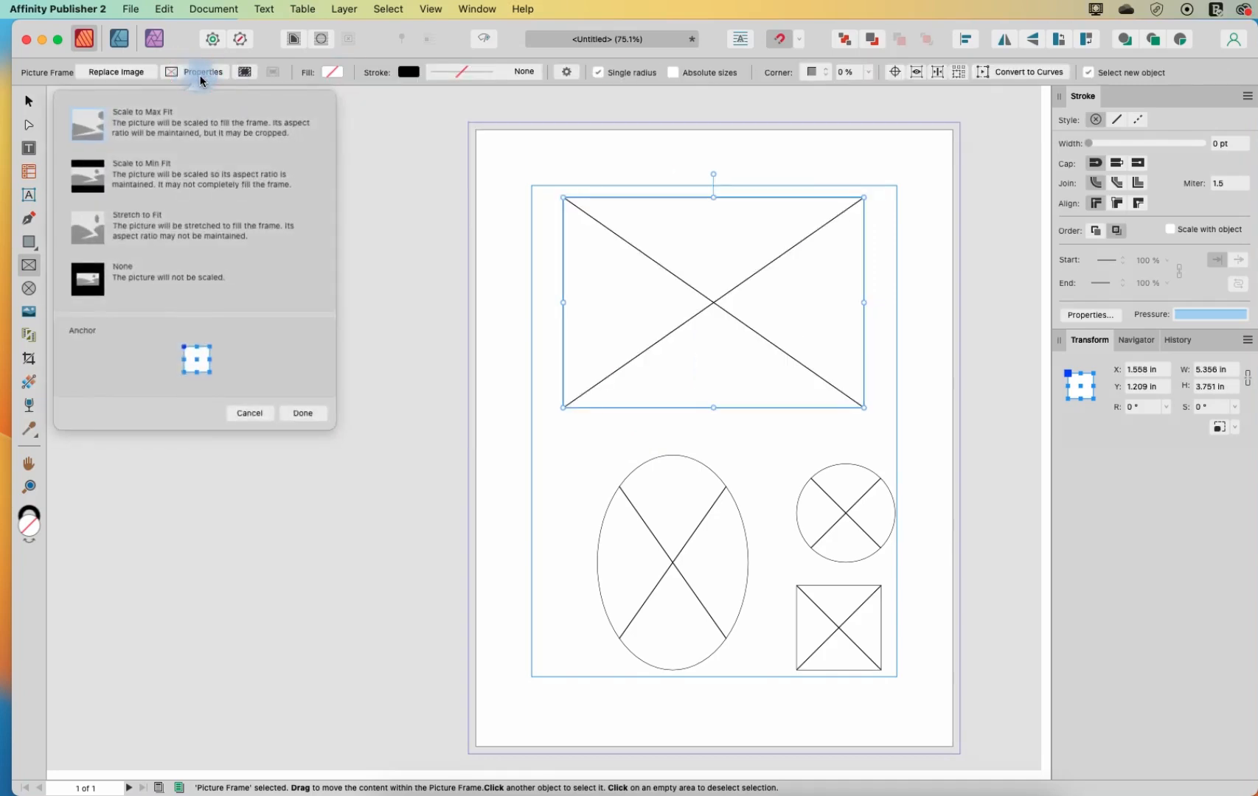
{"action": "mouse_move", "coordinate": [202, 73]}
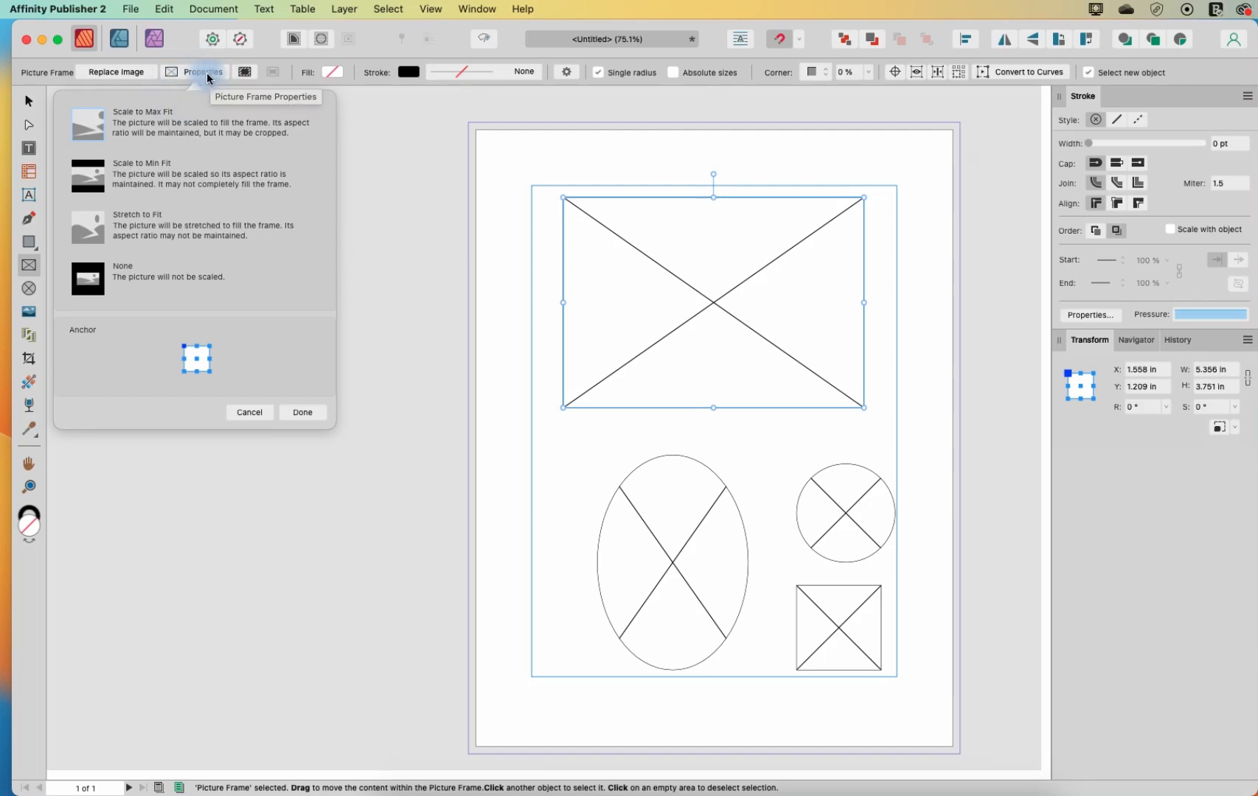
{"action": "mouse_move", "coordinate": [600, 253]}
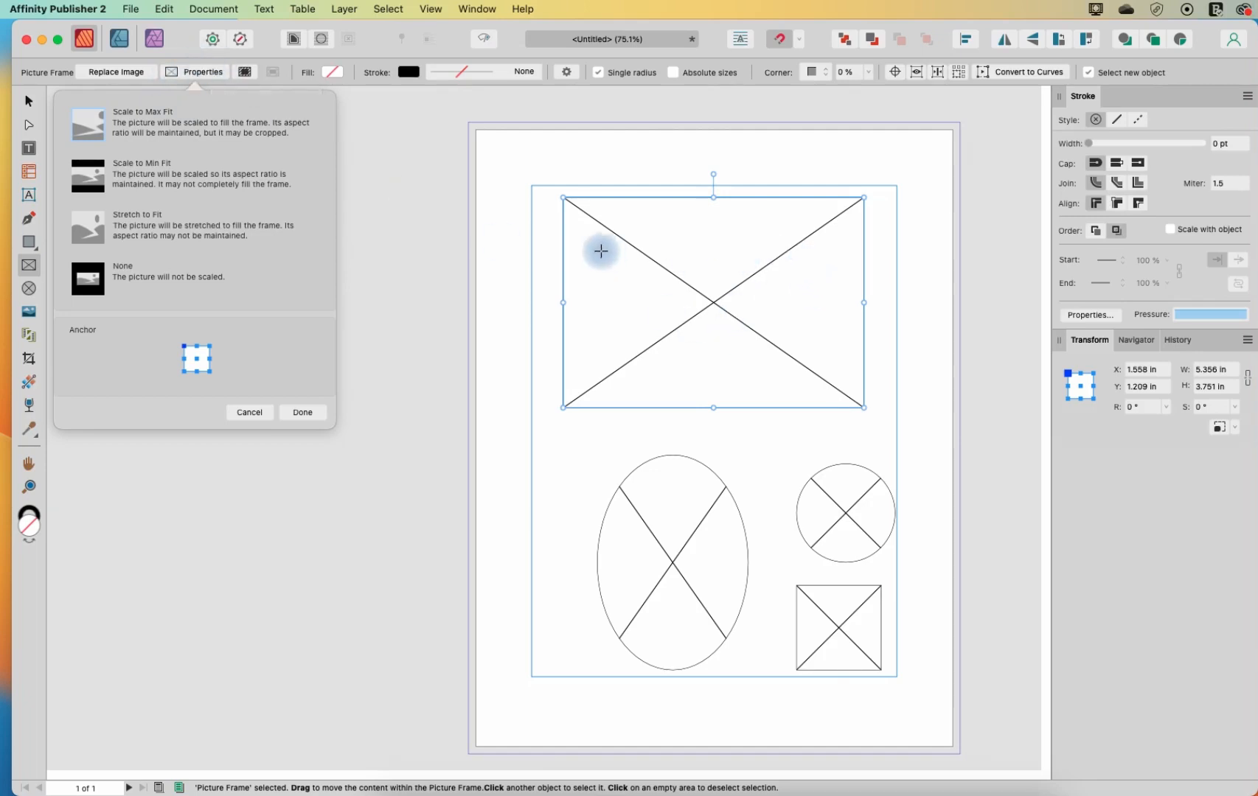
{"action": "mouse_move", "coordinate": [382, 289]}
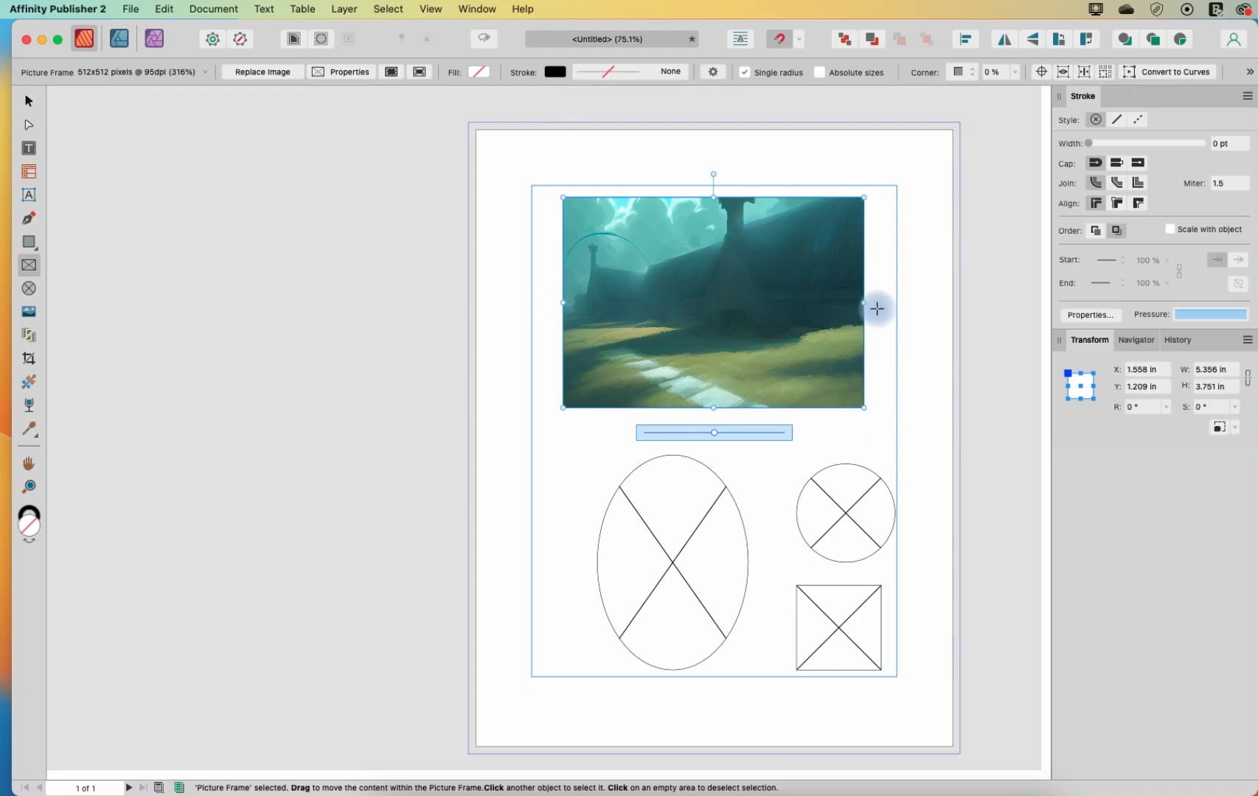
Step: Stretch the small square frame beside the oval into a tall, narrow rectangle
{"action": "left_click_drag", "start_coordinate": [865, 303], "coordinate": [561, 303]}
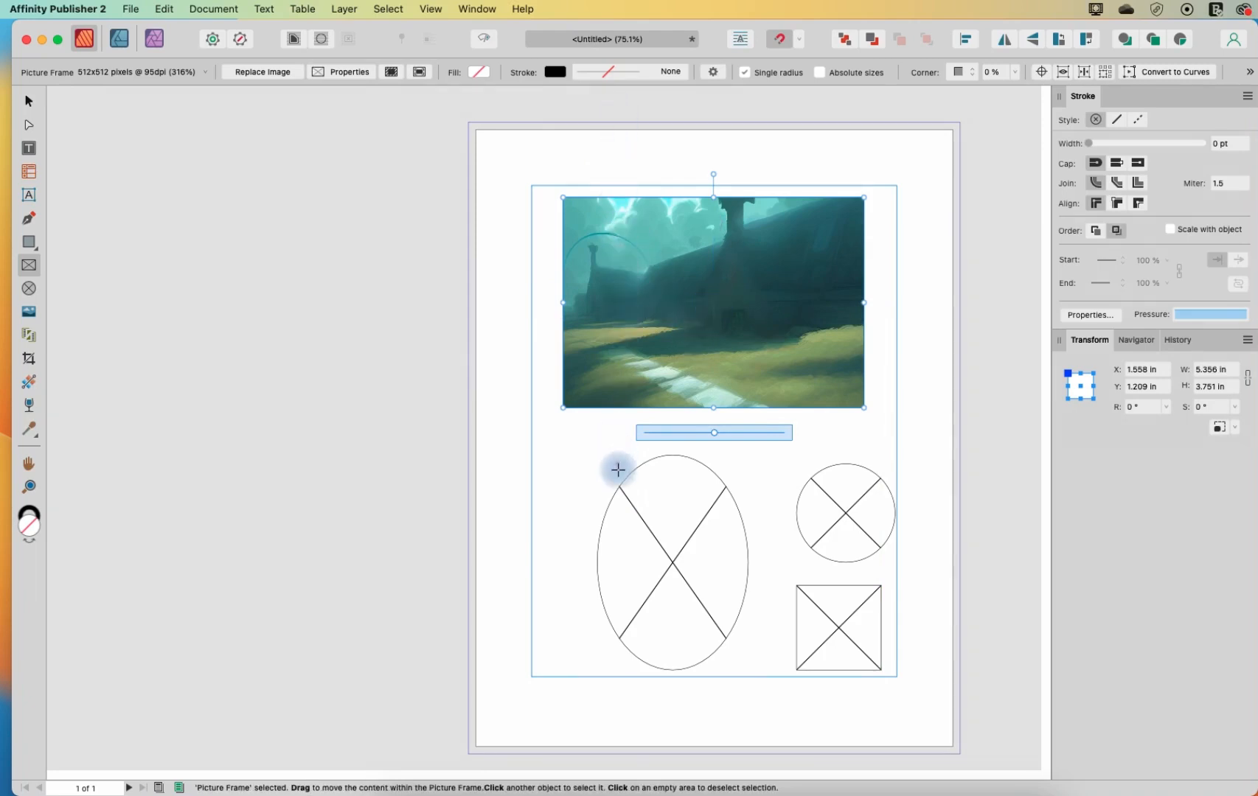
{"action": "mouse_move", "coordinate": [713, 430]}
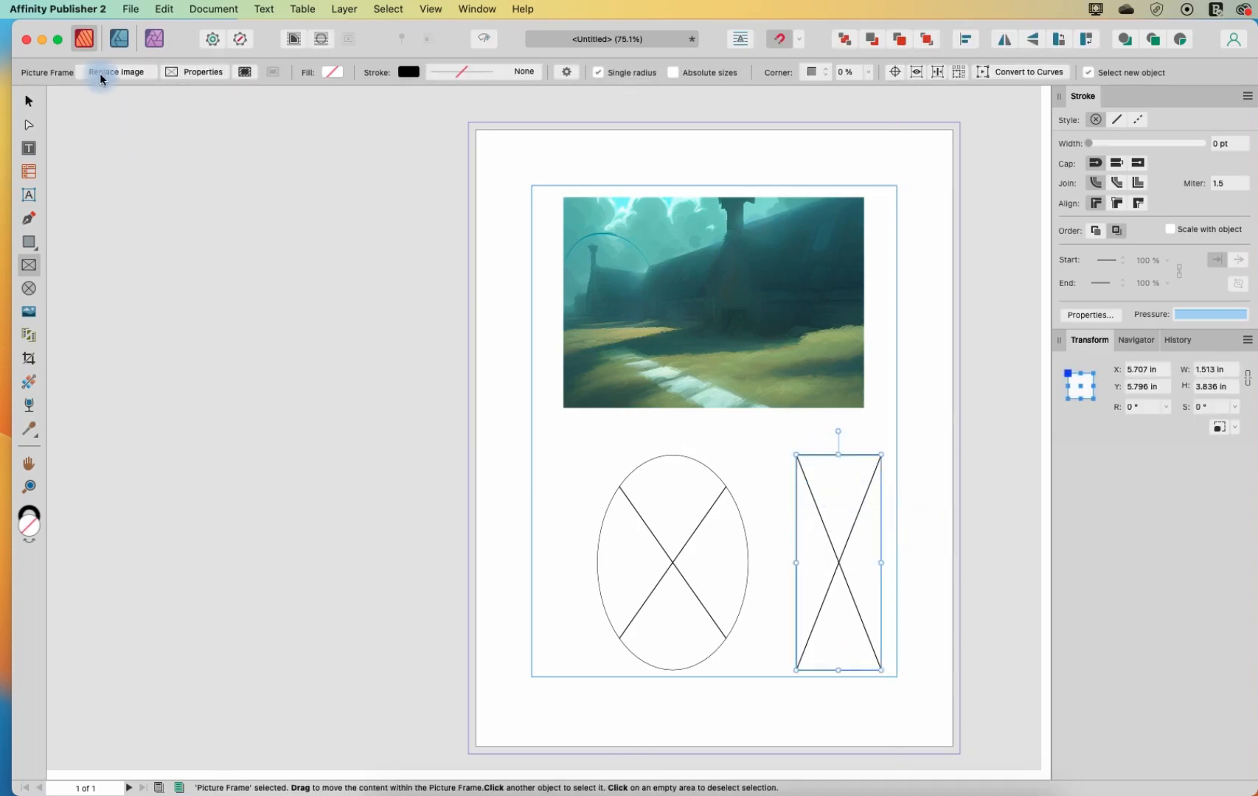
Step: Place the landscape PNG in the tall frame and slide it to show a cropped portion
{"action": "left_click", "coordinate": [116, 72]}
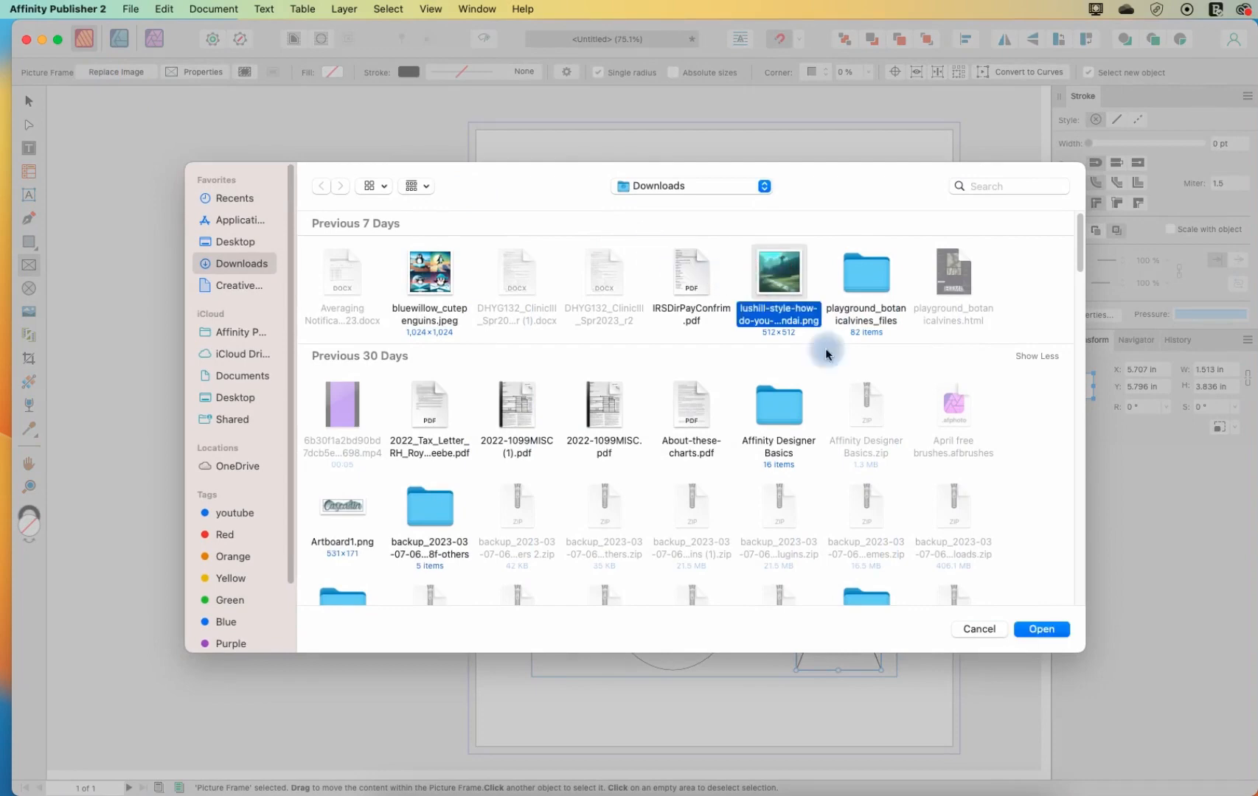
{"action": "left_click", "coordinate": [1040, 629]}
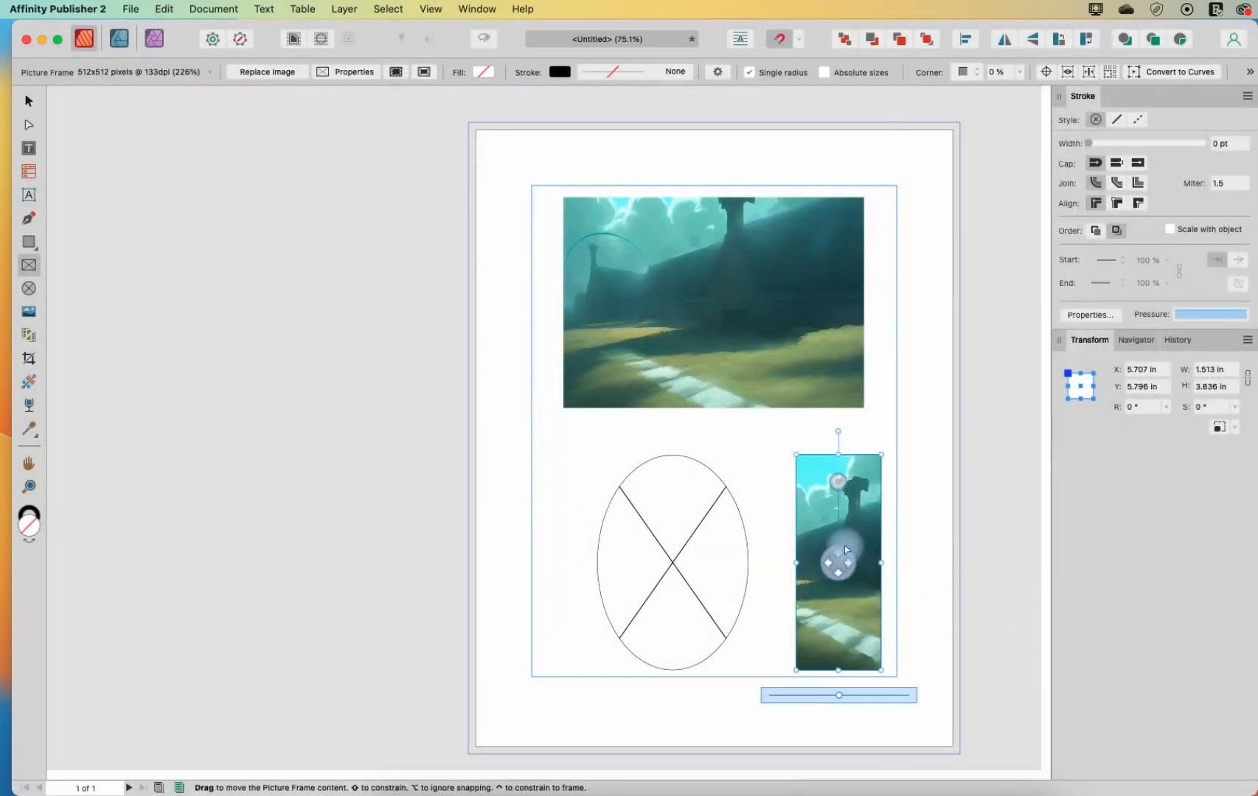
{"action": "left_click_drag", "start_coordinate": [838, 561], "coordinate": [828, 451]}
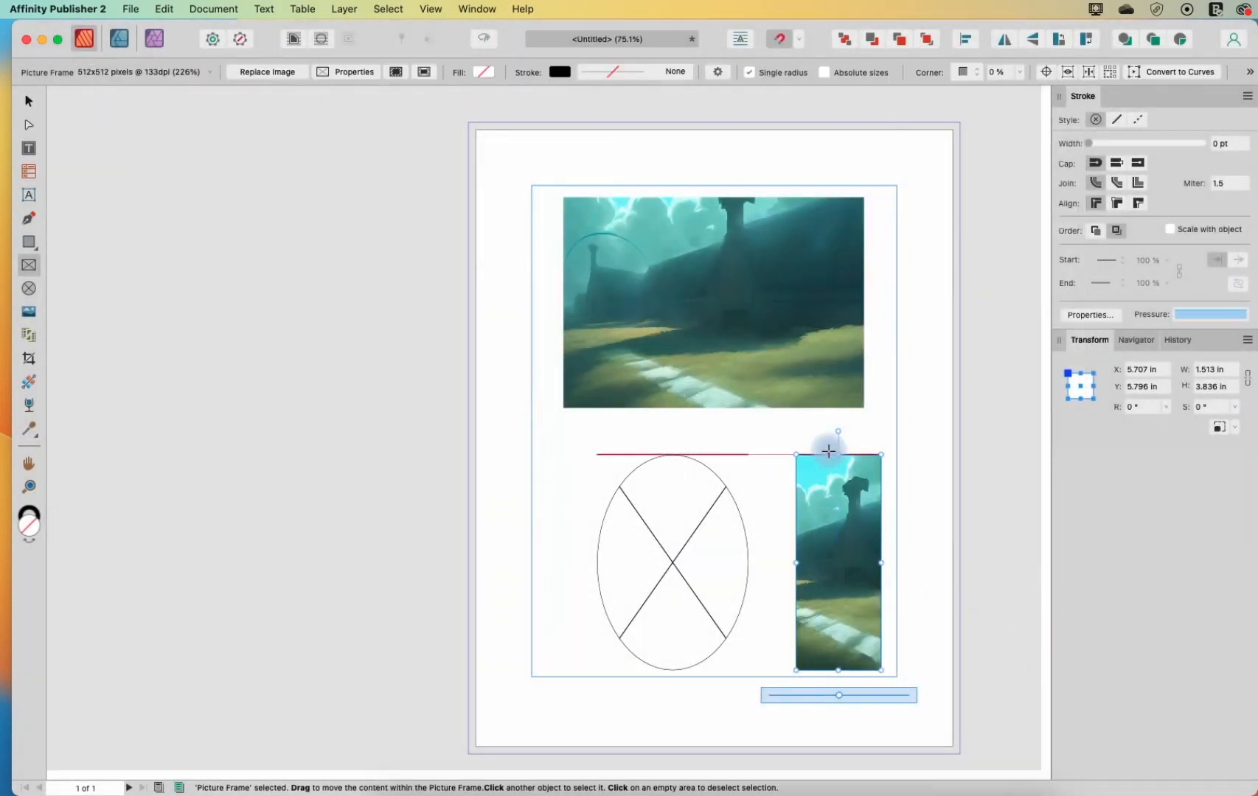
{"action": "left_click_drag", "start_coordinate": [839, 694], "coordinate": [839, 699]}
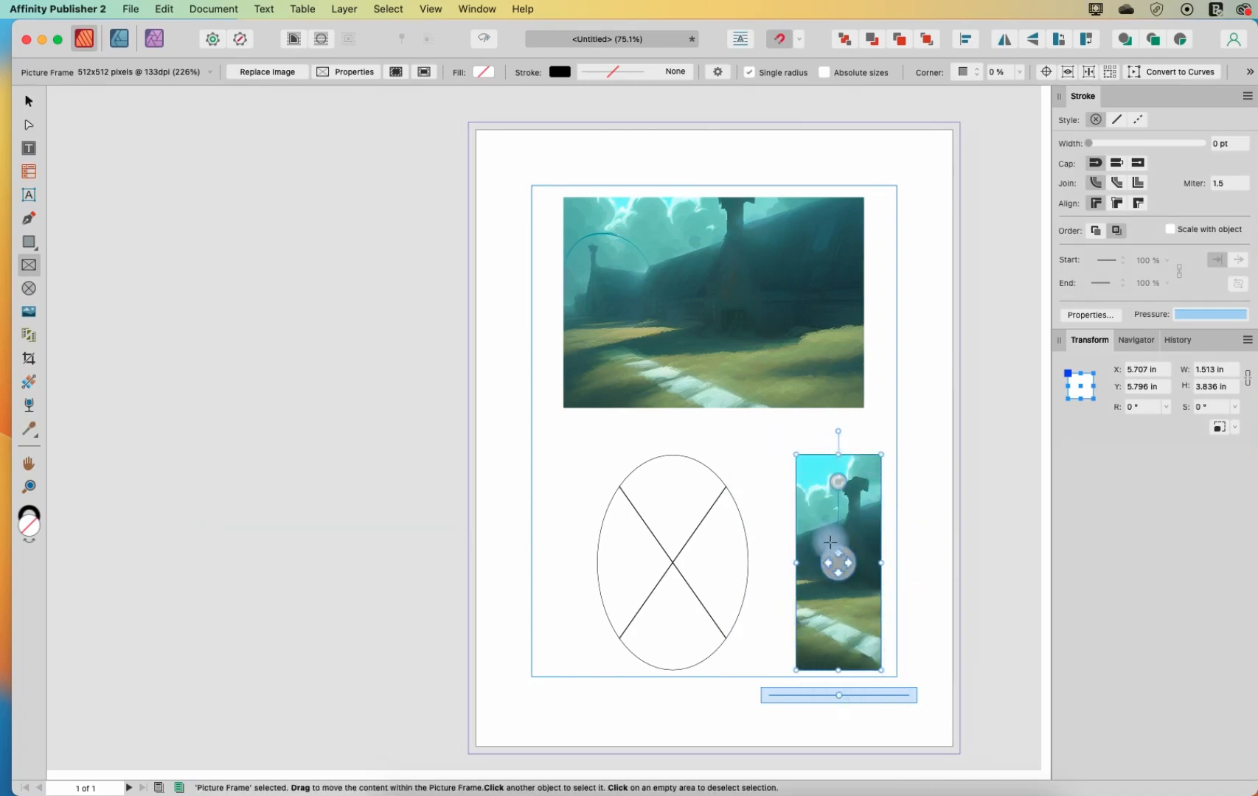
{"action": "left_click_drag", "start_coordinate": [835, 565], "coordinate": [860, 569]}
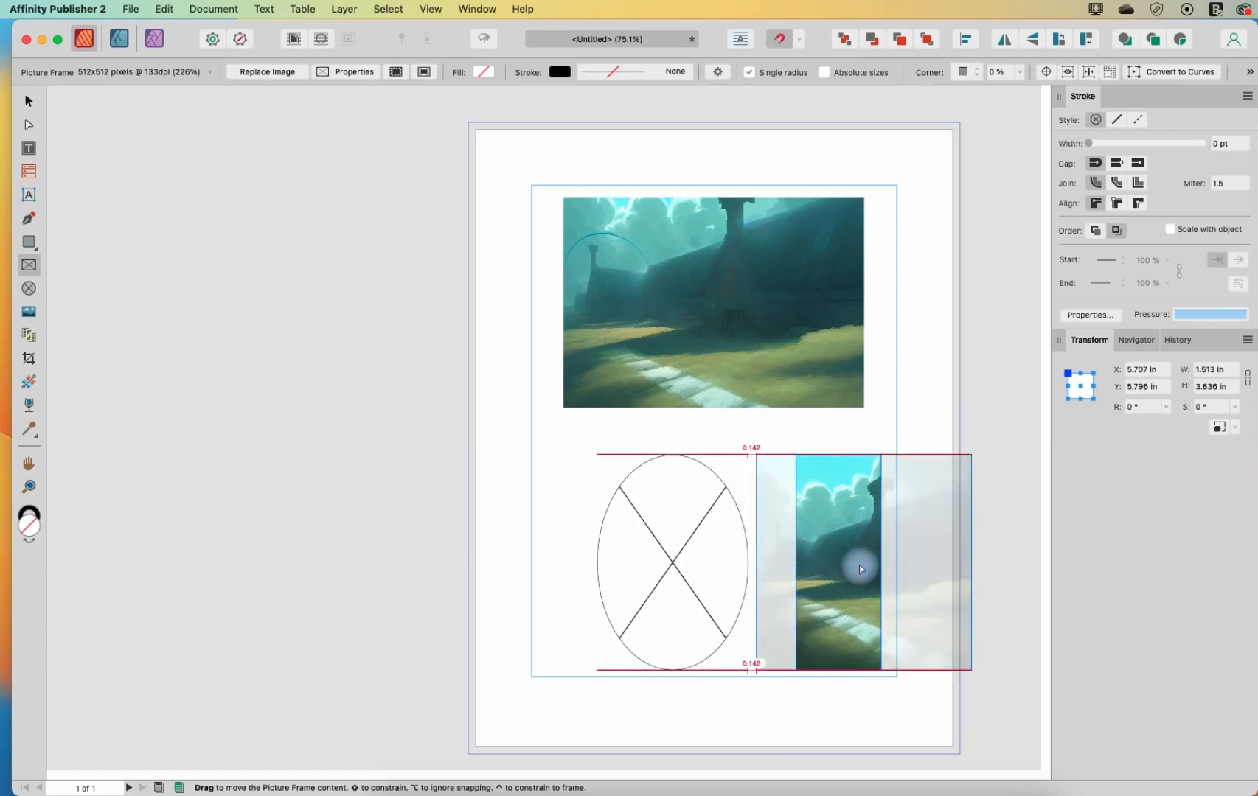
{"action": "left_click_drag", "start_coordinate": [859, 569], "coordinate": [896, 568]}
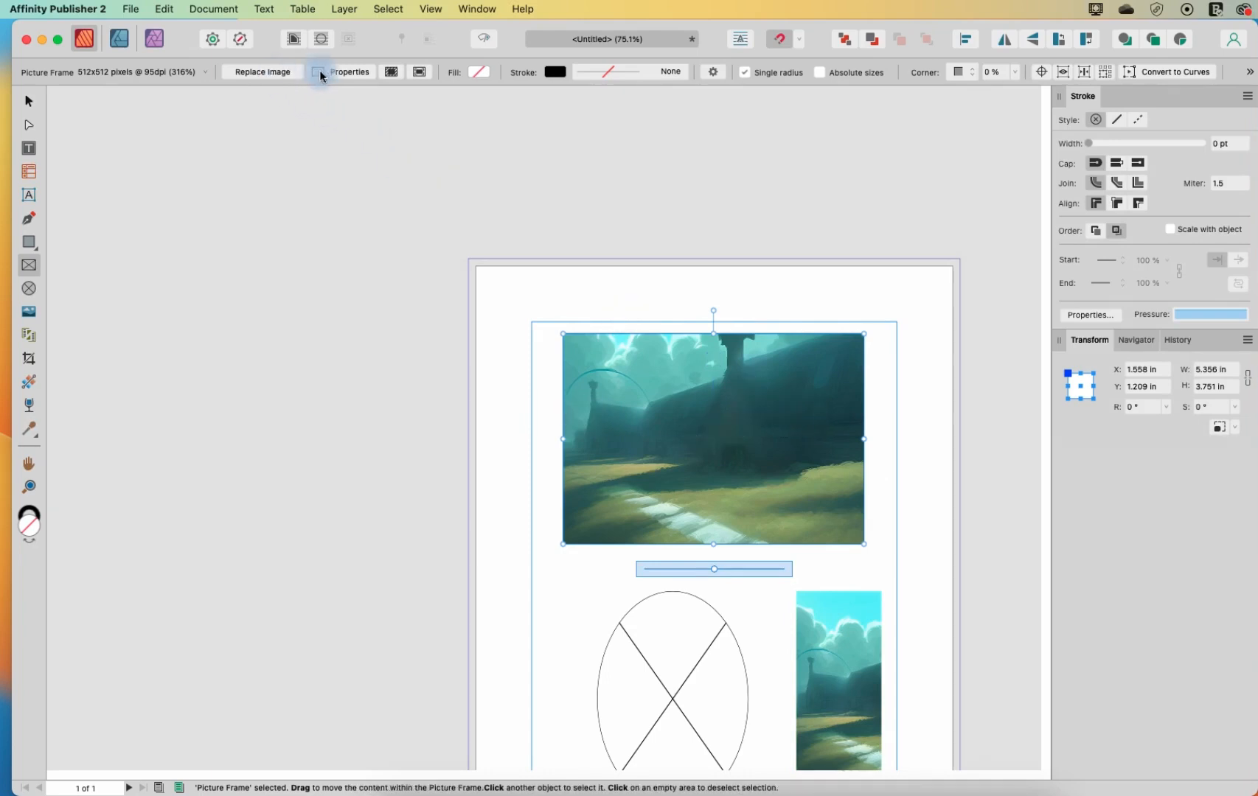
Step: Set the top frame's Picture Frame Properties scaling to Scale to Min Fit
{"action": "left_click", "coordinate": [319, 73]}
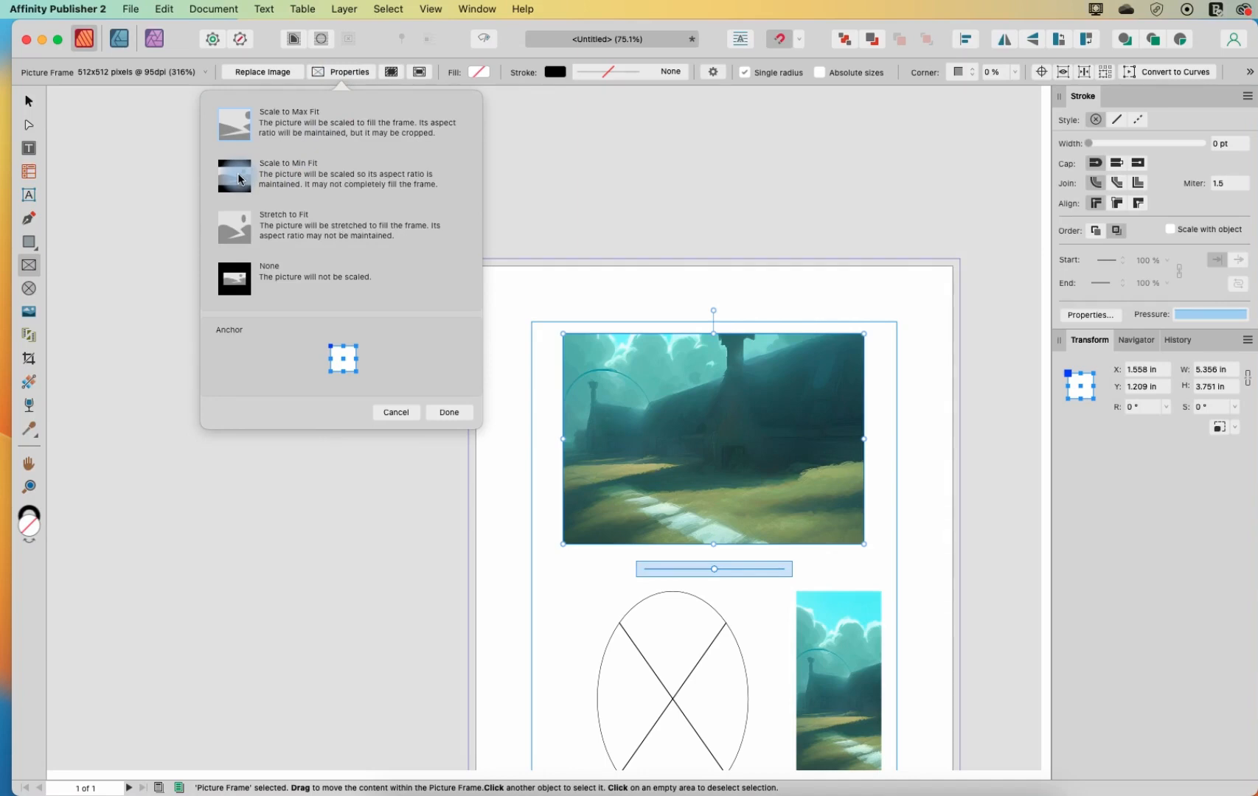
{"action": "left_click", "coordinate": [234, 175]}
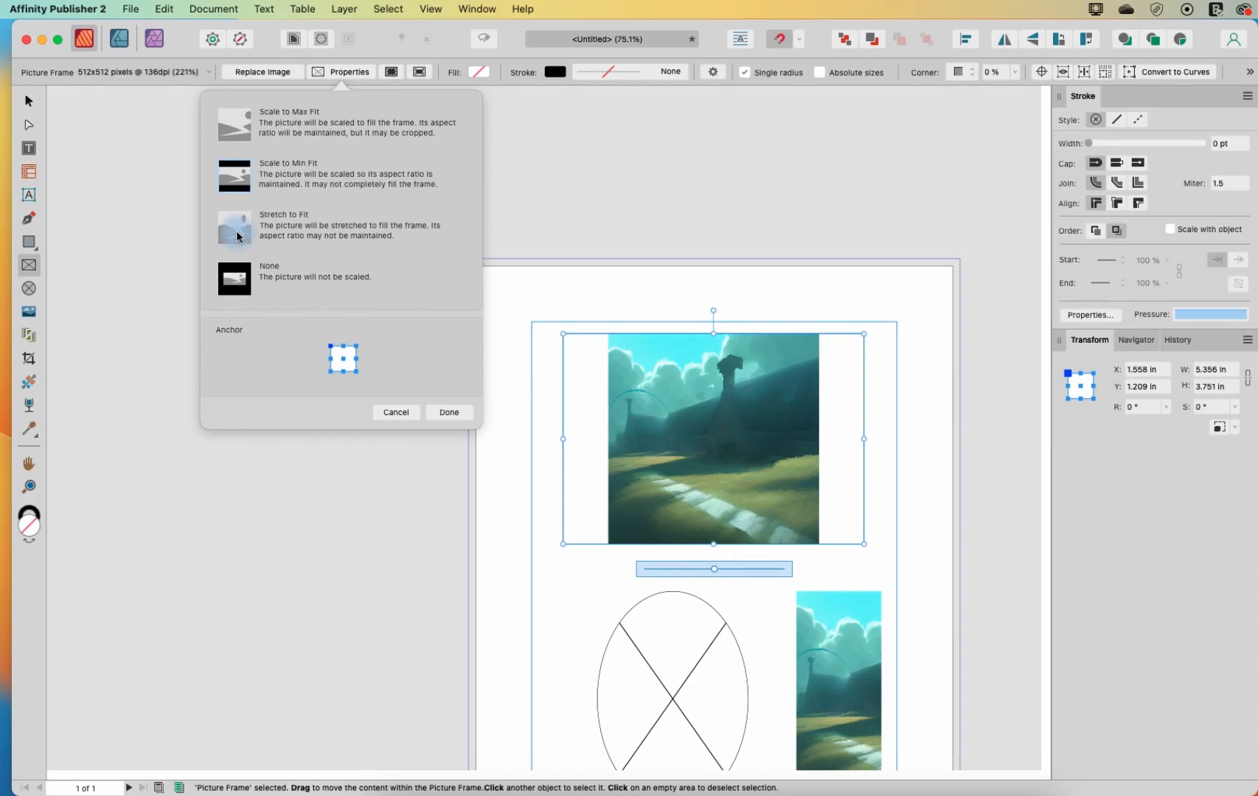
{"action": "mouse_move", "coordinate": [584, 328]}
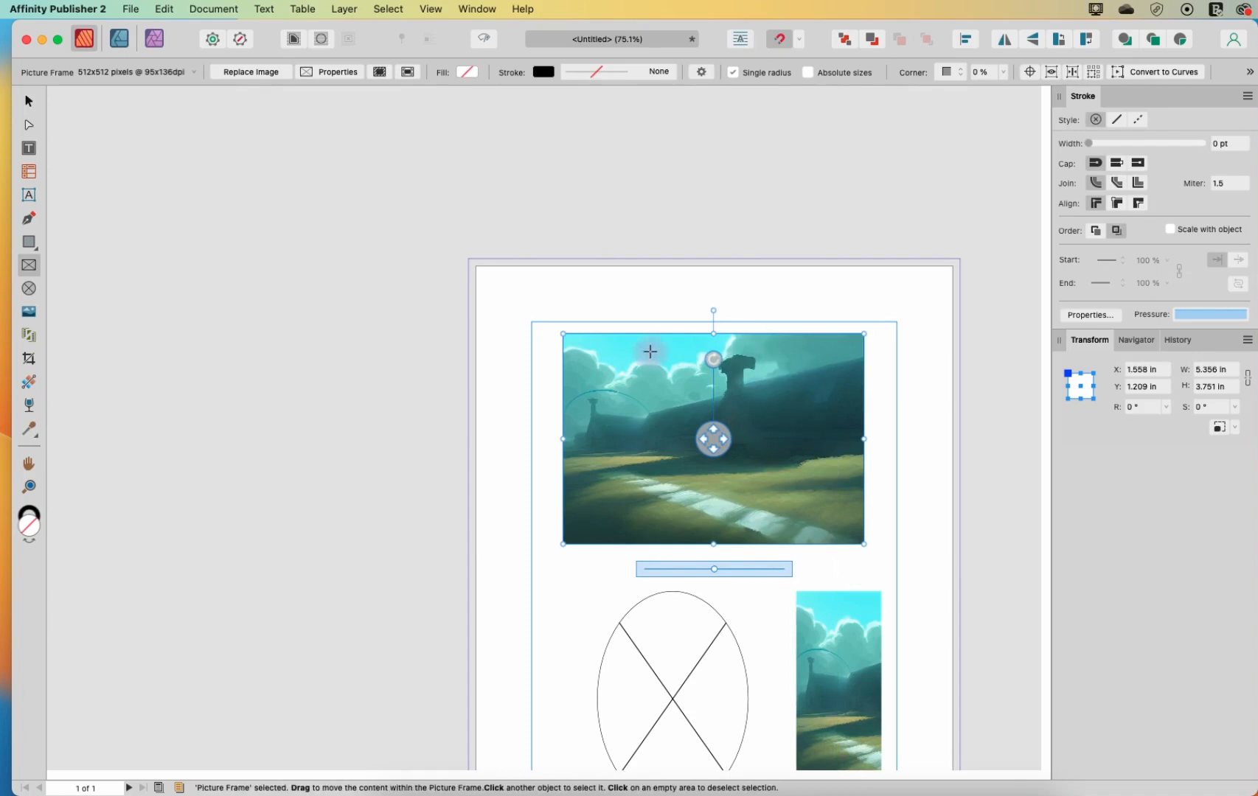
{"action": "mouse_move", "coordinate": [687, 431]}
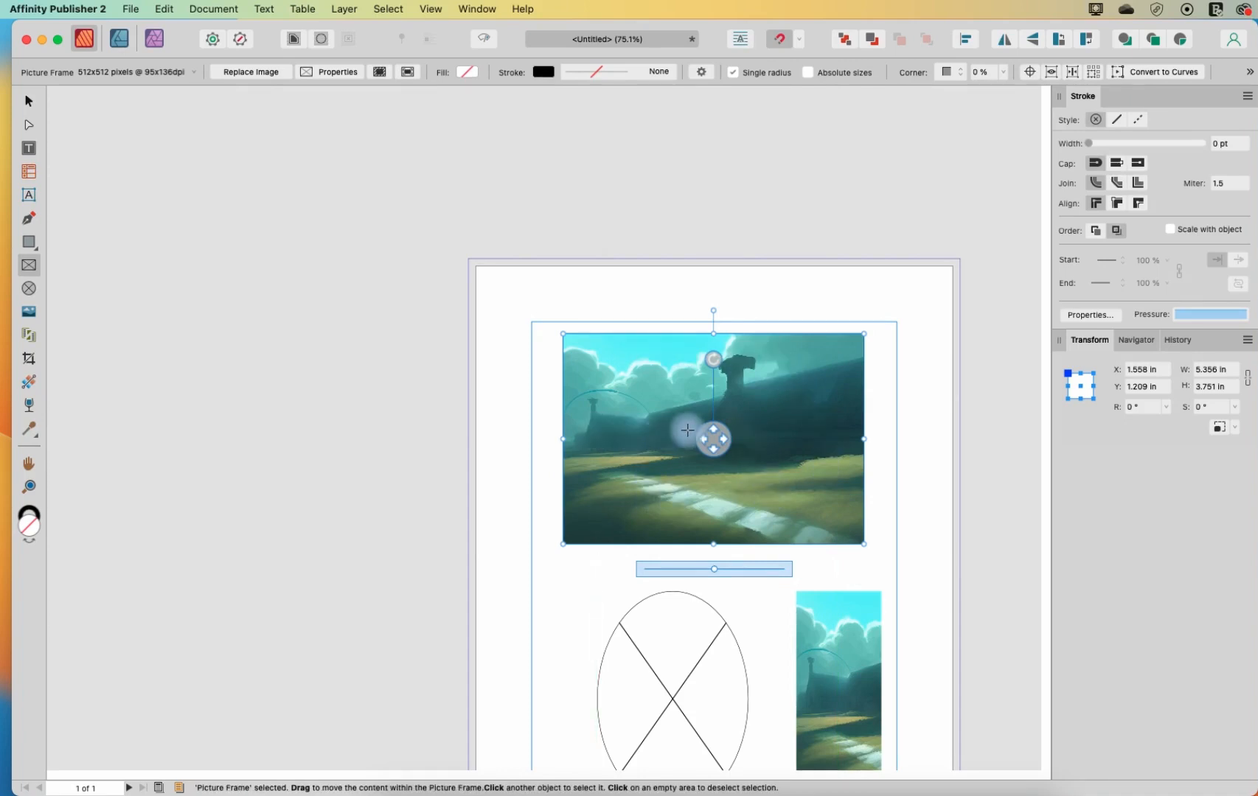
{"action": "mouse_move", "coordinate": [829, 419]}
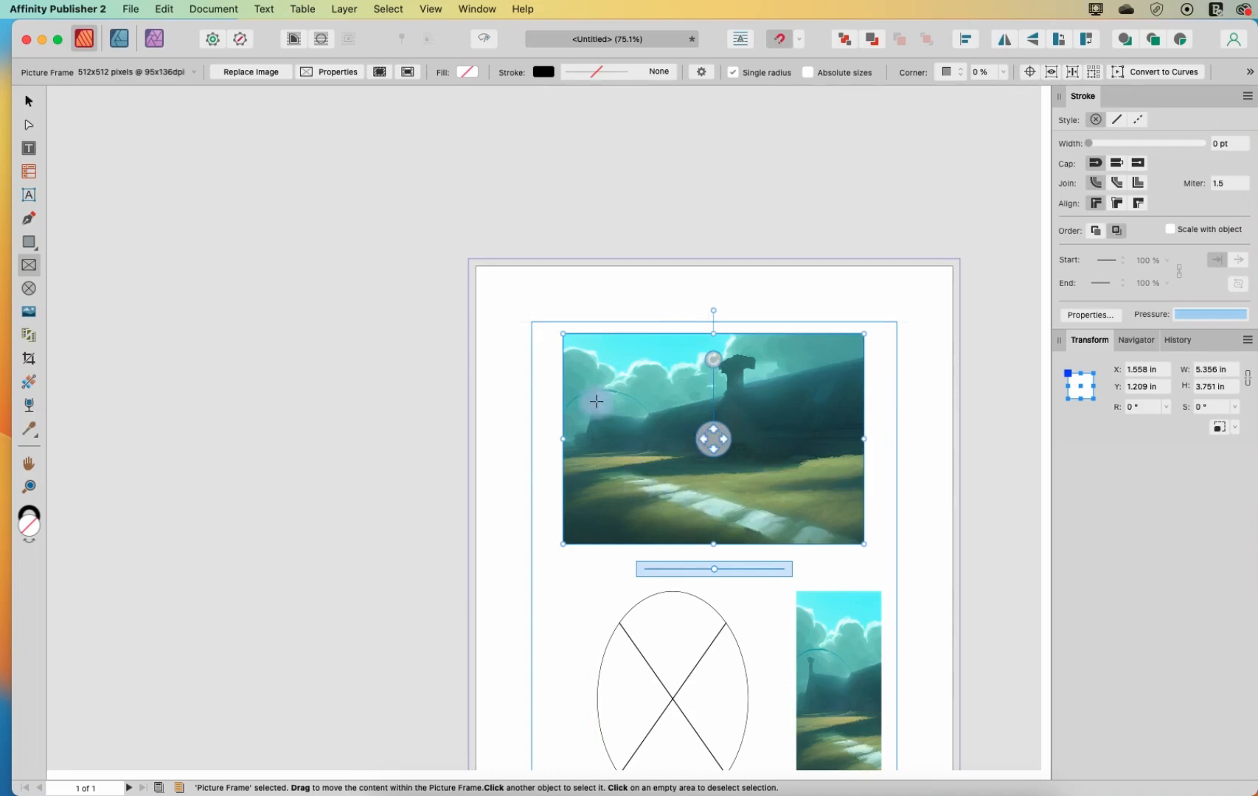
Step: Close Properties with Done, undo the stretch, and reselect the top frame
{"action": "left_click", "coordinate": [337, 72]}
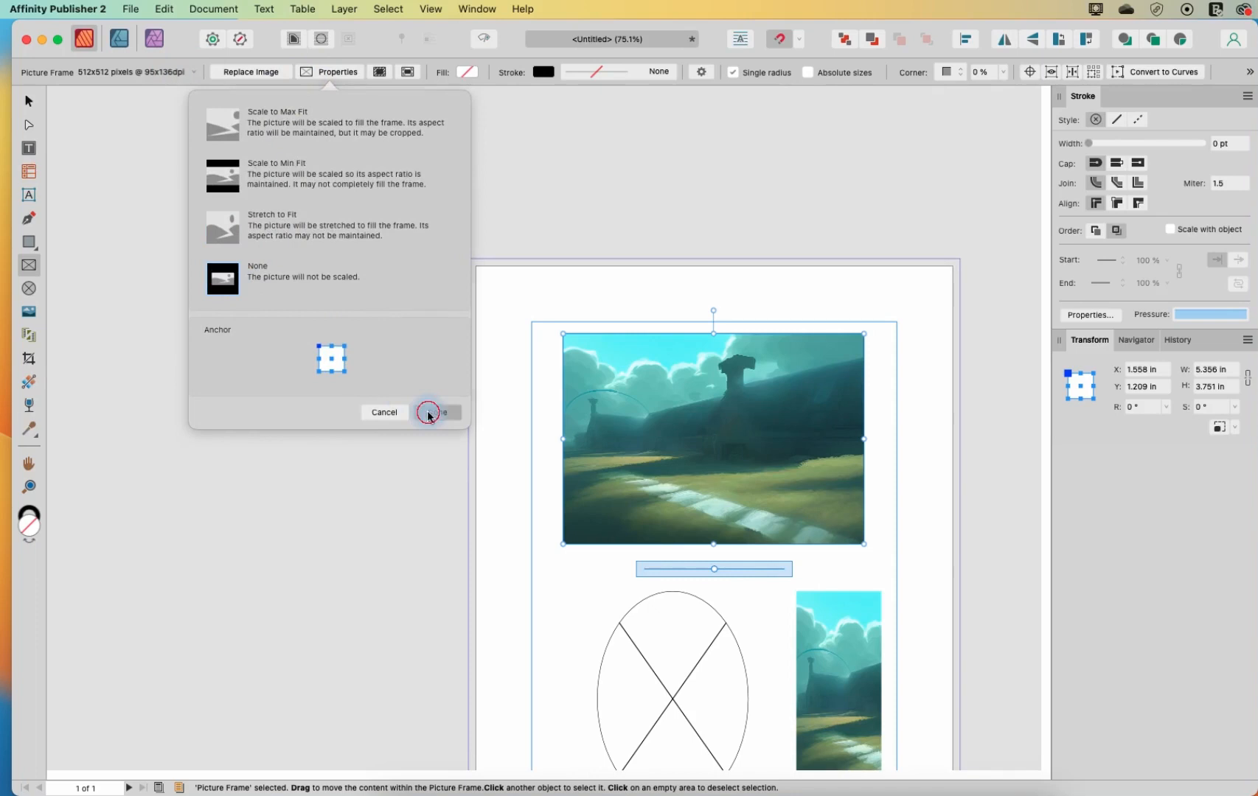
{"action": "left_click", "coordinate": [434, 413]}
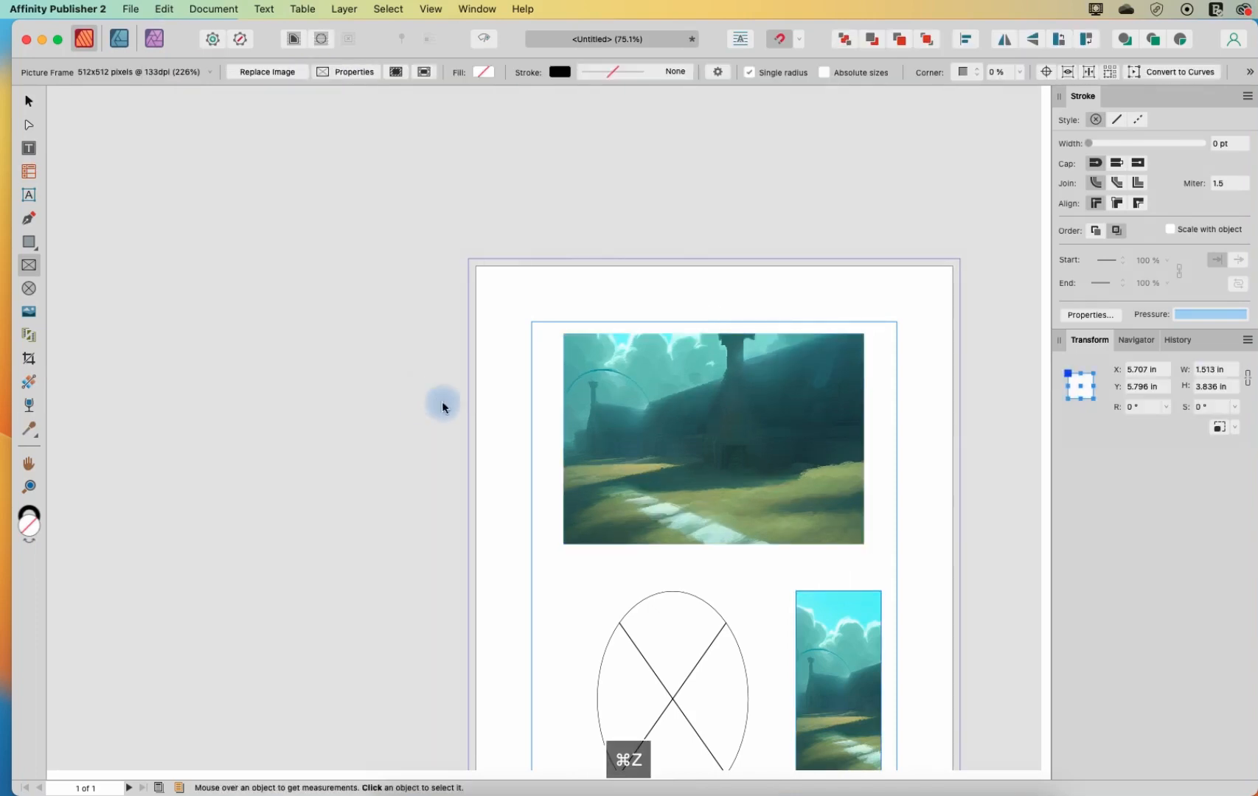
{"action": "left_click", "coordinate": [712, 439]}
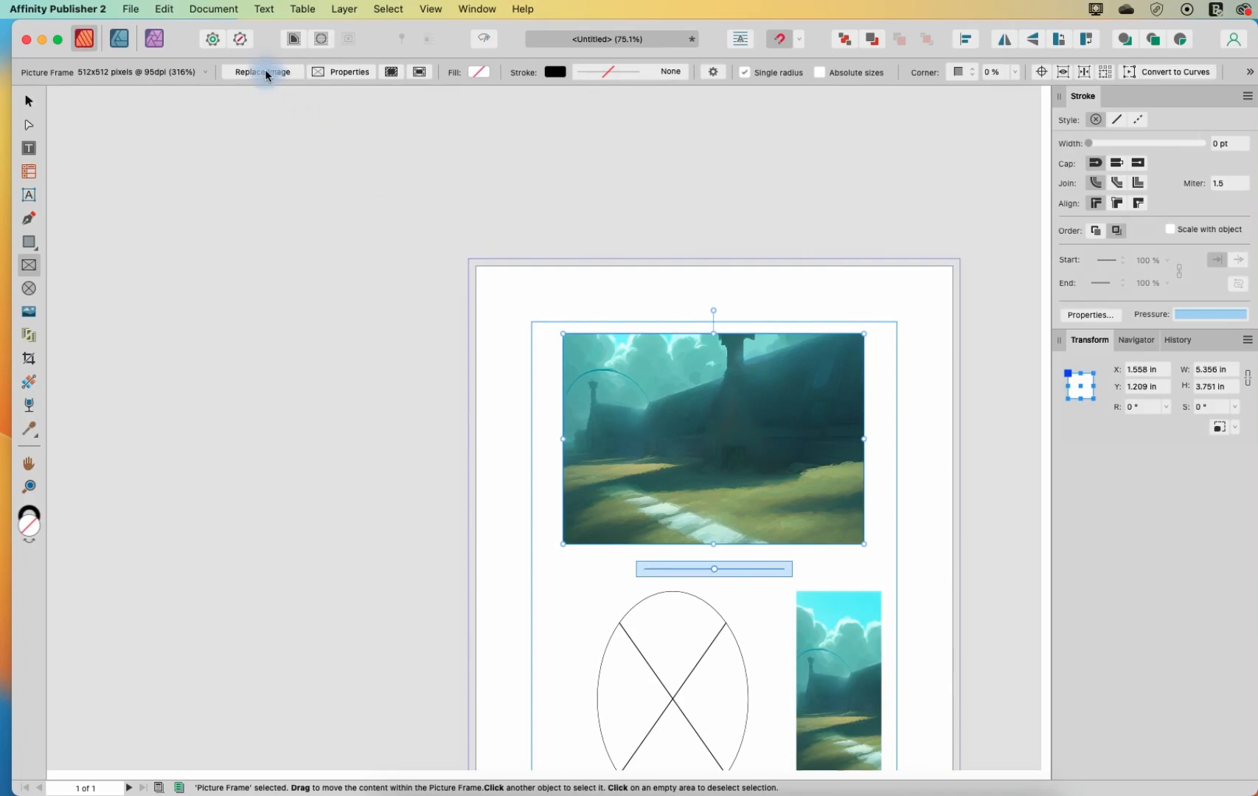
Step: Load the landscape PNG into the top frame, then into the new wider frame at actual size
{"action": "left_click", "coordinate": [262, 72]}
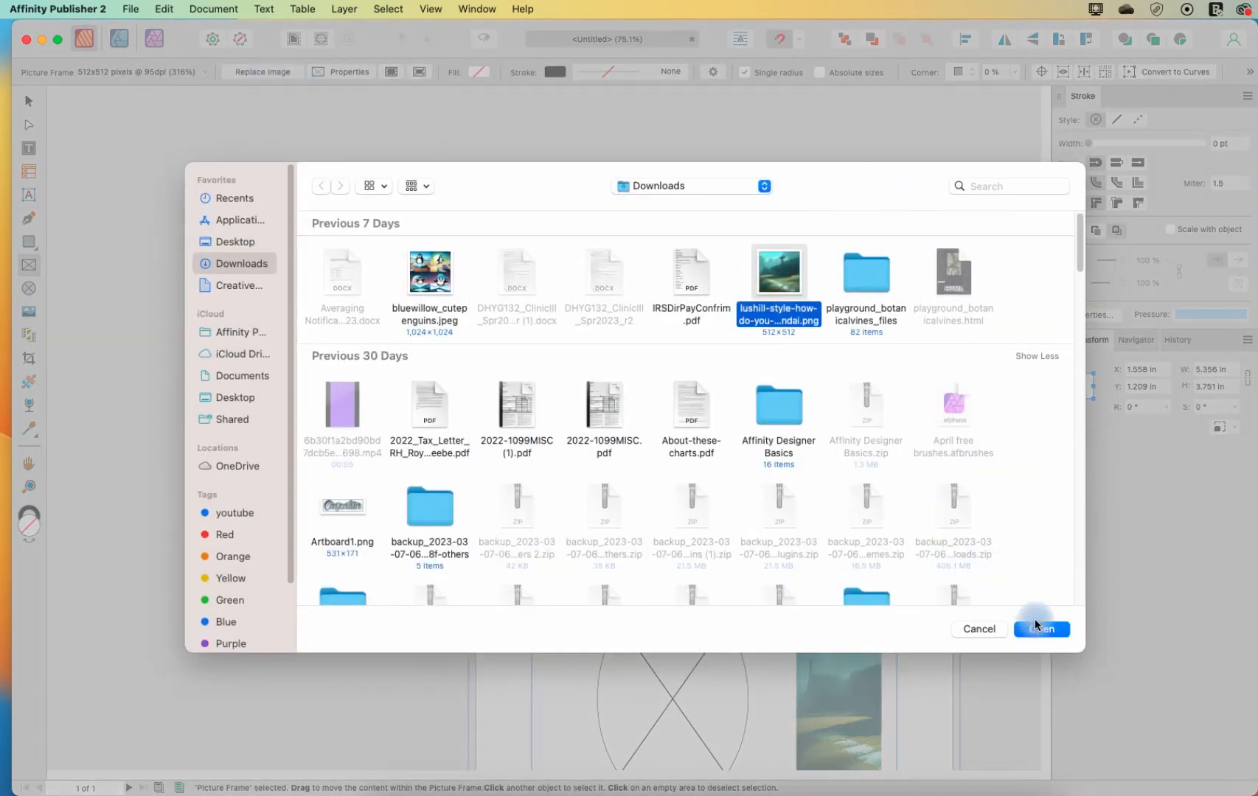
{"action": "left_click", "coordinate": [1040, 629]}
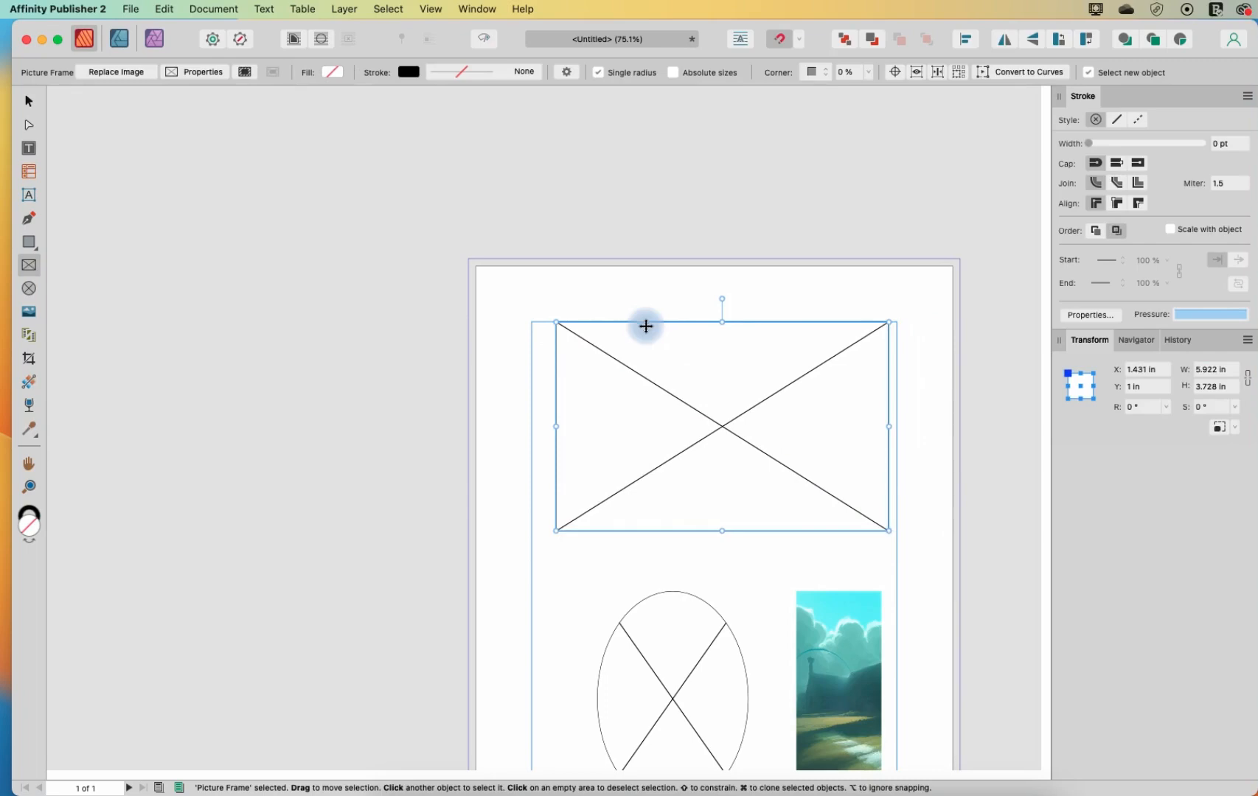
{"action": "left_click", "coordinate": [116, 73]}
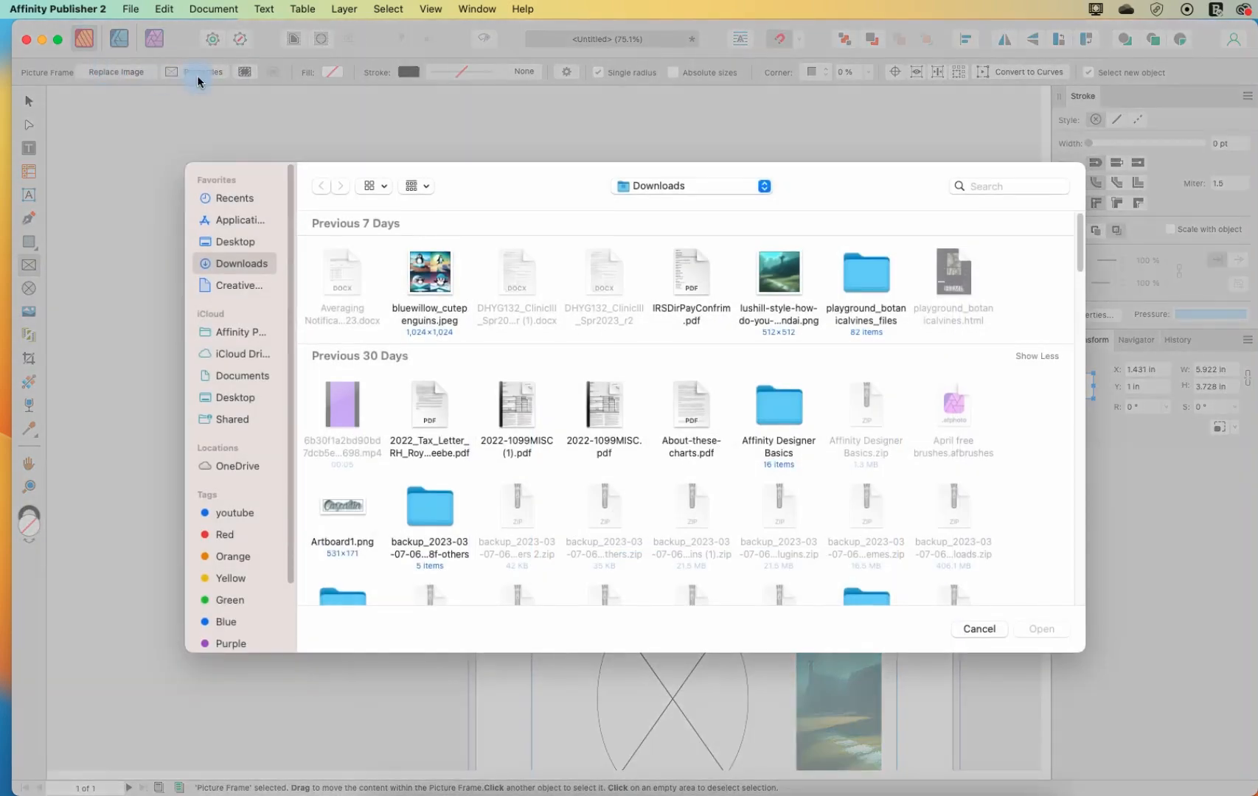
{"action": "left_click", "coordinate": [978, 629]}
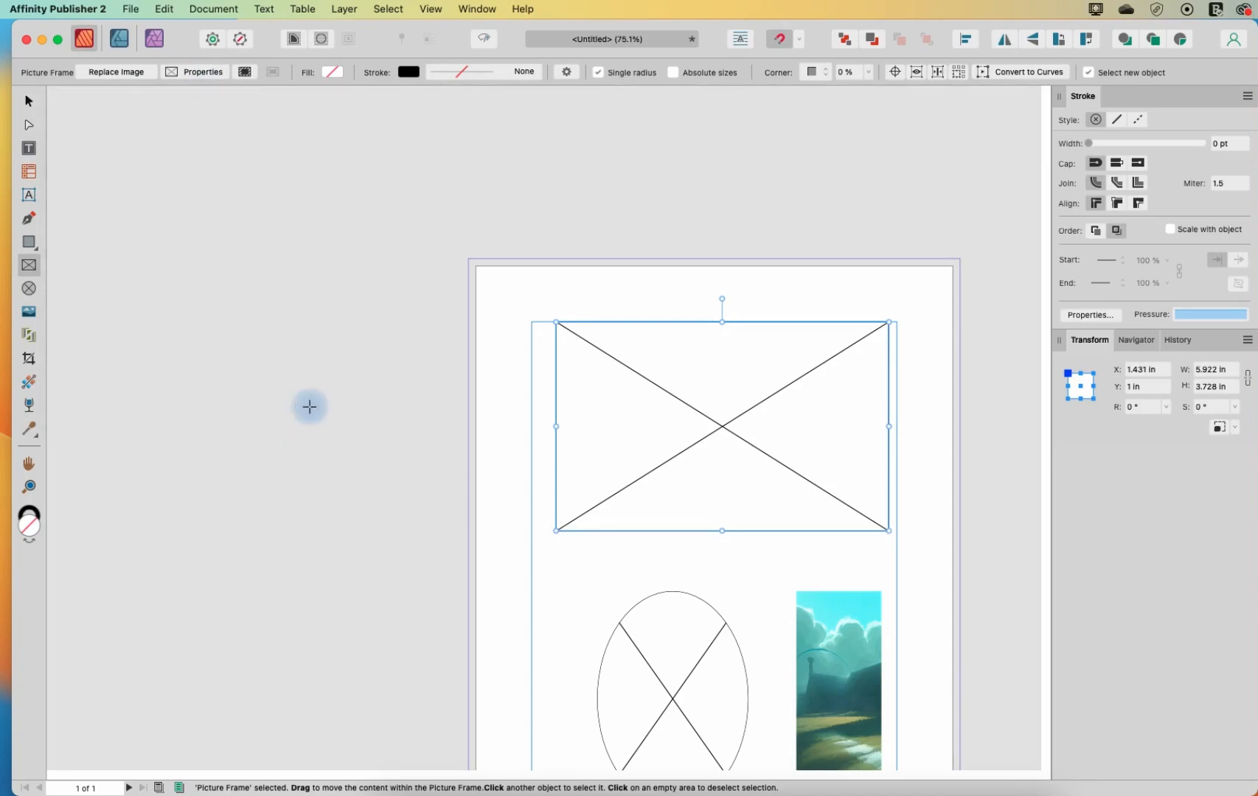
{"action": "left_click", "coordinate": [116, 72]}
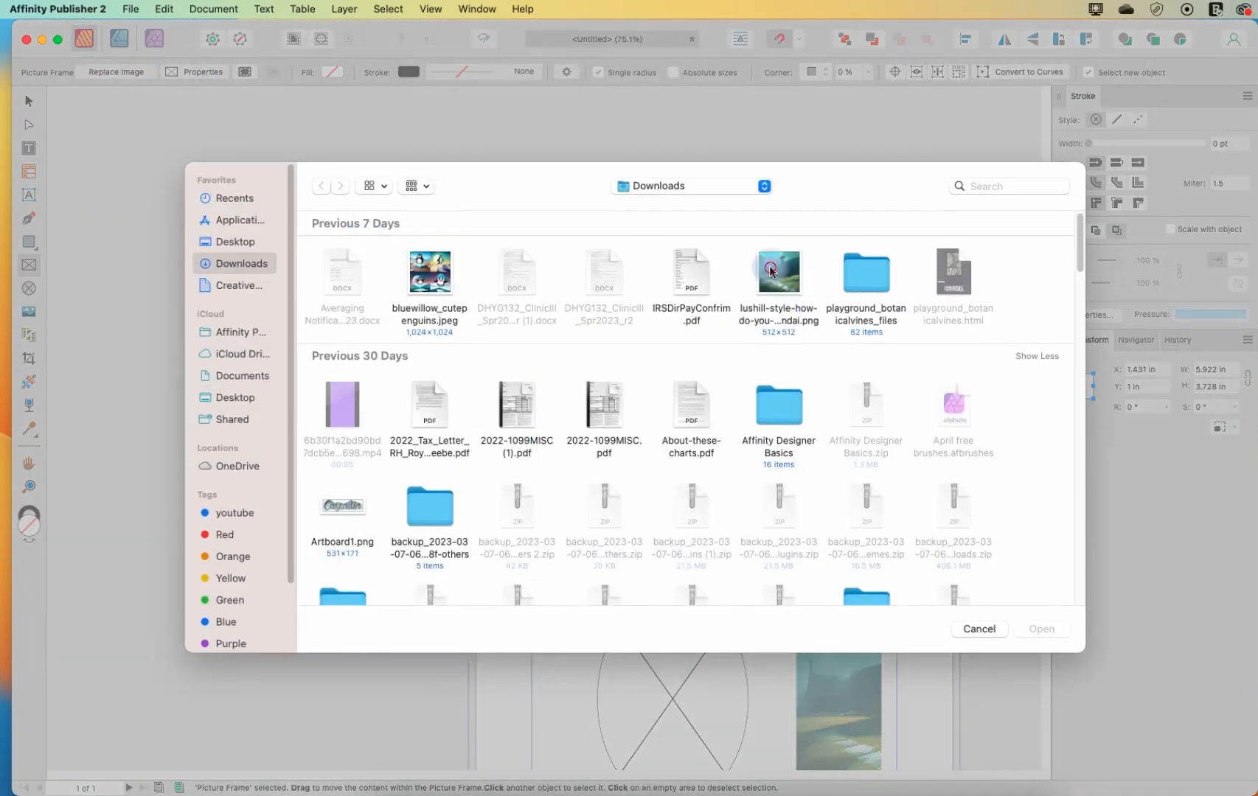
{"action": "left_click", "coordinate": [1041, 629]}
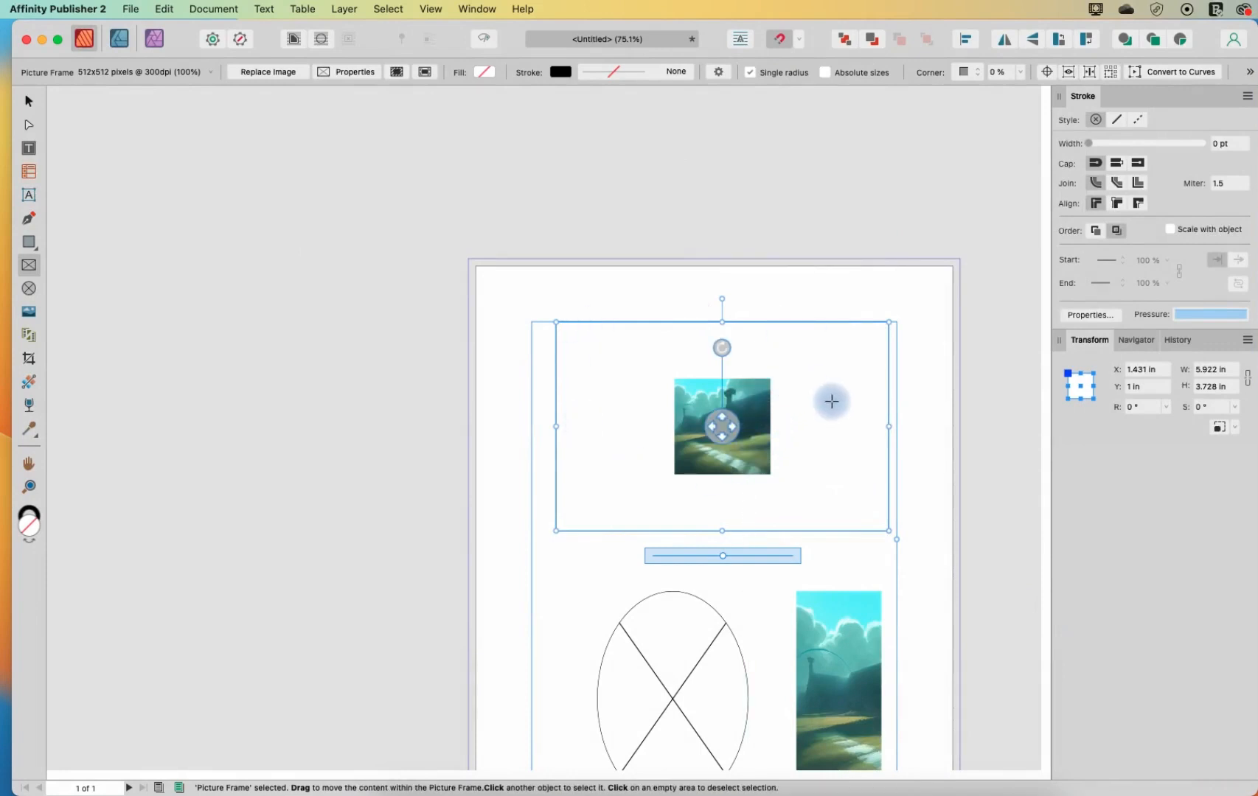
{"action": "mouse_move", "coordinate": [813, 390]}
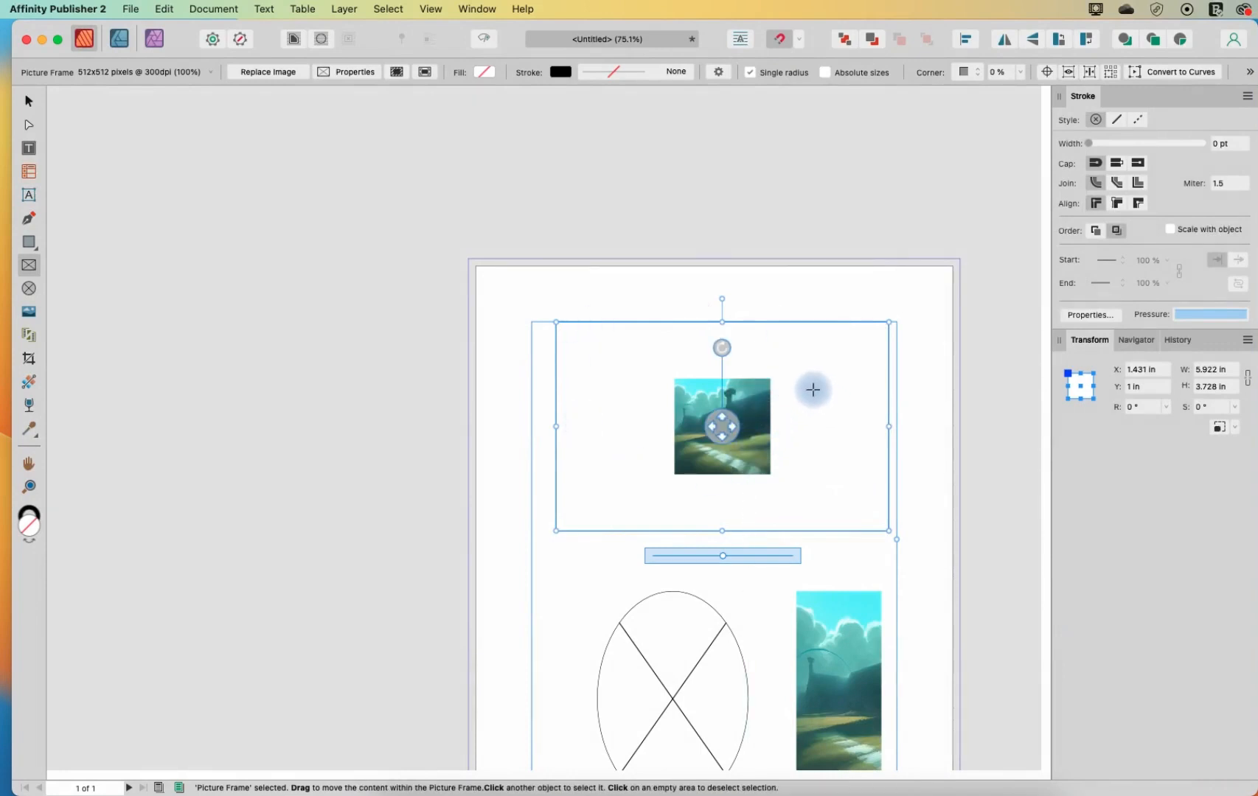
{"action": "mouse_move", "coordinate": [696, 491]}
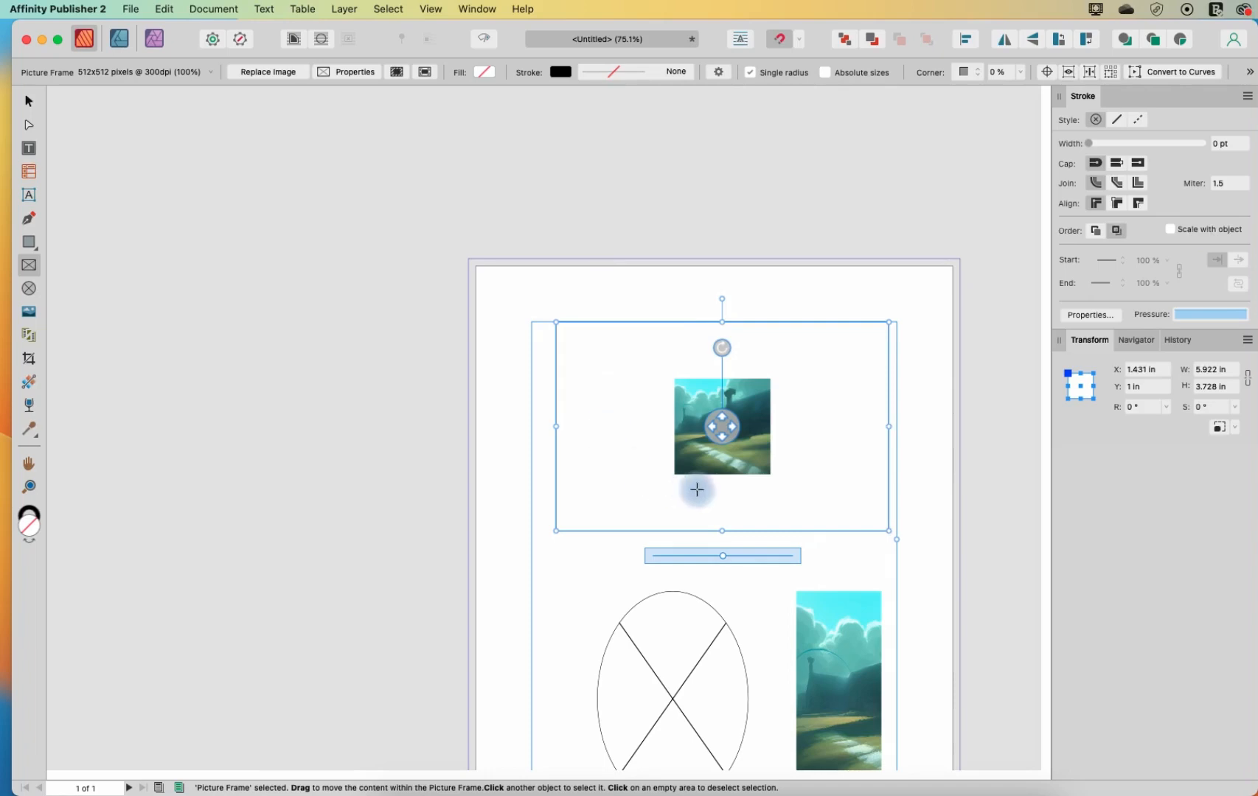
{"action": "mouse_move", "coordinate": [774, 435]}
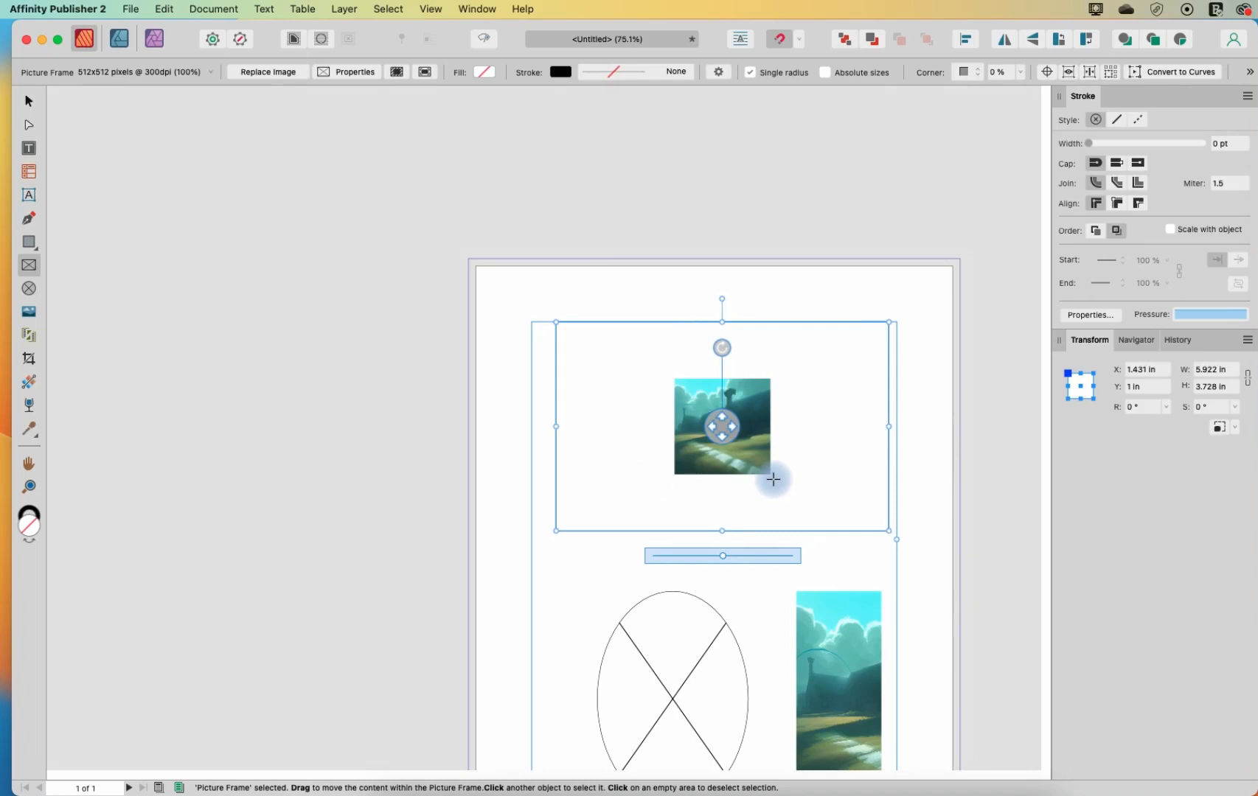
{"action": "mouse_move", "coordinate": [722, 432]}
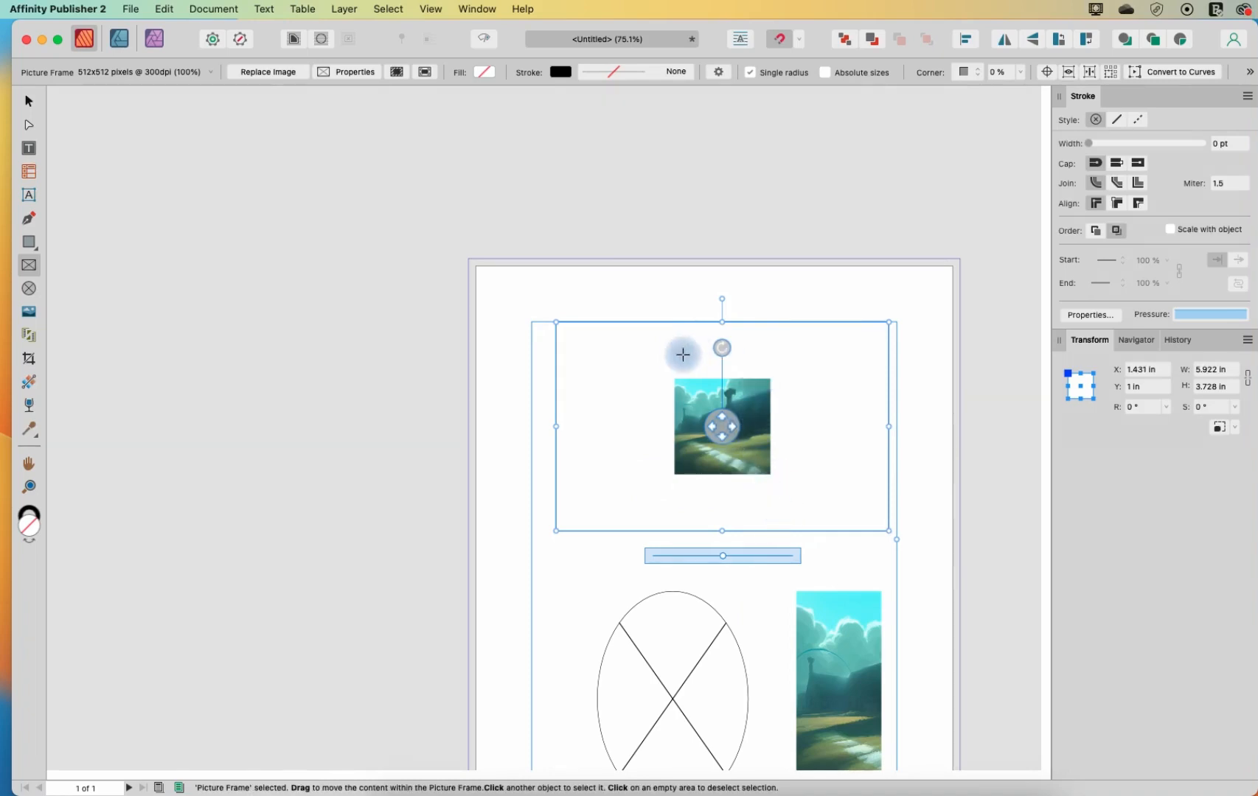
{"action": "mouse_move", "coordinate": [809, 528]}
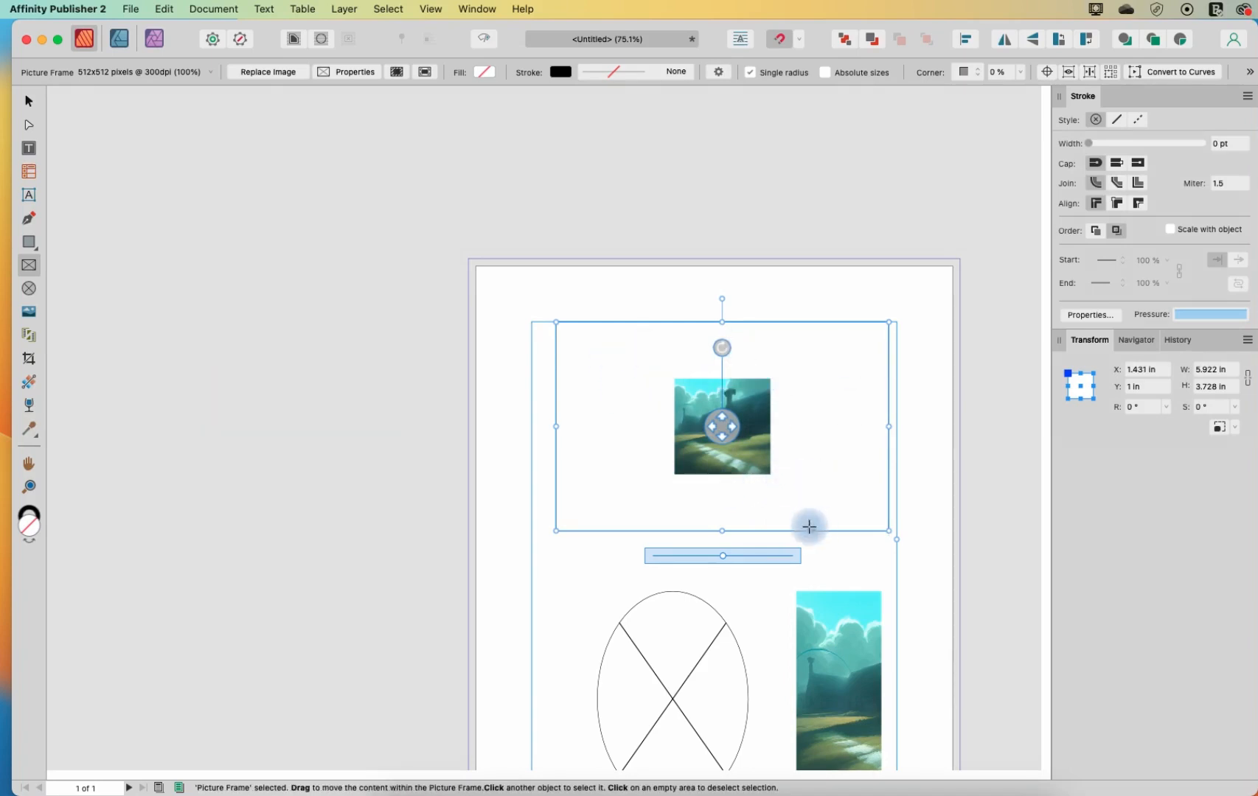
{"action": "mouse_move", "coordinate": [610, 457]}
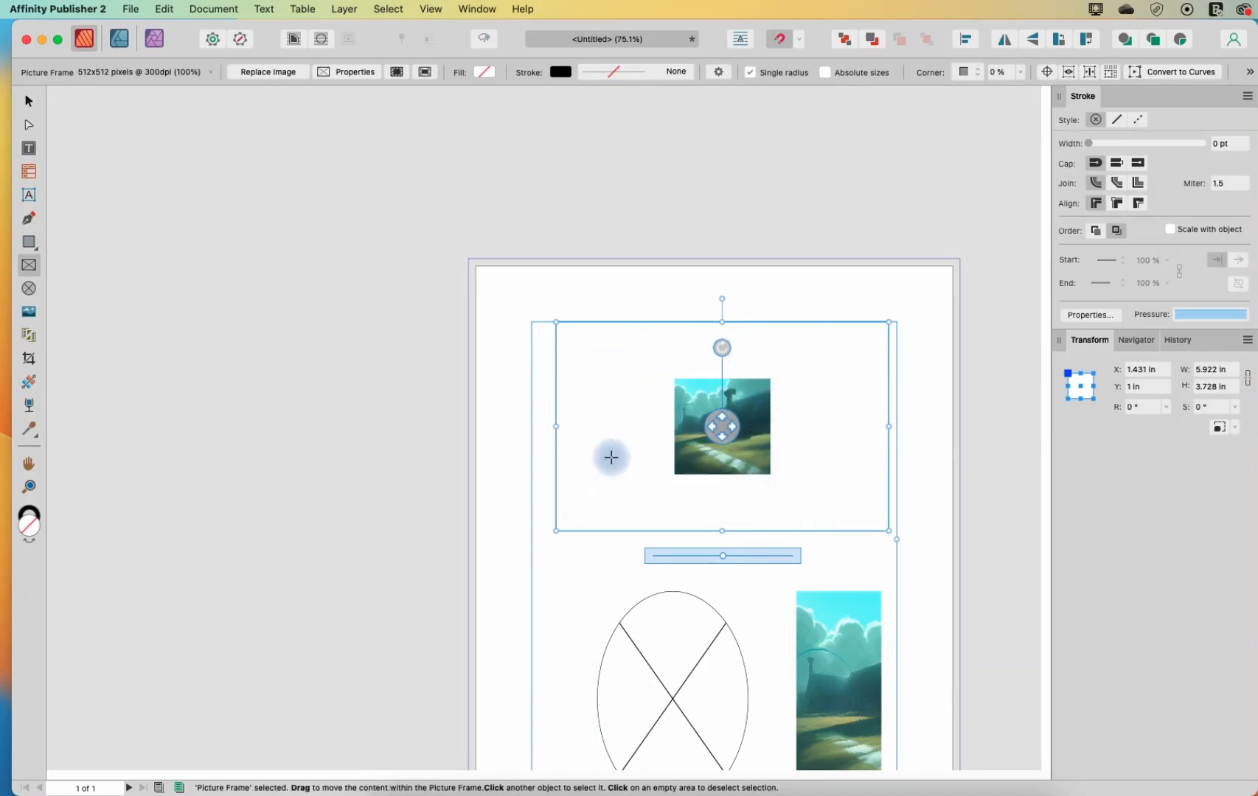
{"action": "mouse_move", "coordinate": [628, 414]}
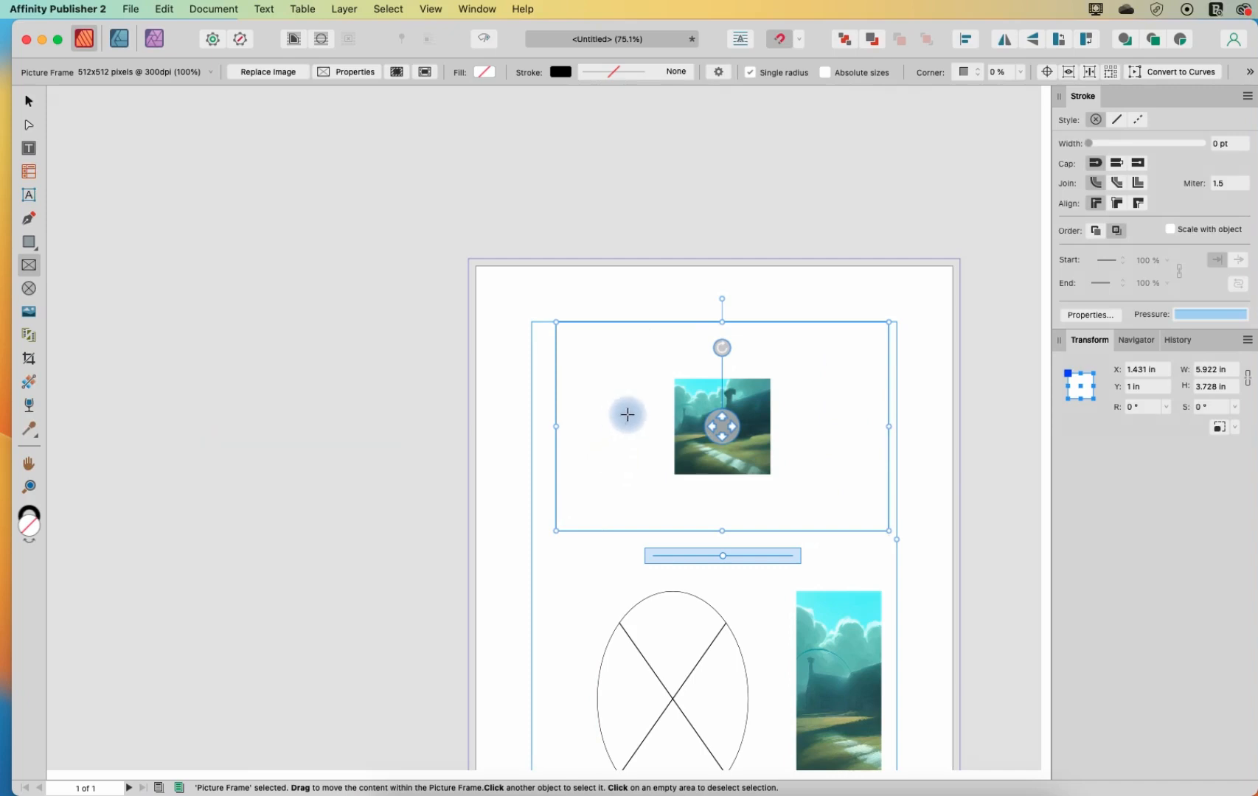
{"action": "mouse_move", "coordinate": [646, 329]}
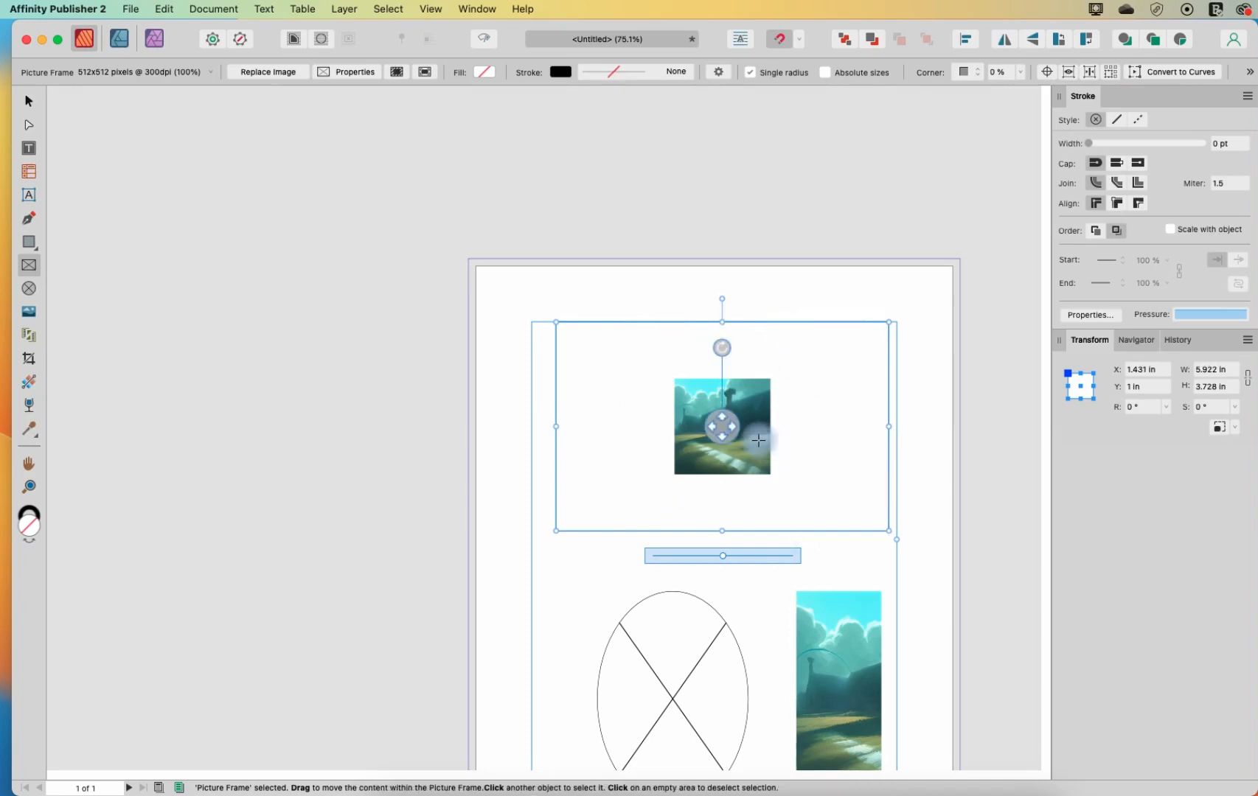
Step: Open the top frame's Picture Frame Properties popover showing scaling and anchor options
{"action": "left_click", "coordinate": [354, 72]}
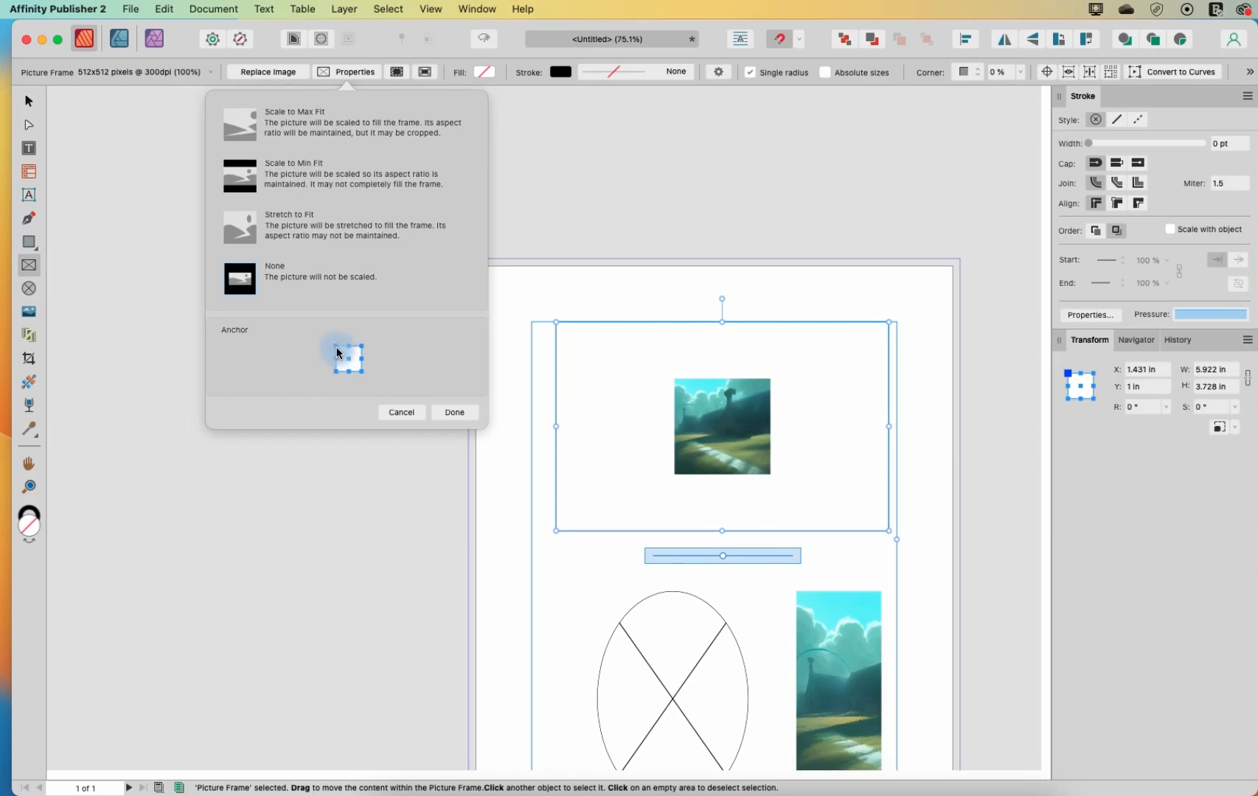
Step: Try top-left, right-middle and left-middle anchors, then settle on the centre anchor and close
{"action": "left_click", "coordinate": [335, 349]}
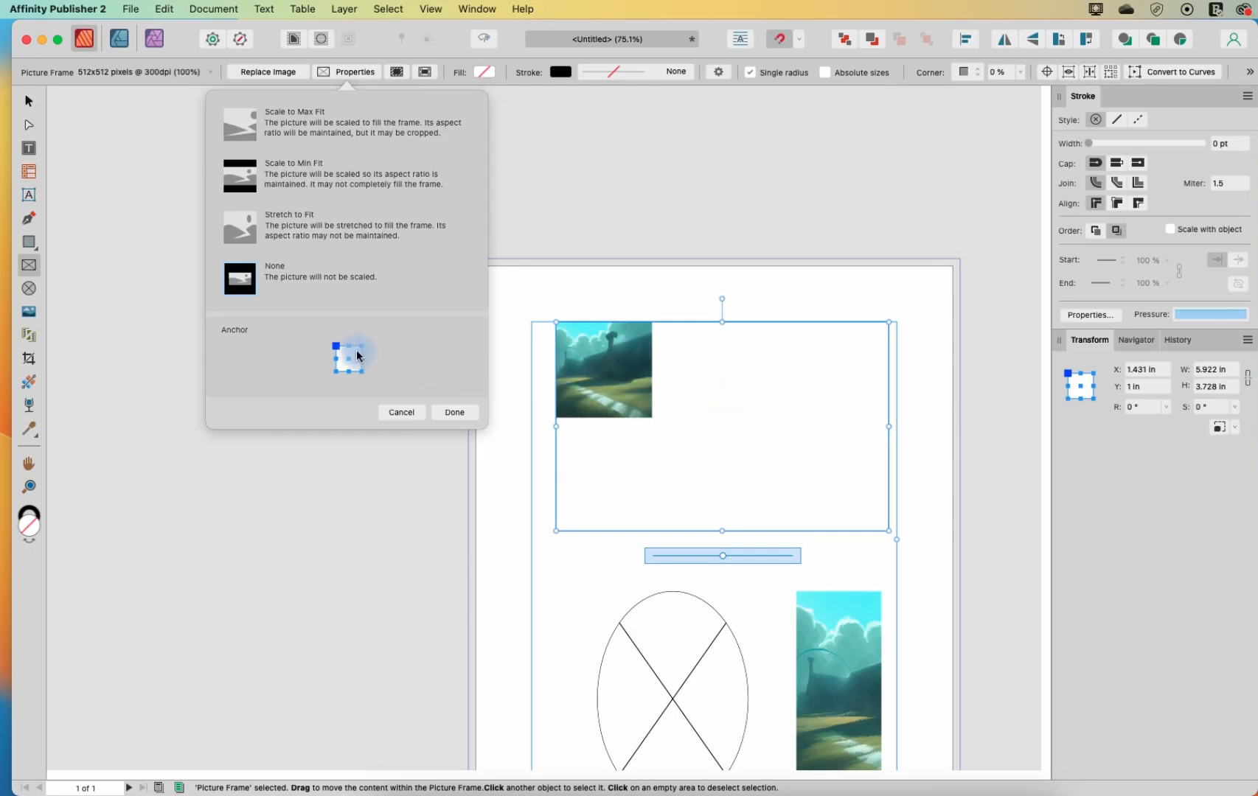
{"action": "left_click", "coordinate": [361, 346]}
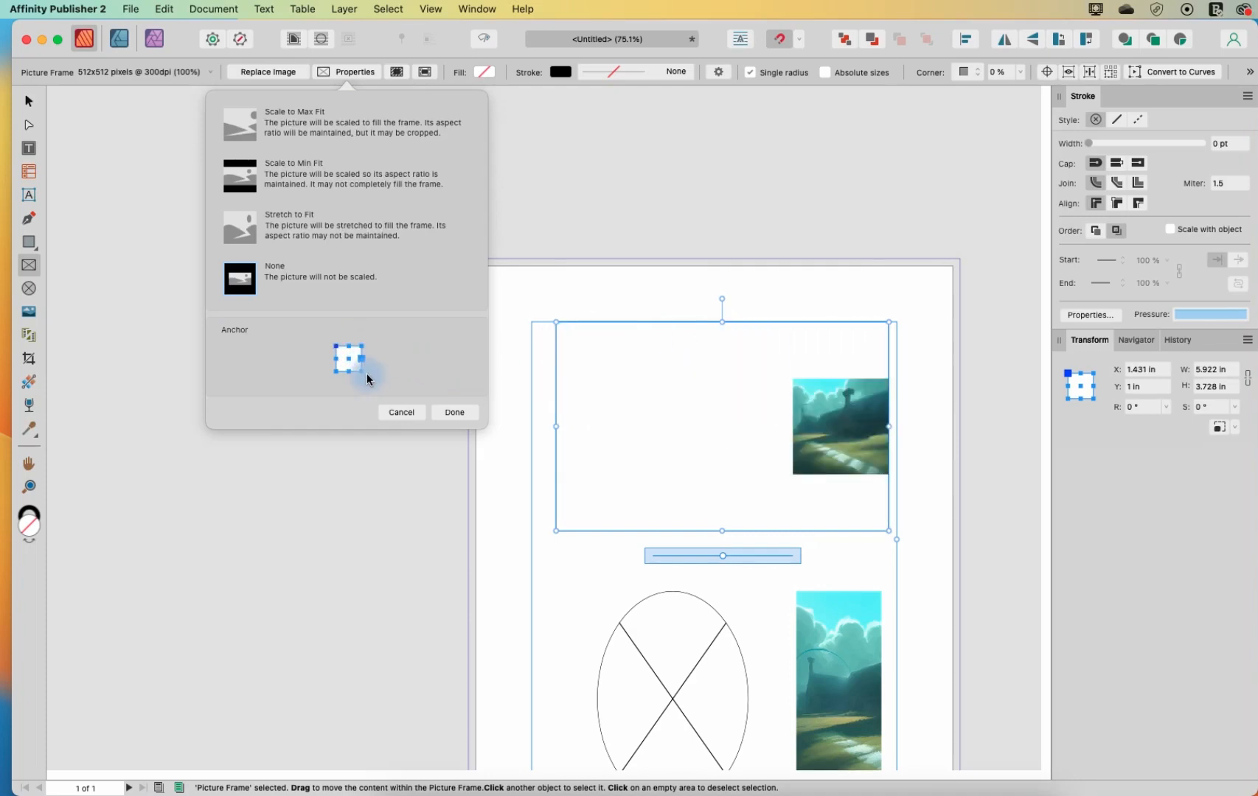
{"action": "left_click", "coordinate": [347, 358]}
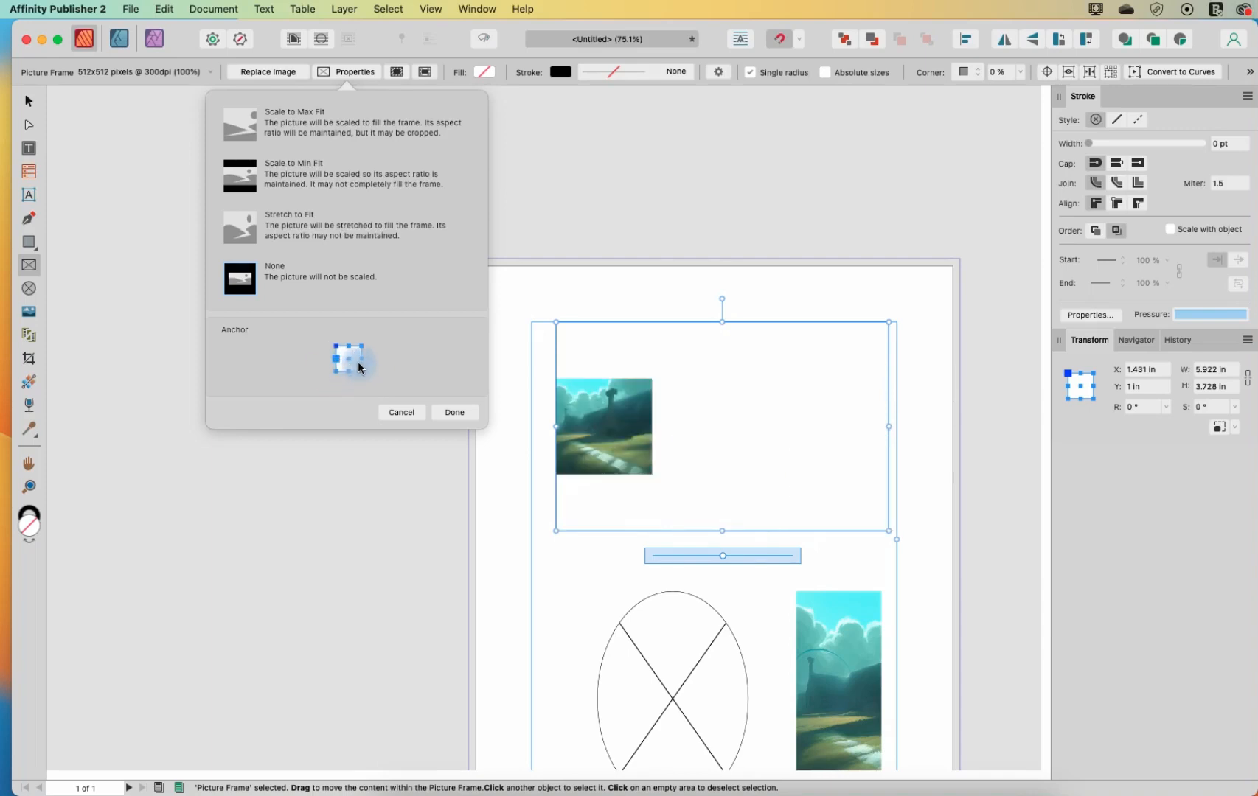
{"action": "left_click", "coordinate": [346, 358]}
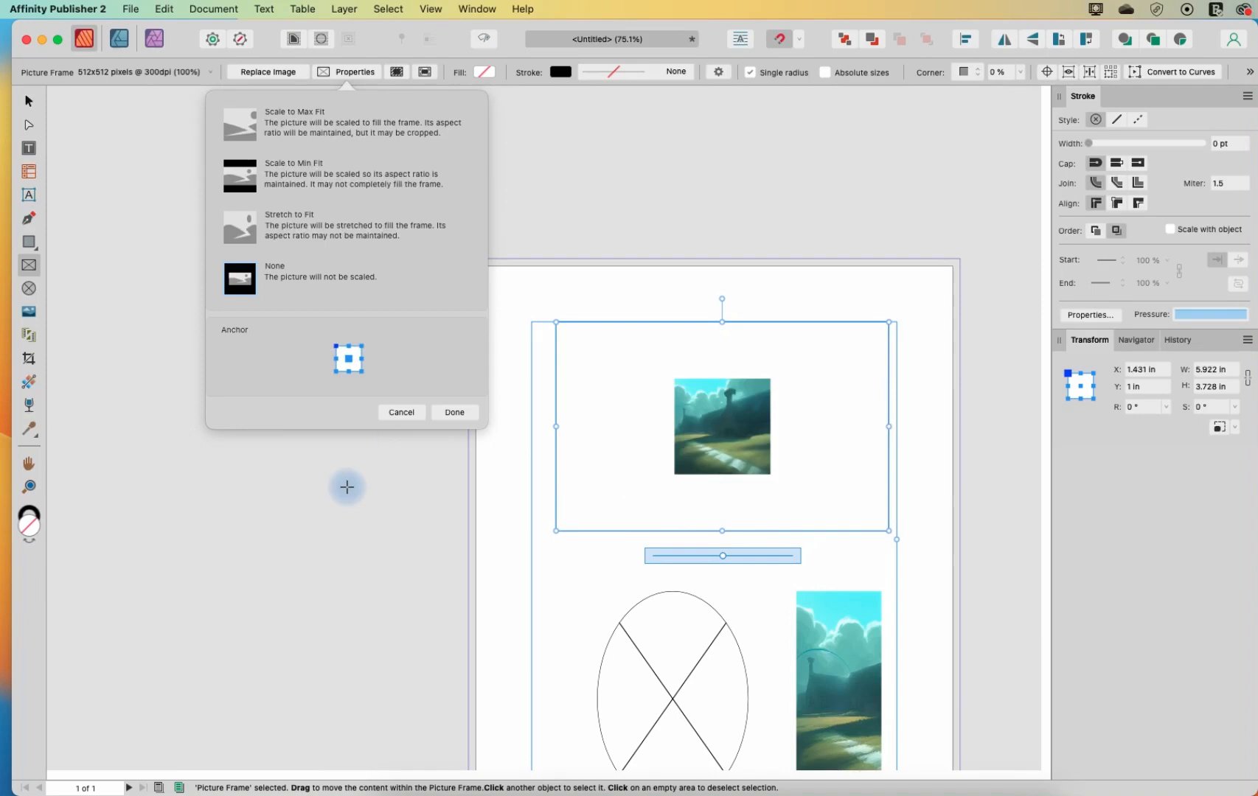
{"action": "left_click", "coordinate": [454, 413]}
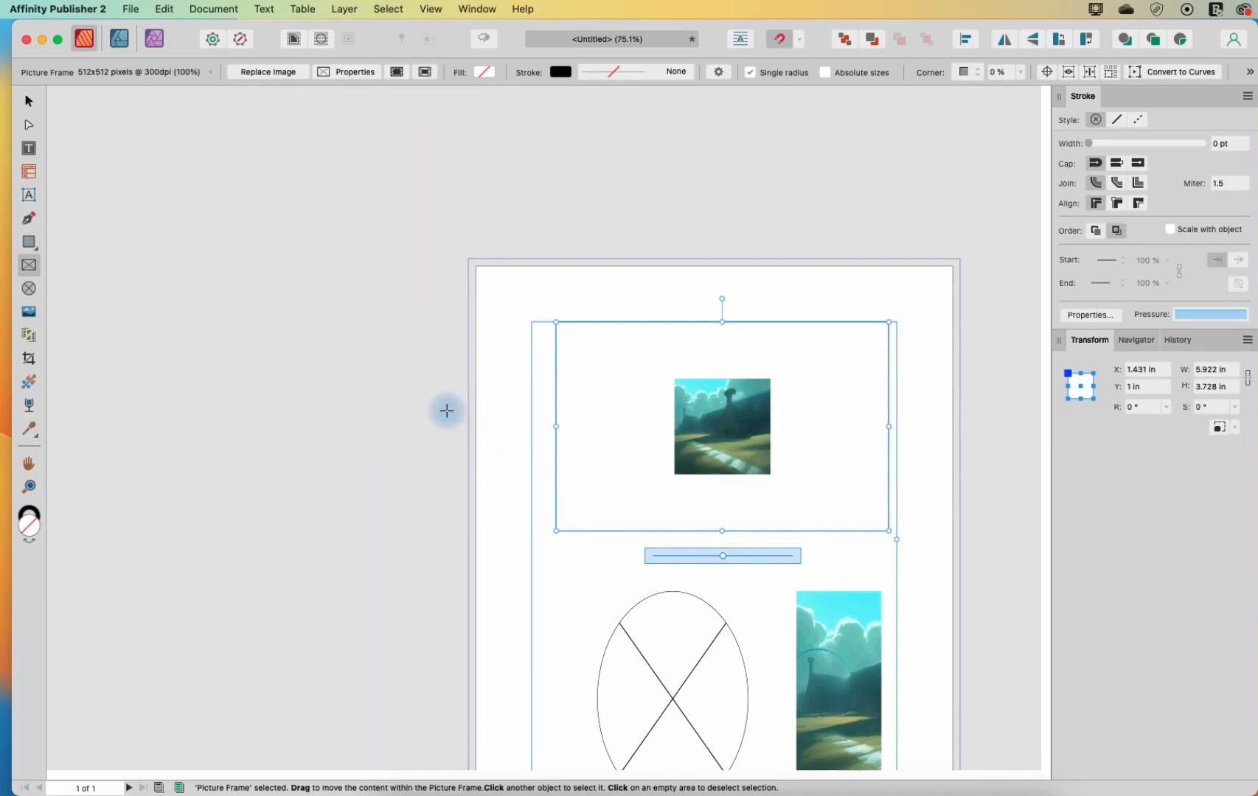
Step: Select the empty oval frame and place the landscape PNG in it
{"action": "left_click", "coordinate": [671, 402]}
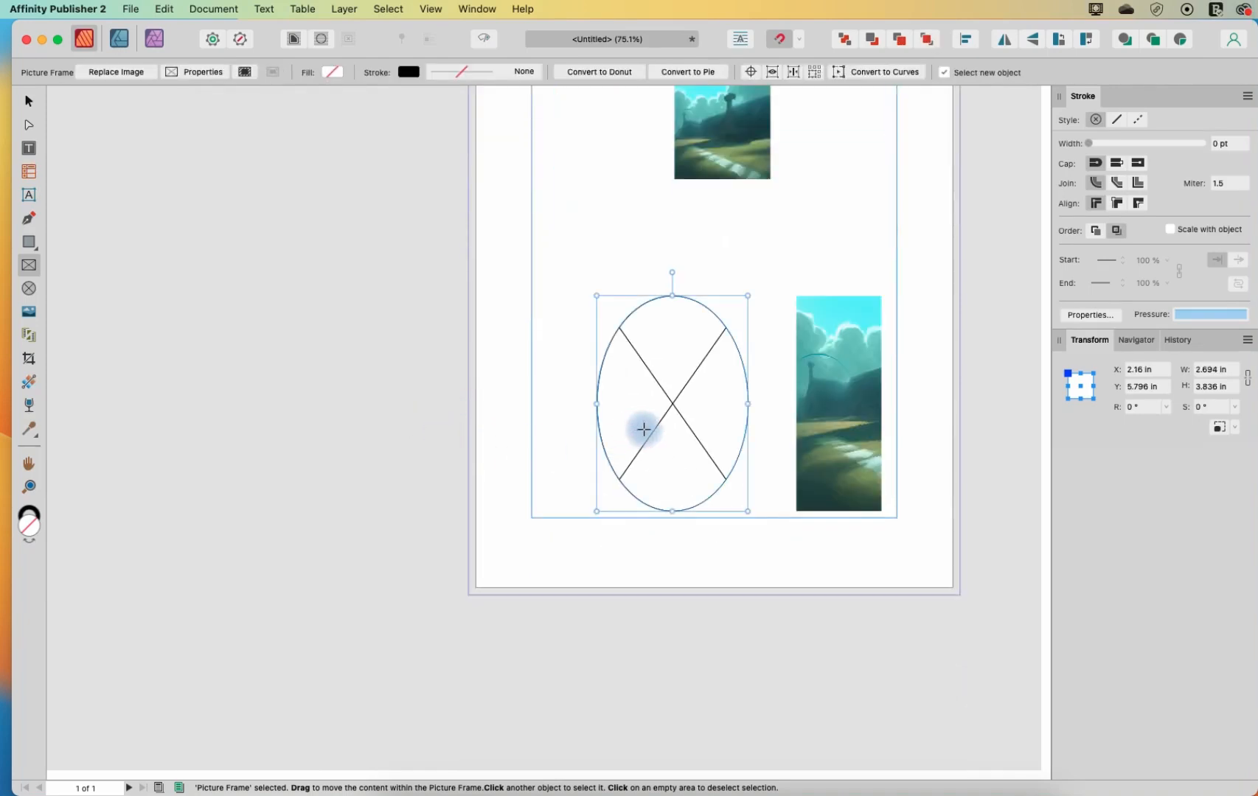
{"action": "mouse_move", "coordinate": [165, 111]}
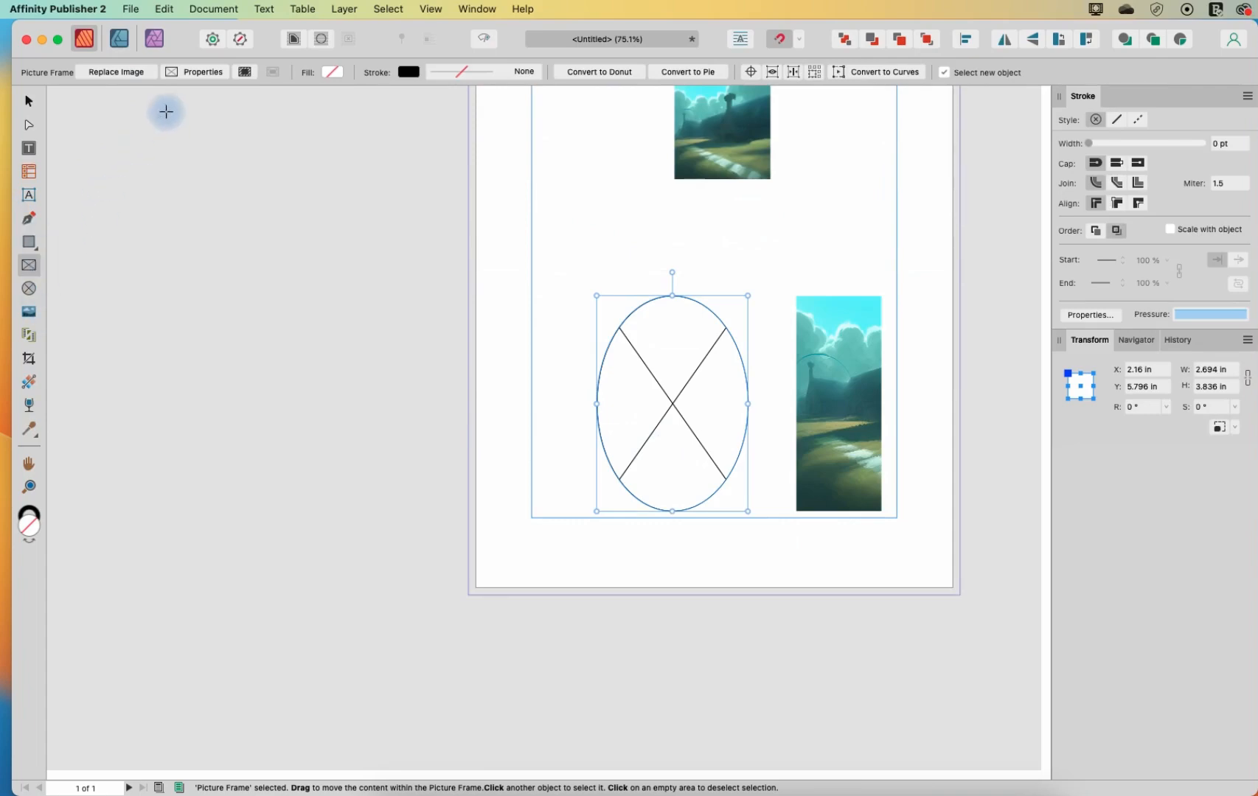
{"action": "left_click", "coordinate": [115, 72]}
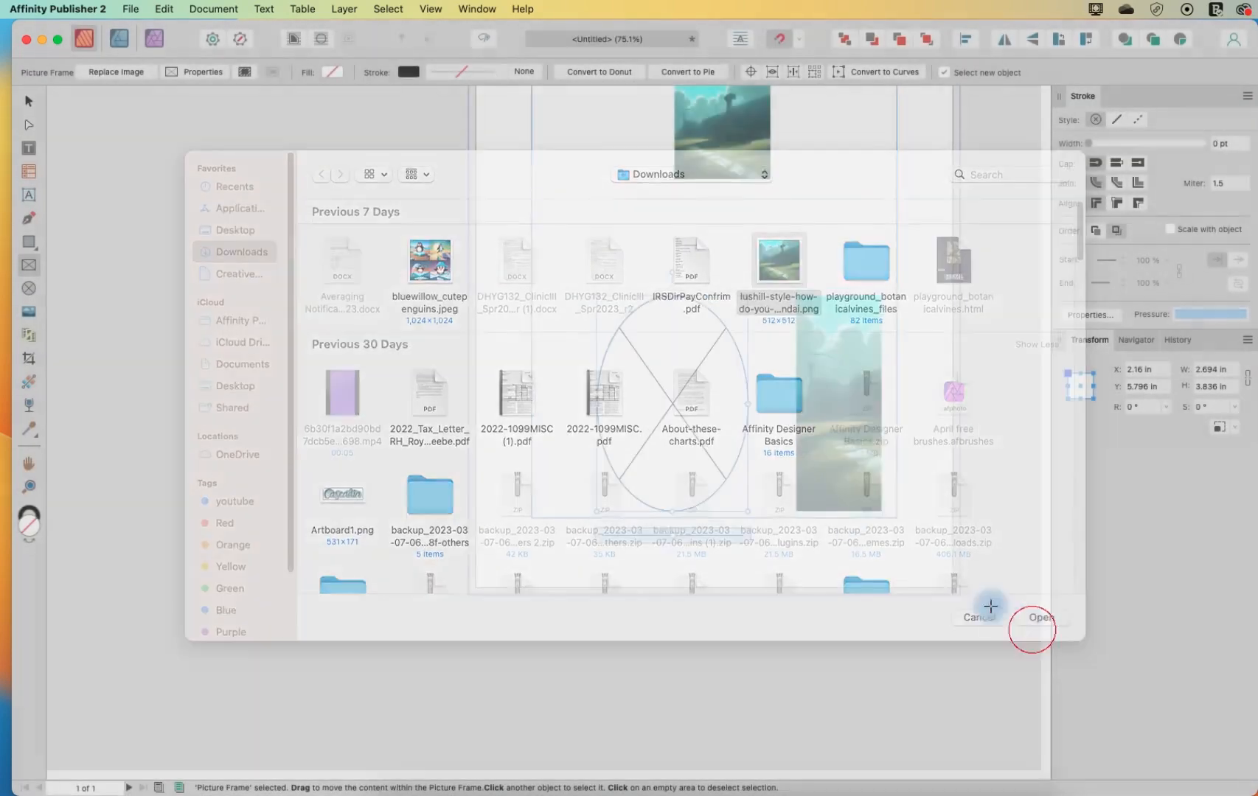
{"action": "left_click", "coordinate": [1040, 618]}
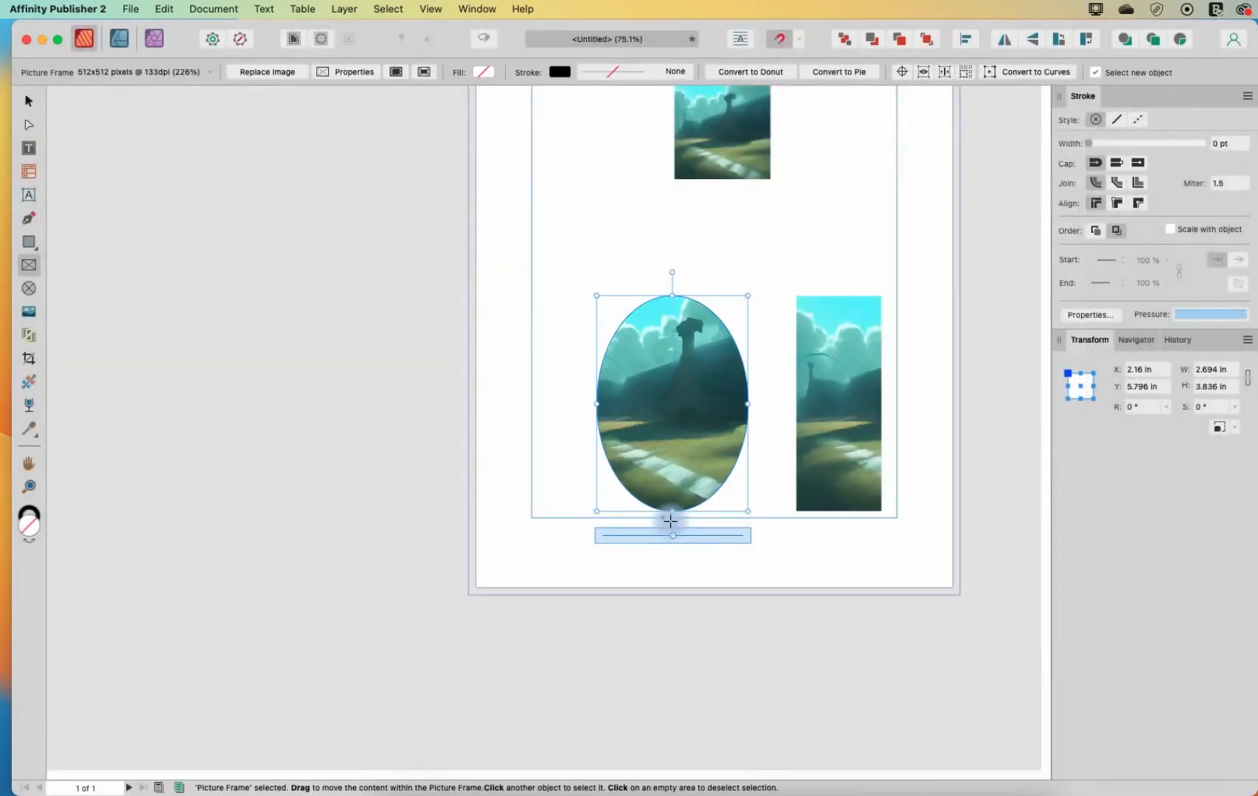
Step: Drag the landscape image inside the oval to centre it, snapping to the guide
{"action": "left_click_drag", "start_coordinate": [671, 522], "coordinate": [677, 541]}
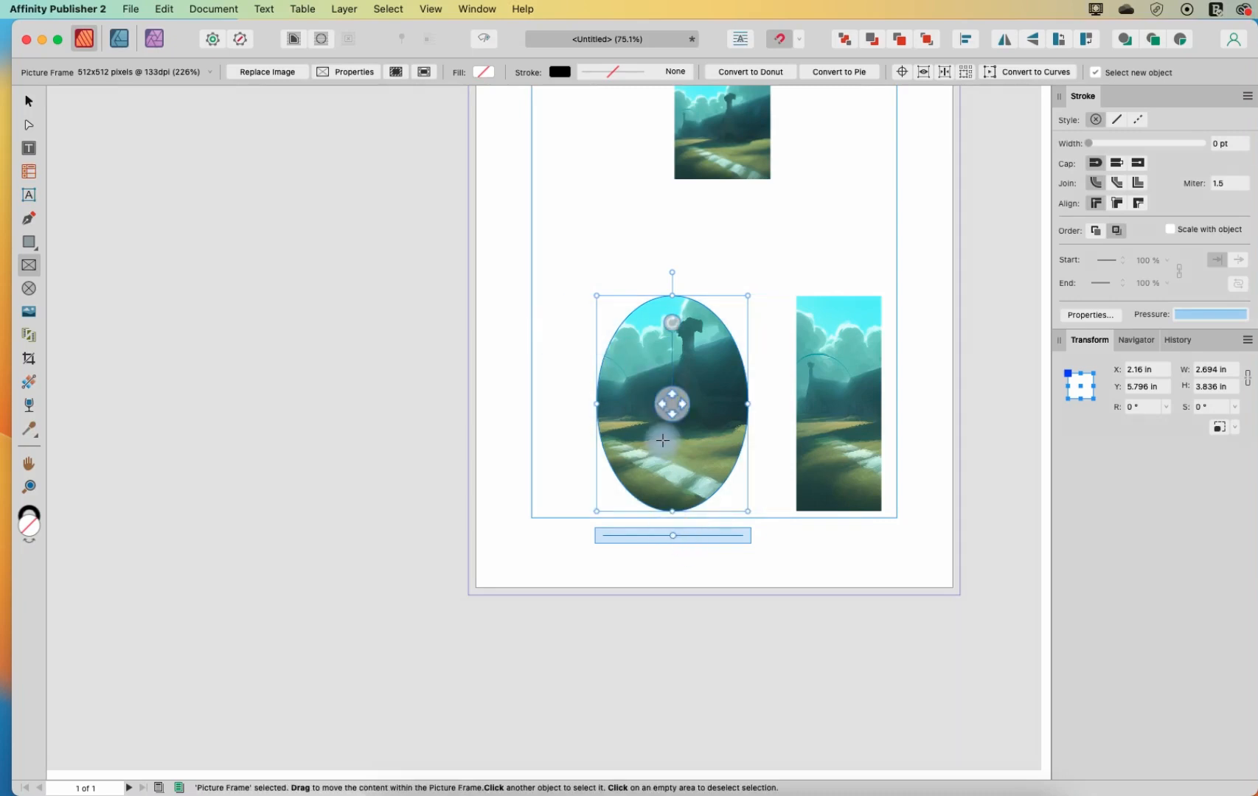
{"action": "left_click_drag", "start_coordinate": [672, 403], "coordinate": [657, 431]}
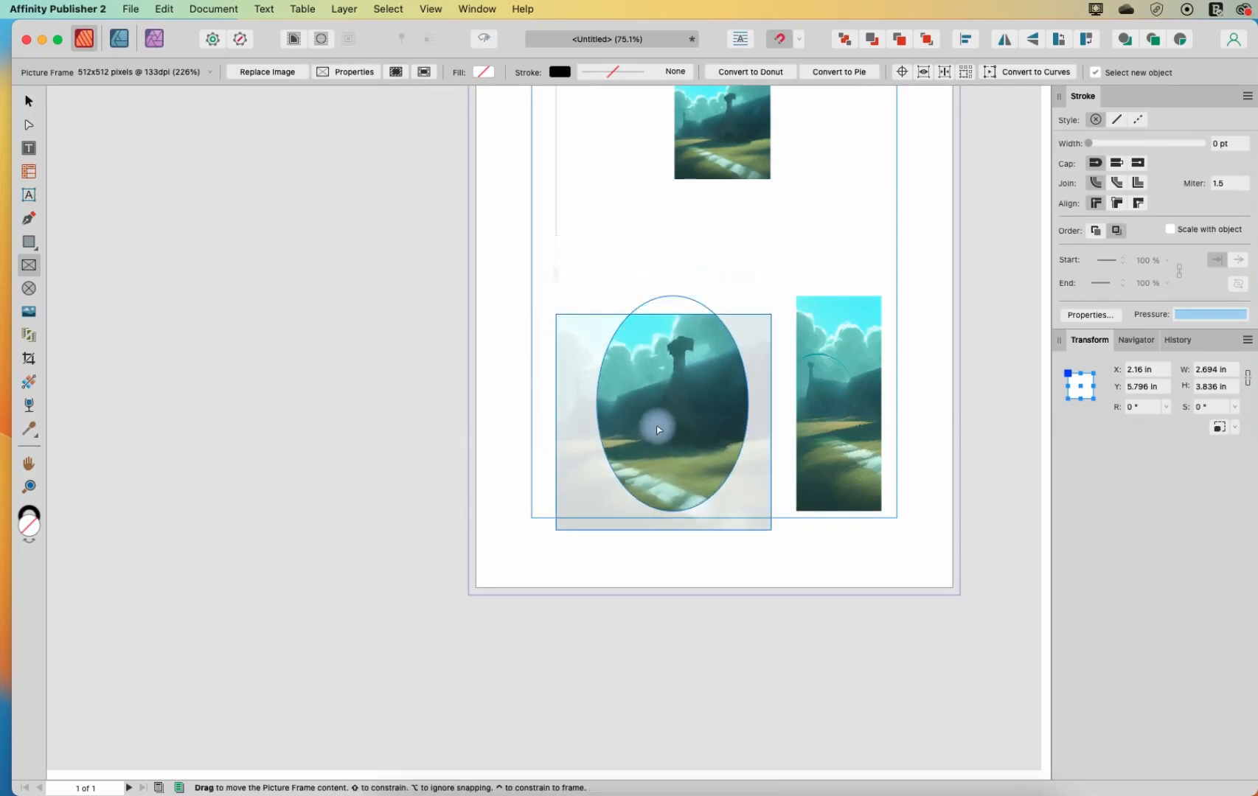
{"action": "left_click_drag", "start_coordinate": [656, 430], "coordinate": [666, 411]}
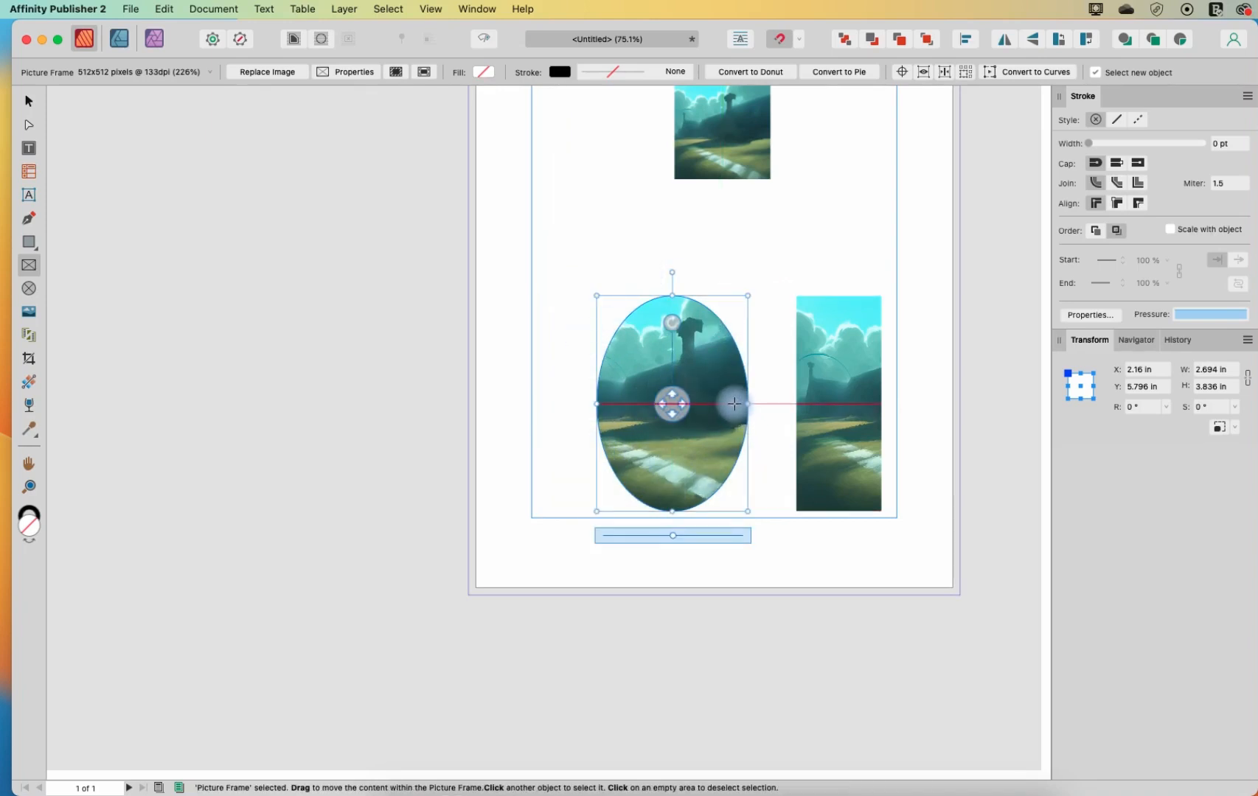
{"action": "left_click", "coordinate": [395, 71]}
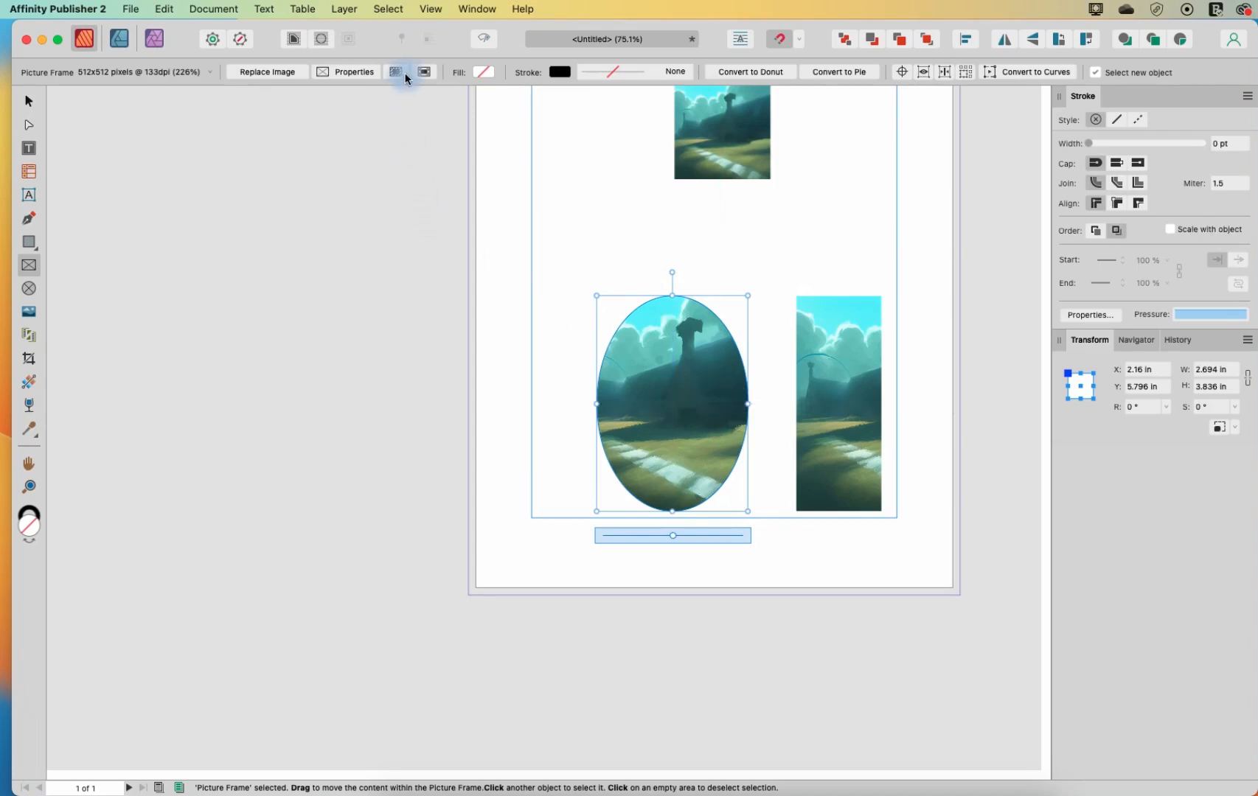
{"action": "mouse_move", "coordinate": [407, 82]}
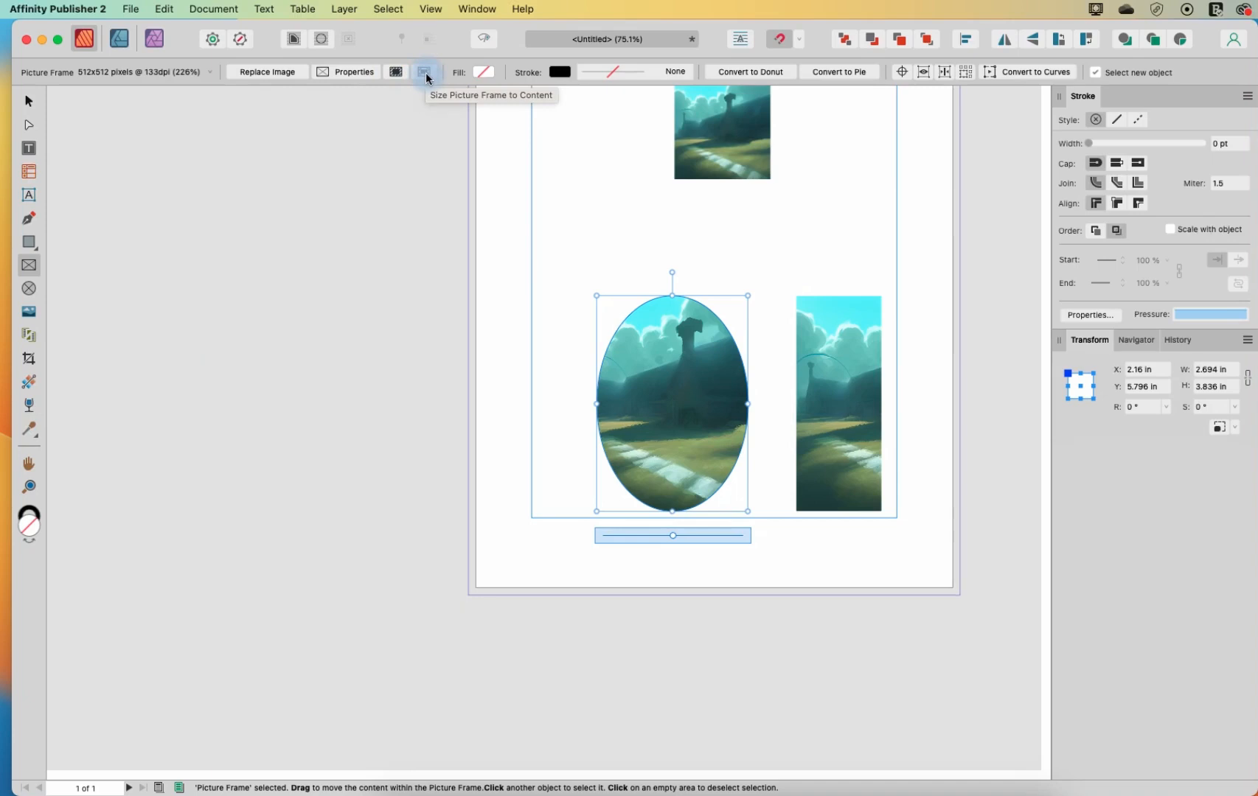
Step: Size the oval frame to its content, making it a 3.836 in circle
{"action": "left_click", "coordinate": [425, 72]}
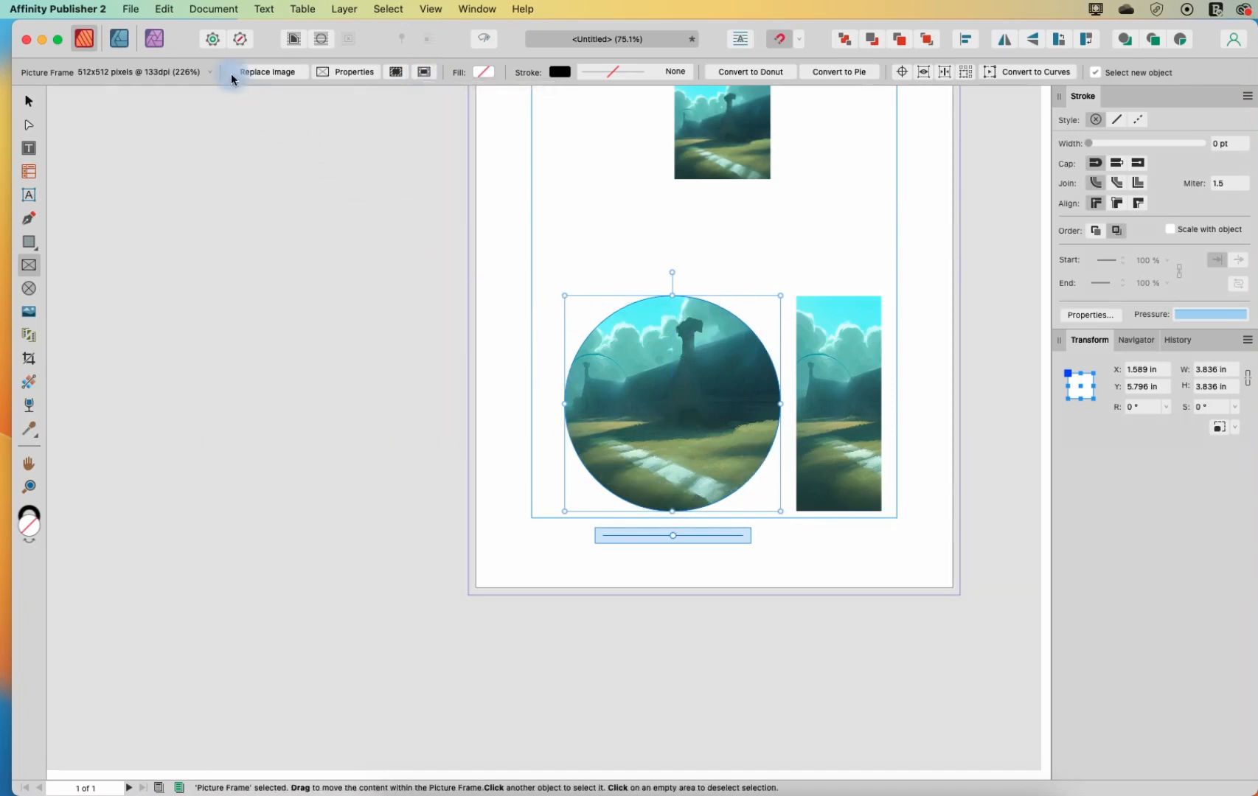
{"action": "mouse_move", "coordinate": [354, 71]}
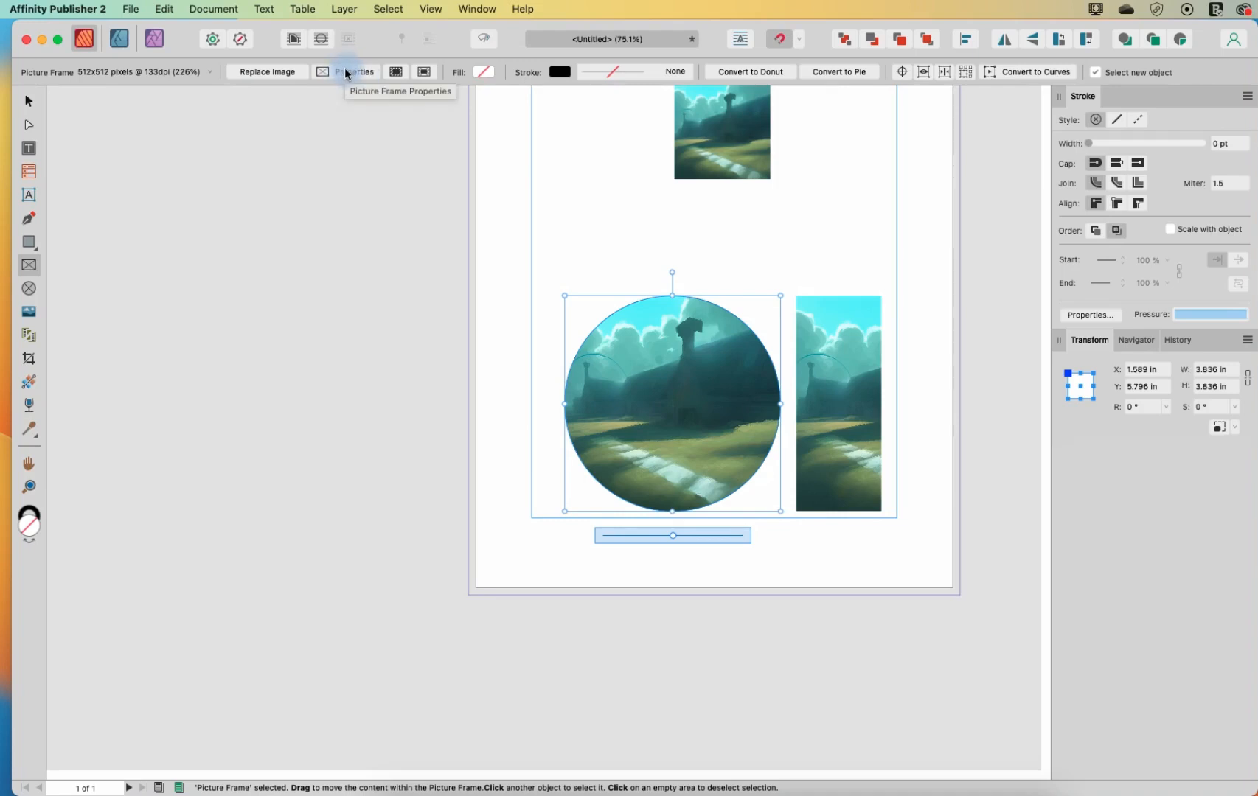
{"action": "mouse_move", "coordinate": [423, 72]}
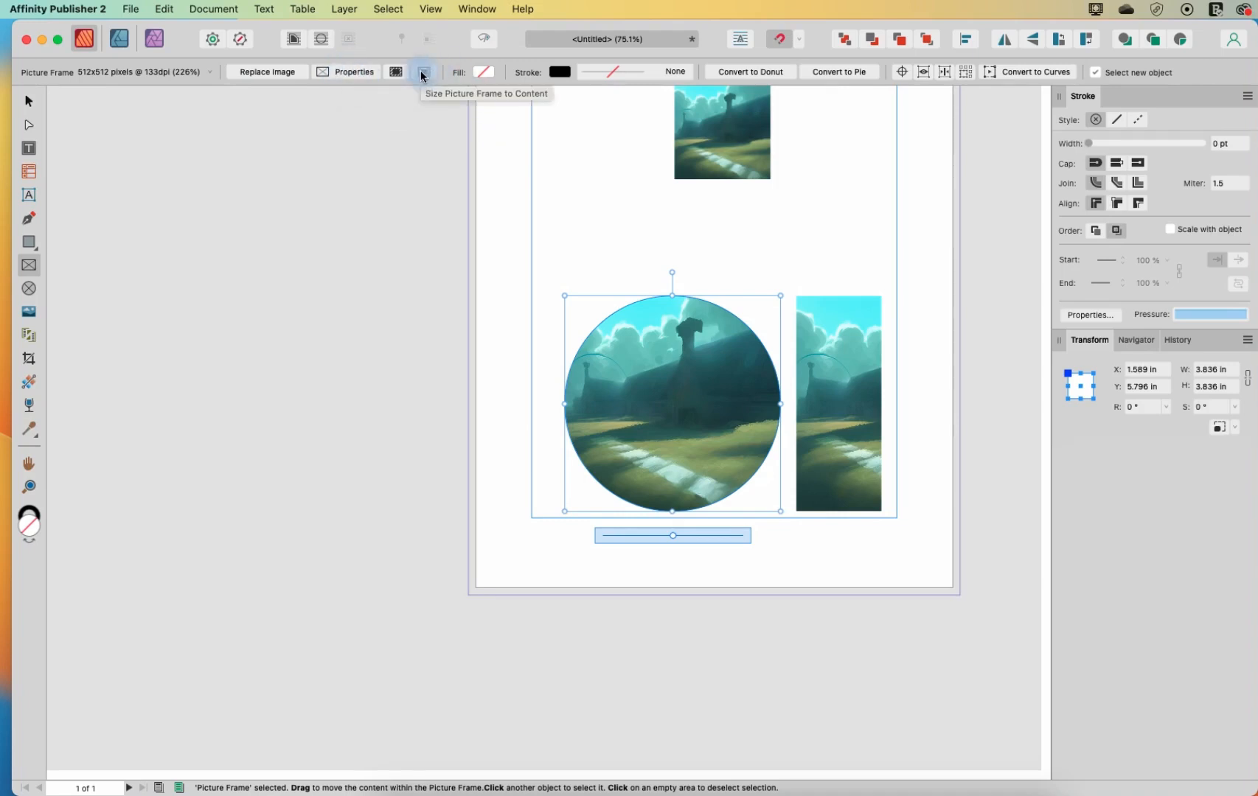
{"action": "mouse_move", "coordinate": [353, 73]}
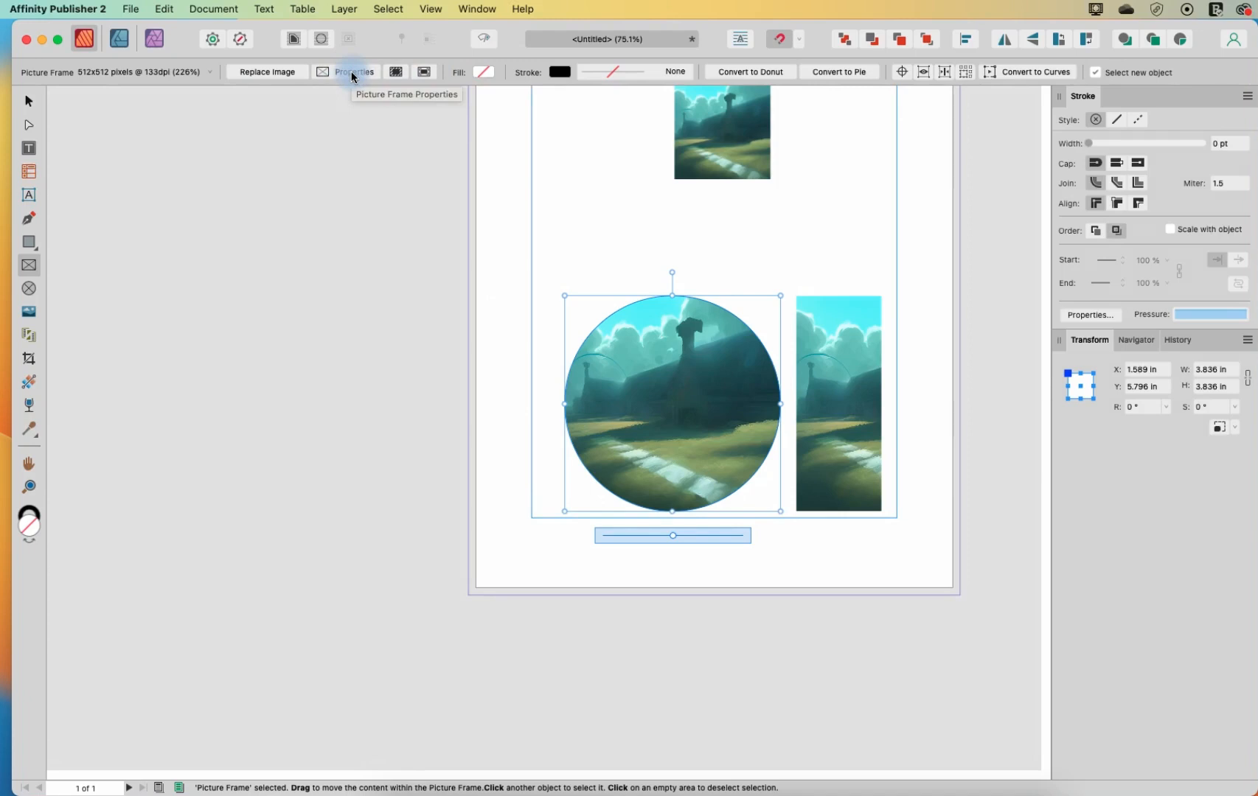
{"action": "mouse_move", "coordinate": [364, 79]}
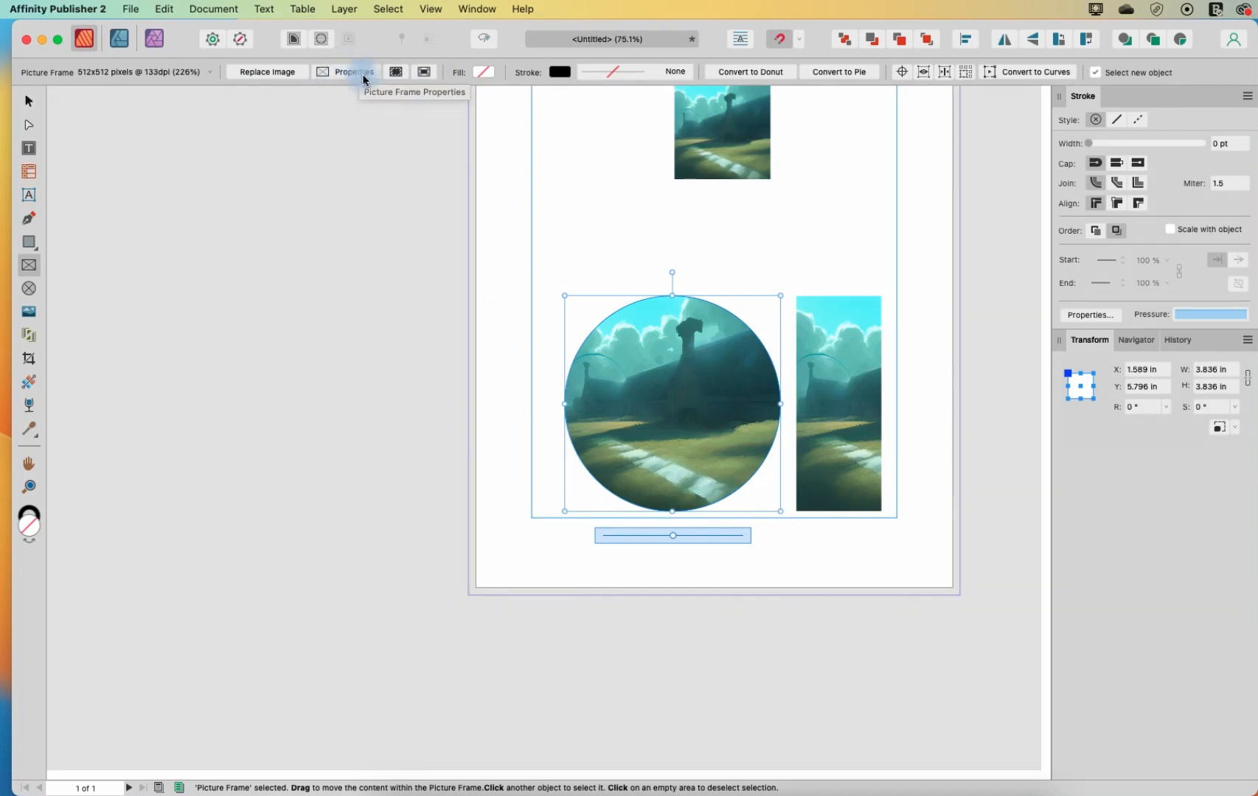
{"action": "mouse_move", "coordinate": [425, 72]}
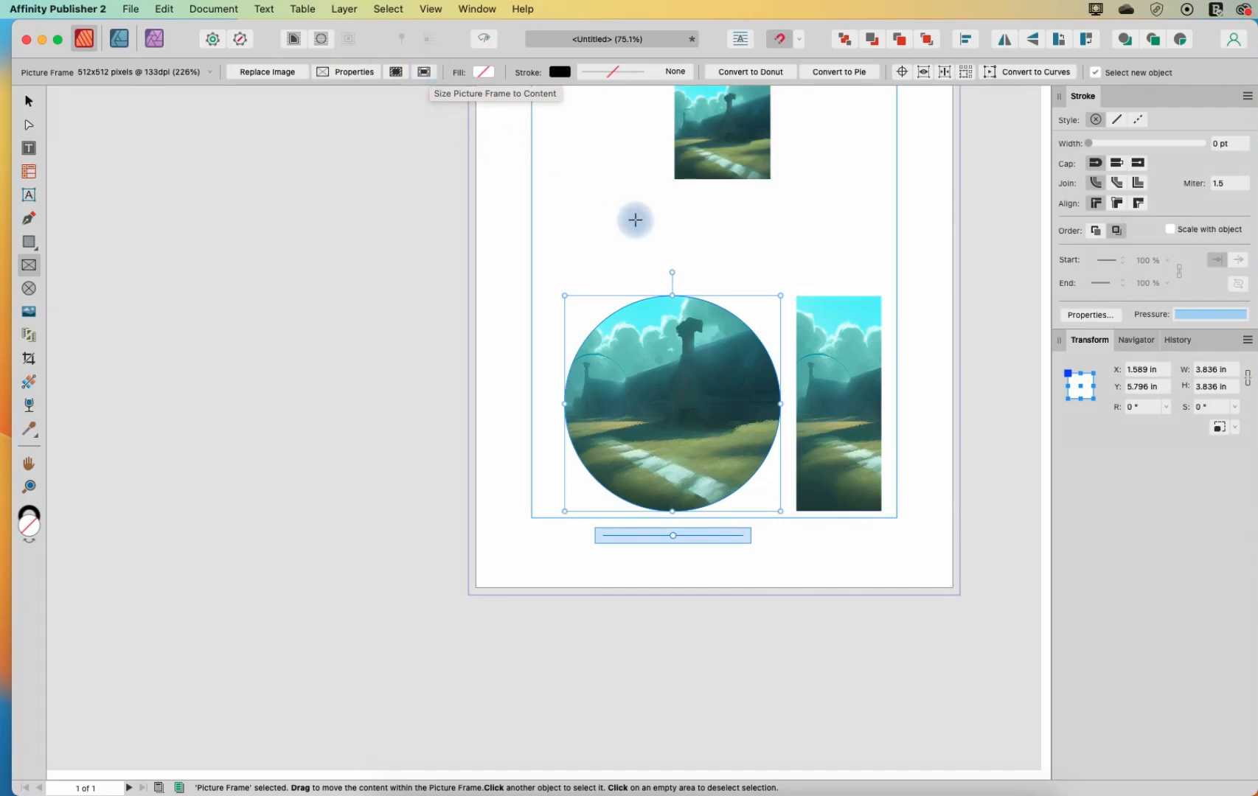
{"action": "mouse_move", "coordinate": [621, 208]}
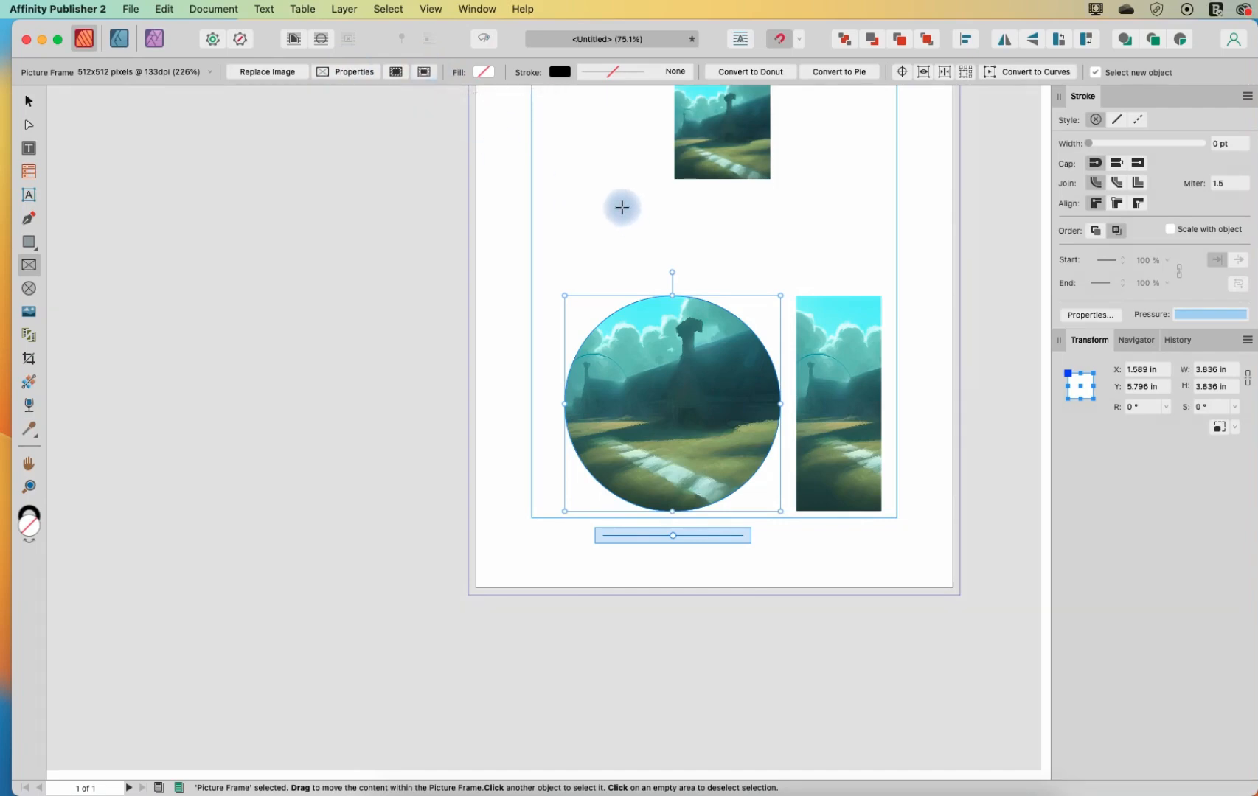